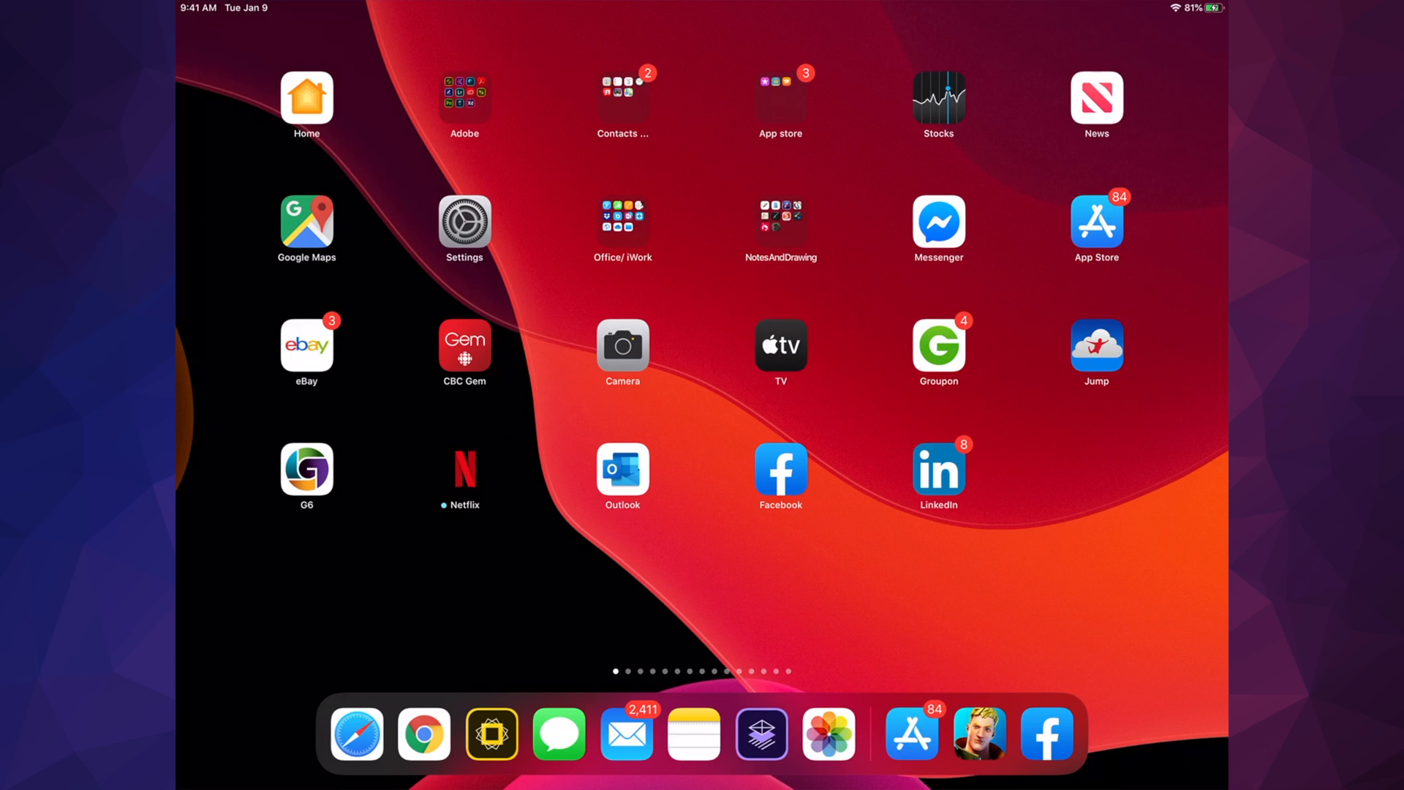
Step: Launch the App Store from the Home Screen icon
left_click(1096, 223)
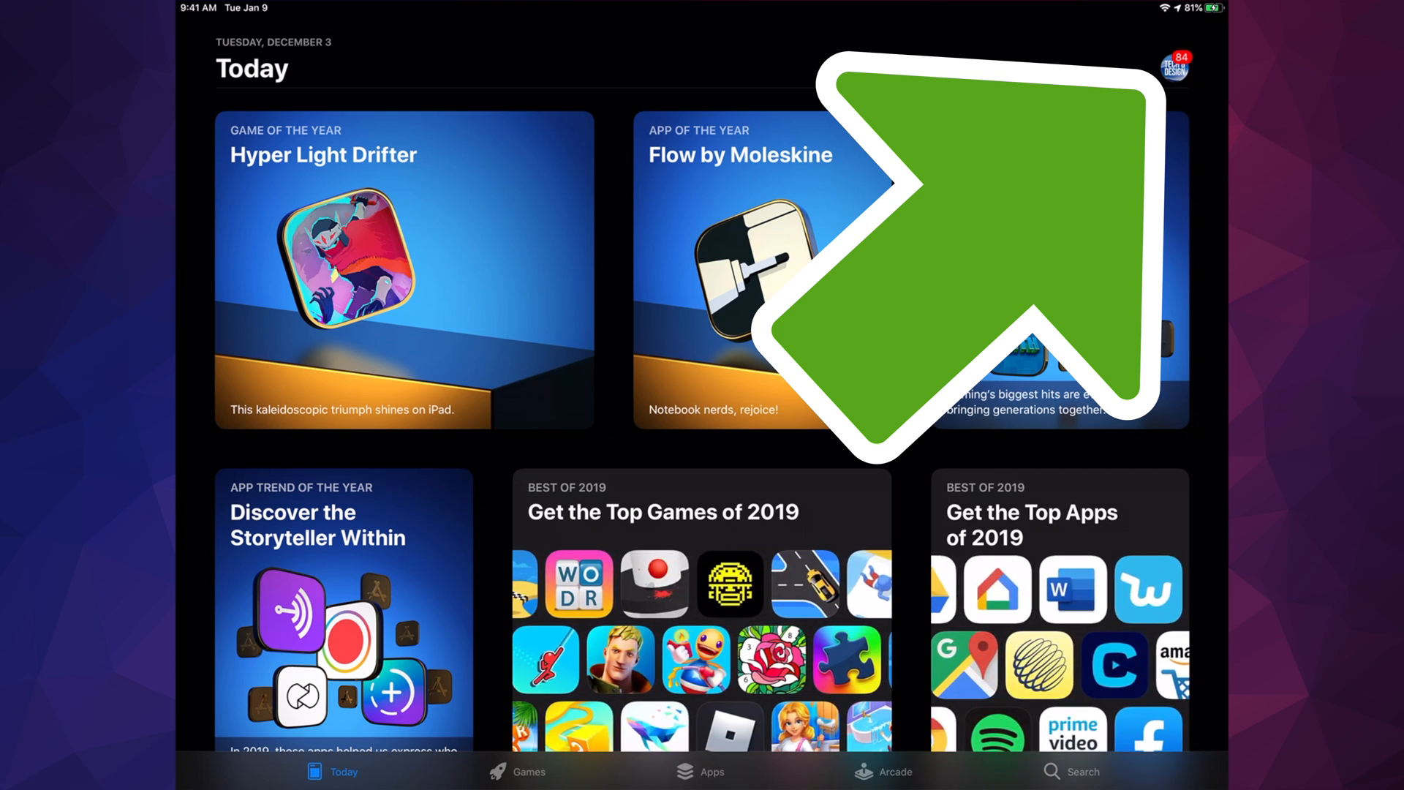
Step: Open the Account sheet and scroll to Available Updates showing 84 pending updates
left_click(1182, 63)
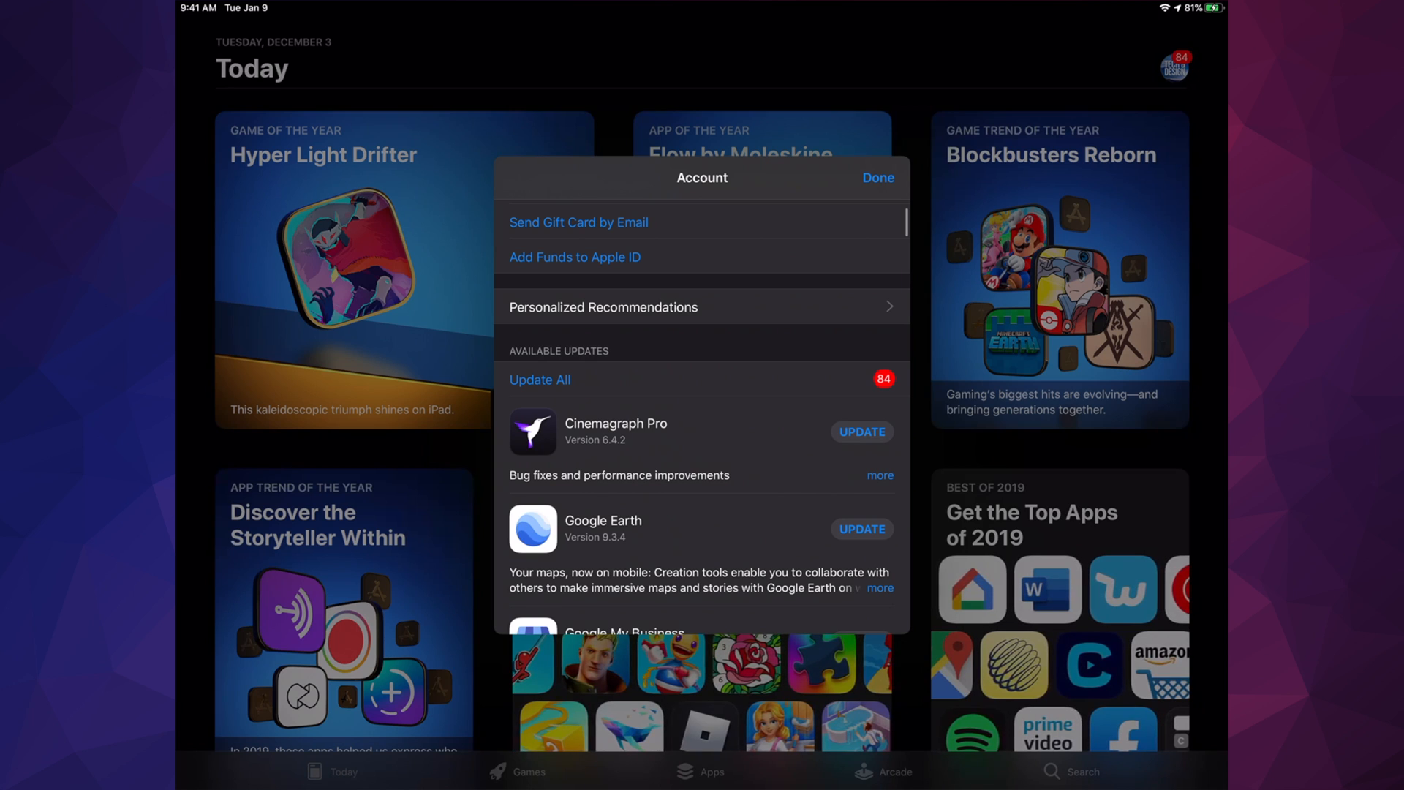
scroll("down", 3)
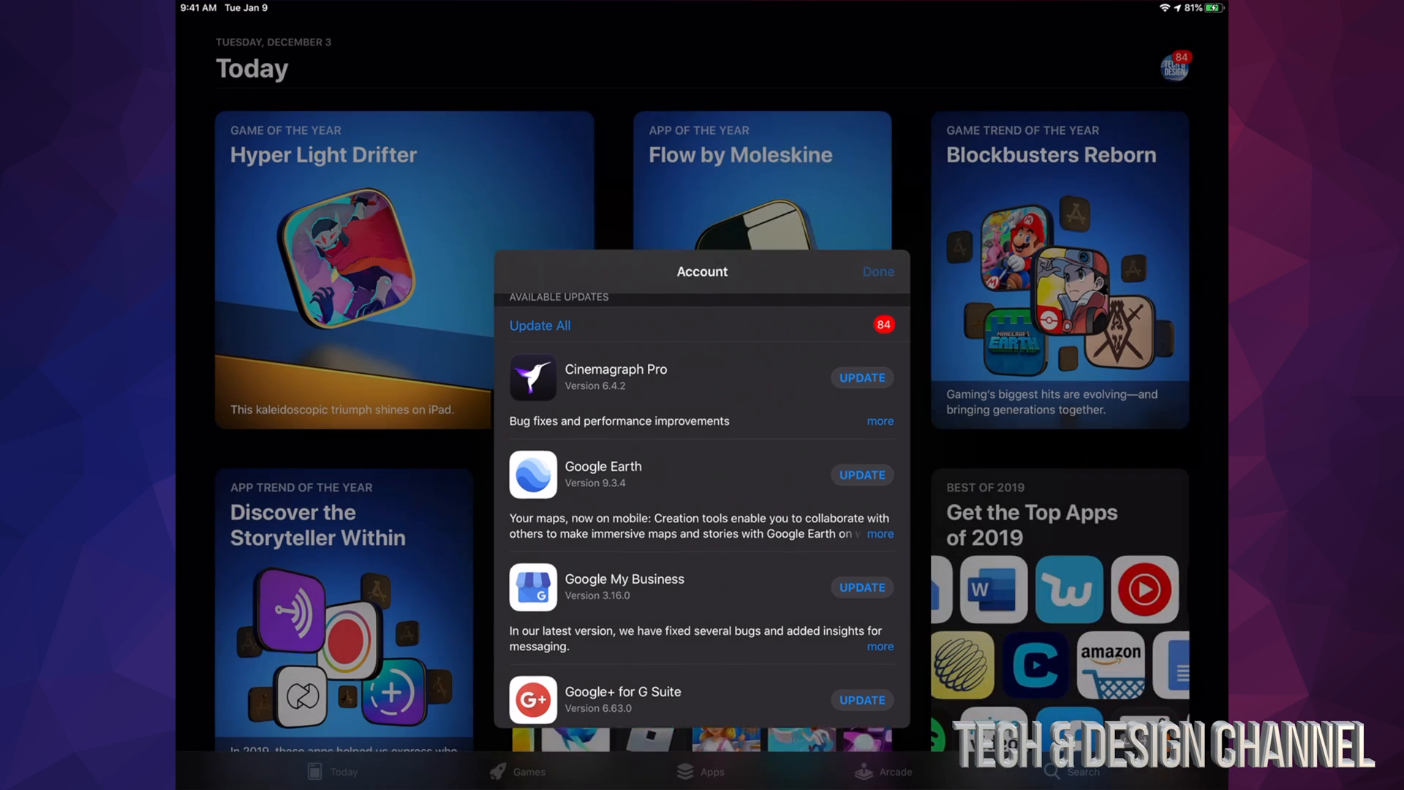
Step: Search the store for 'Google earth' and start the Google Earth update
left_click(1077, 772)
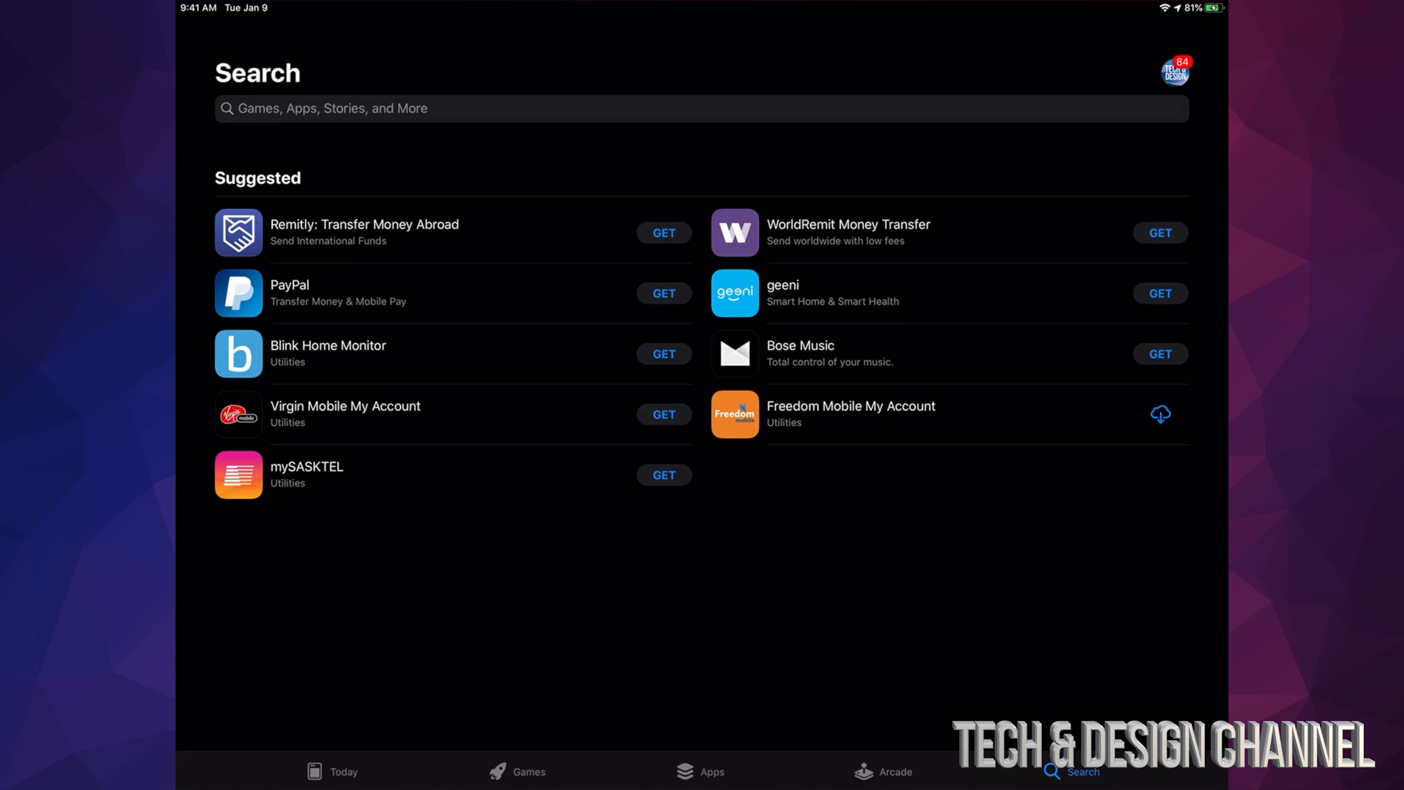
type("Google")
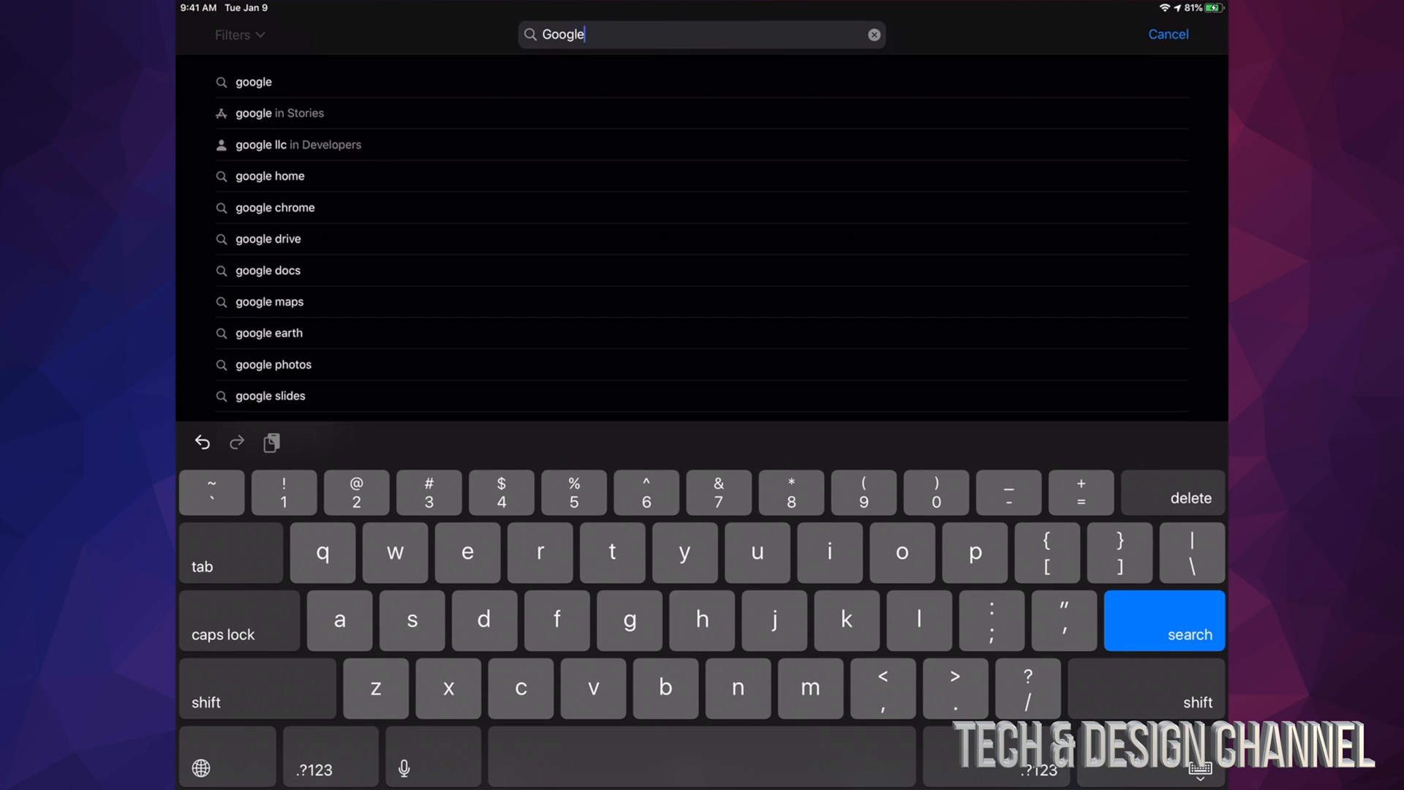
type("earth")
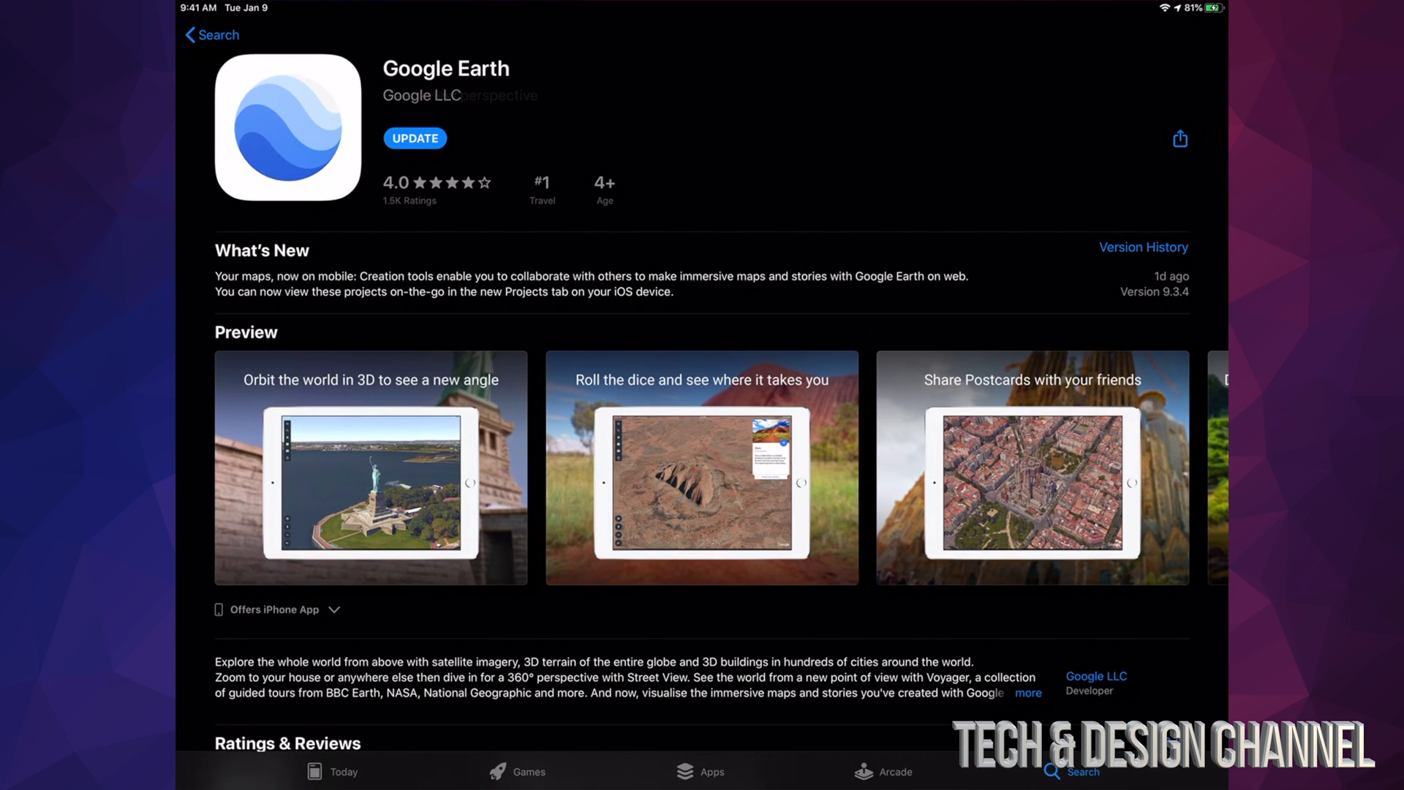
left_click(415, 138)
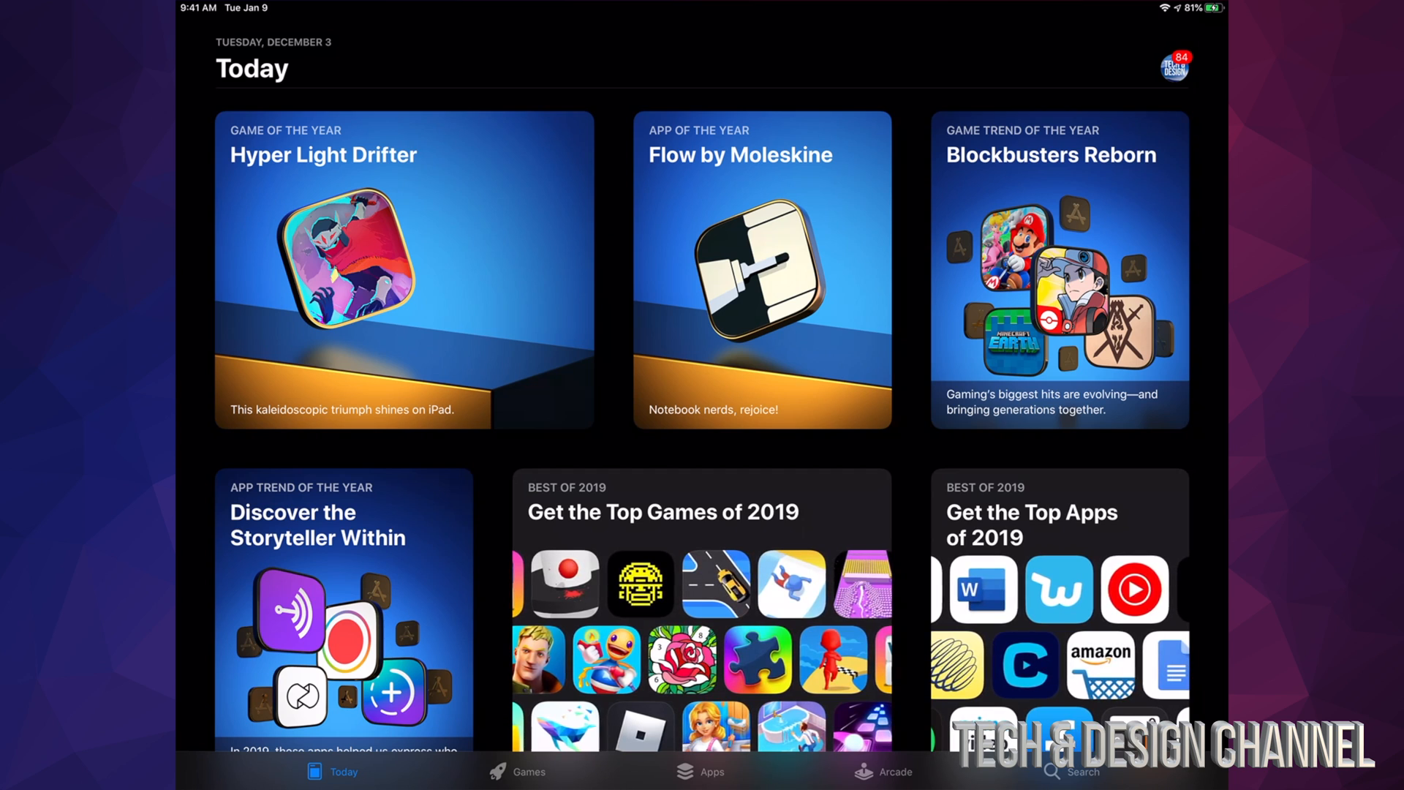
Step: Reopen Available Updates in the Account sheet and start updating Cinemagraph Pro
left_click(1178, 64)
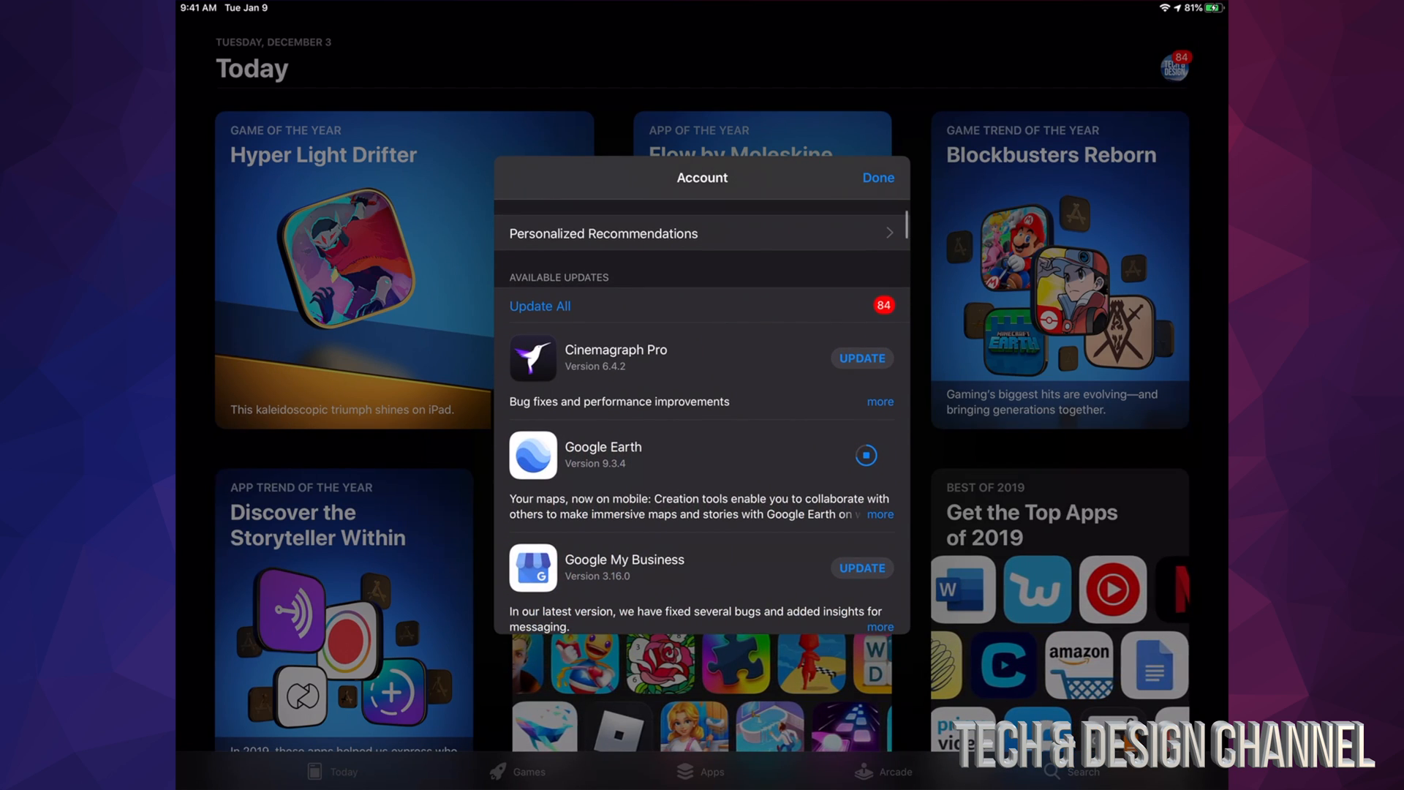
scroll("down", 3)
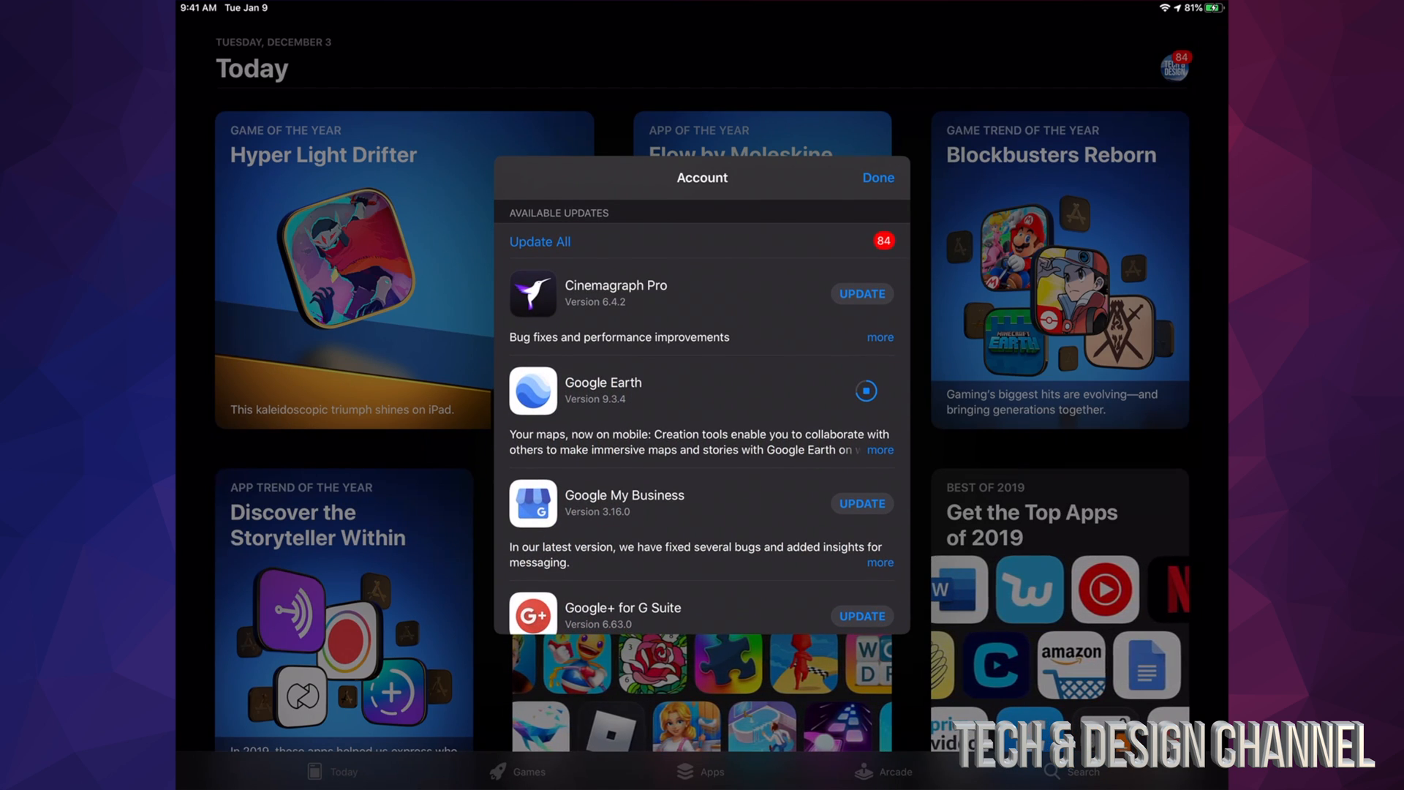
left_click(861, 294)
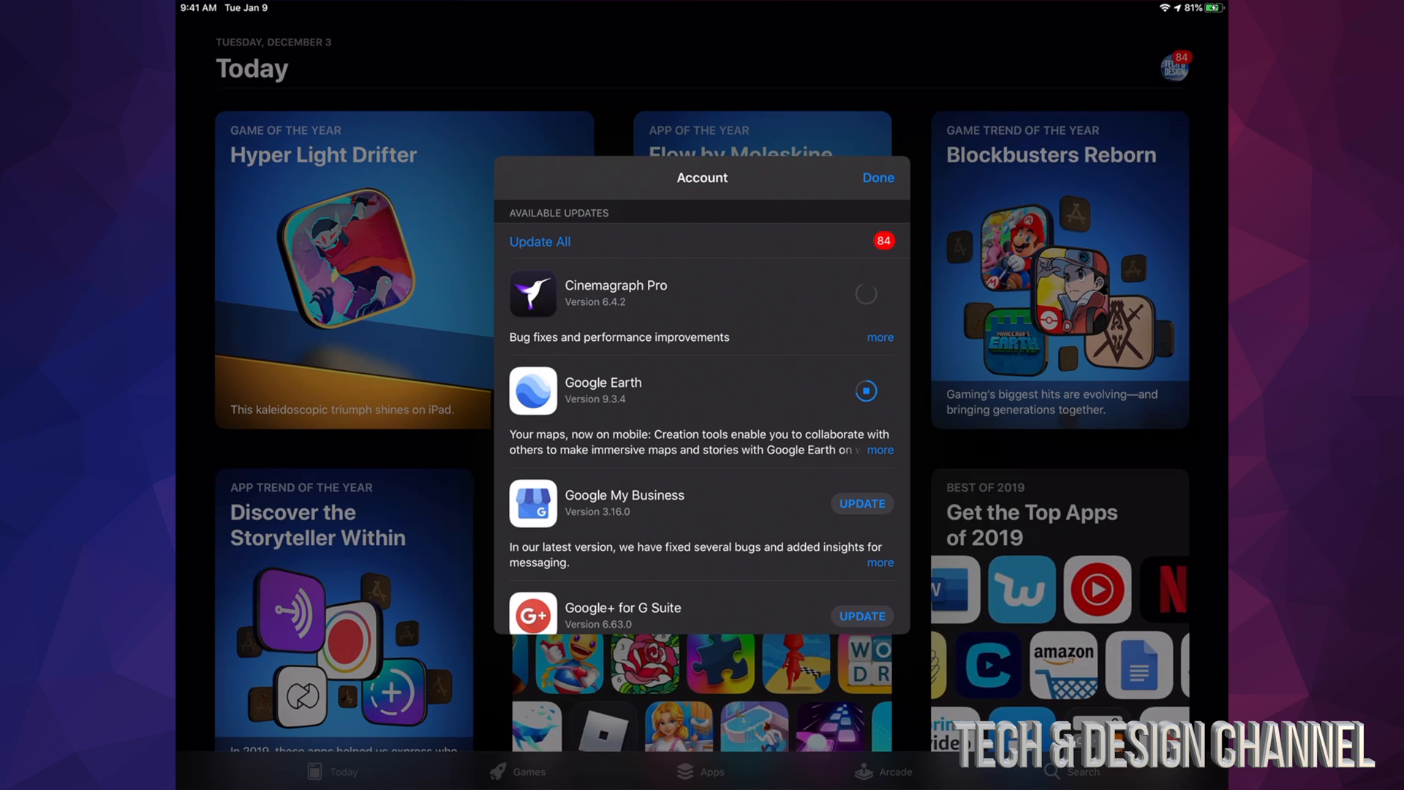
scroll("down", 3)
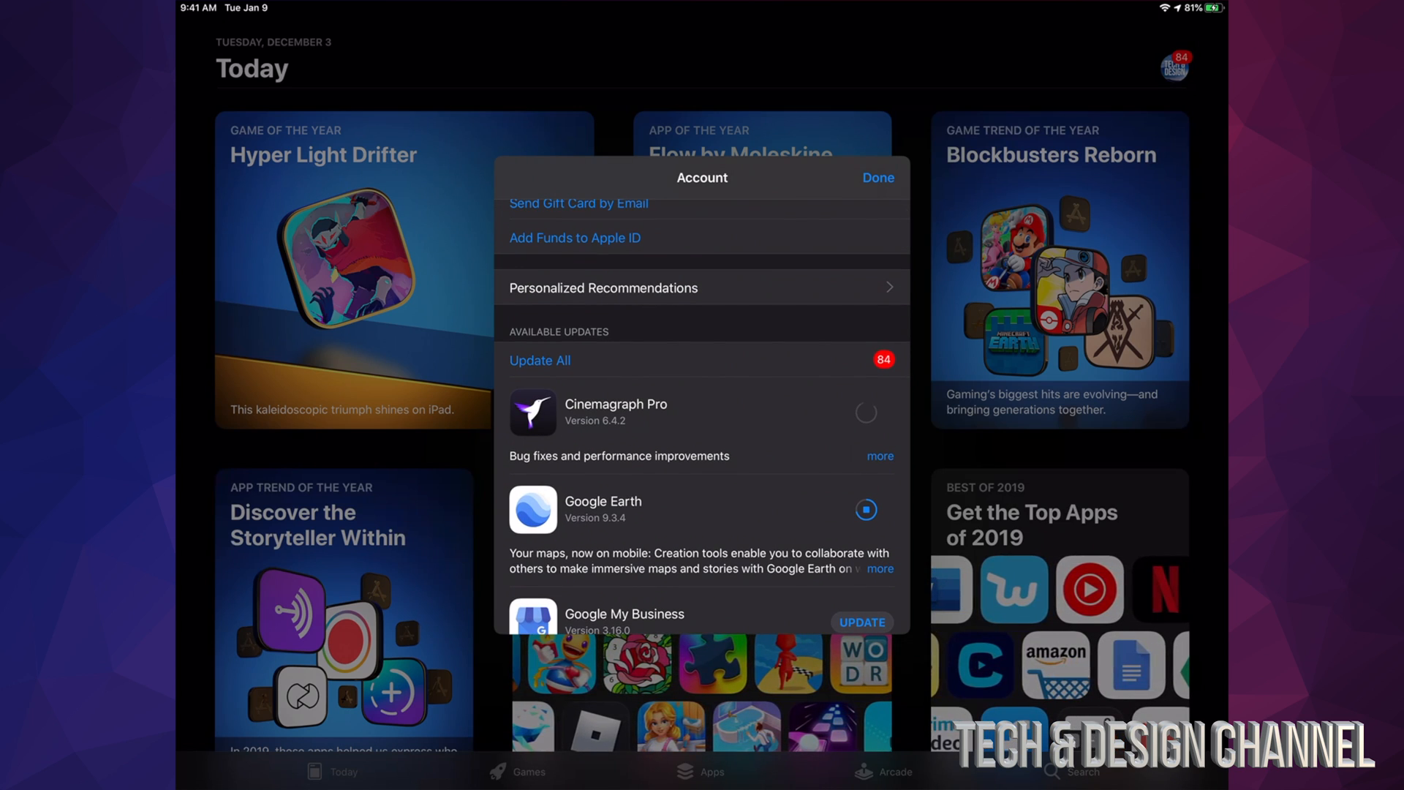
Step: Tap Update All and scroll the list through Messenger as apps queue and download
left_click(540, 361)
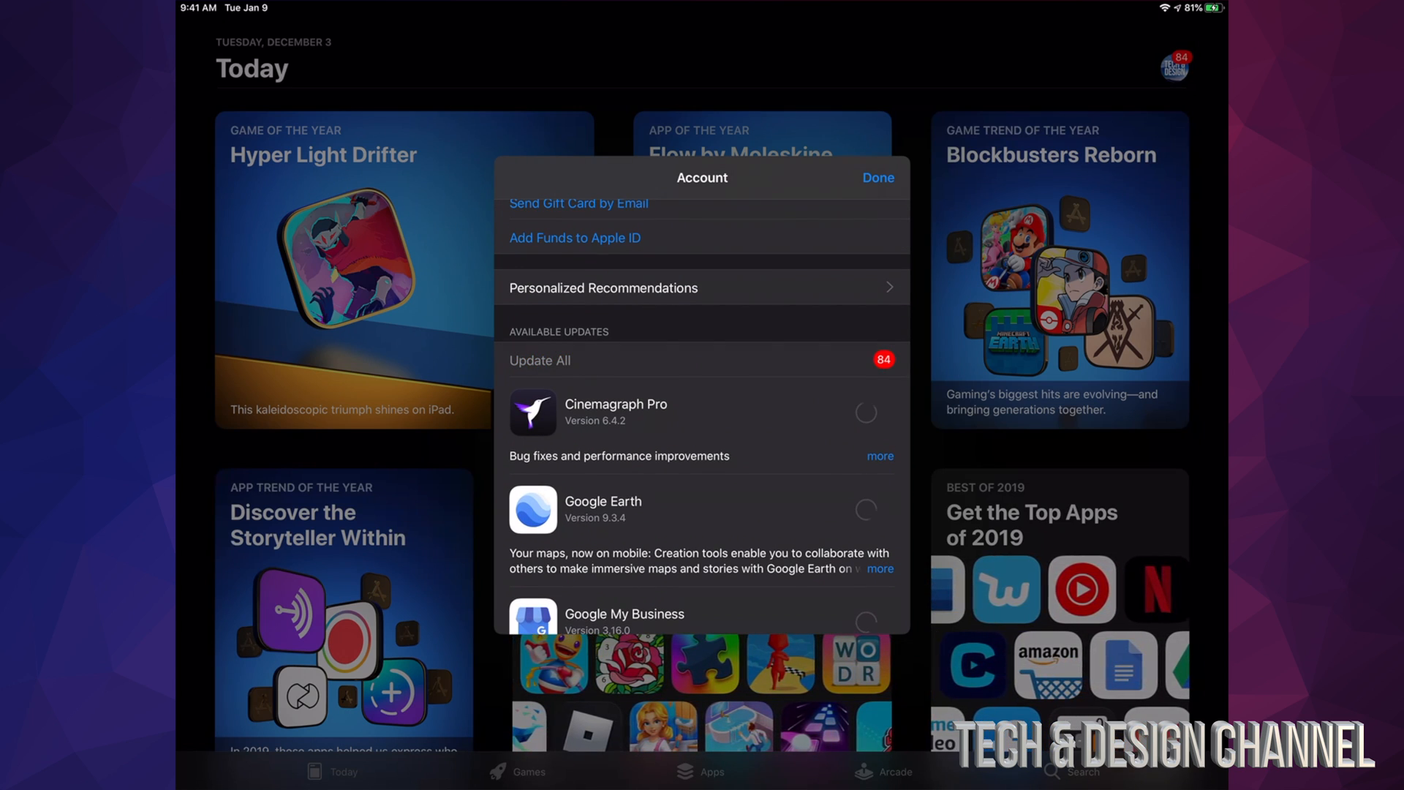
scroll("down", 3)
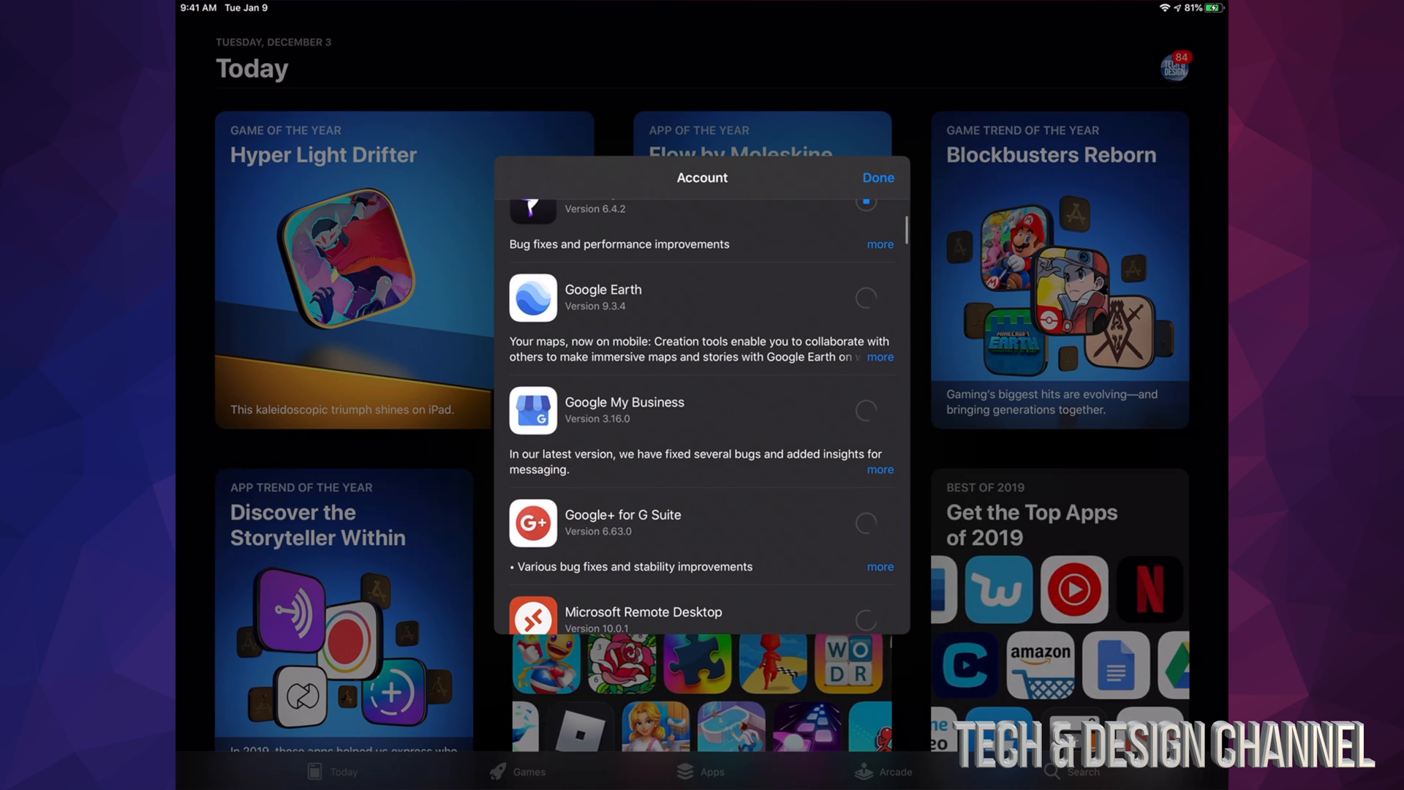
scroll("down", 3)
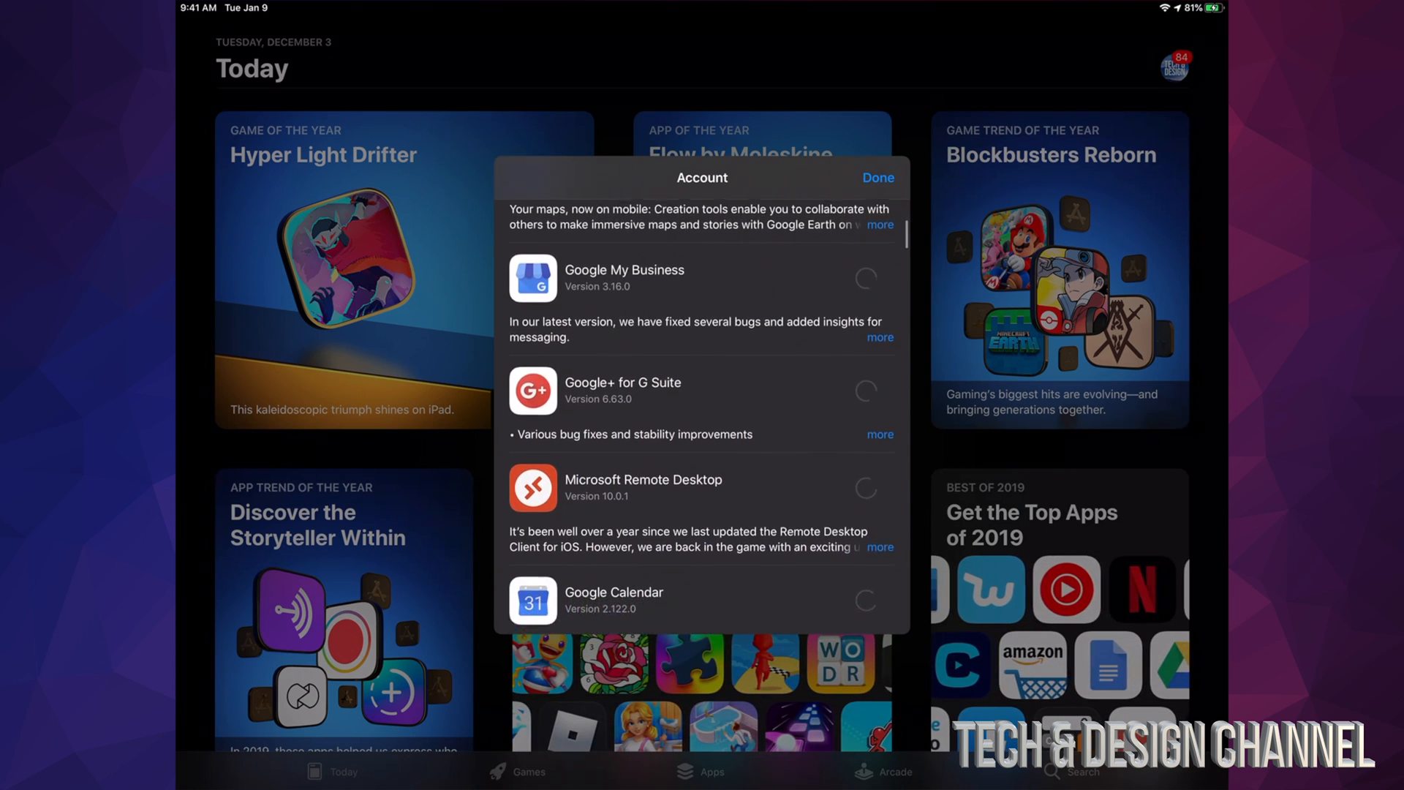
scroll("down", 3)
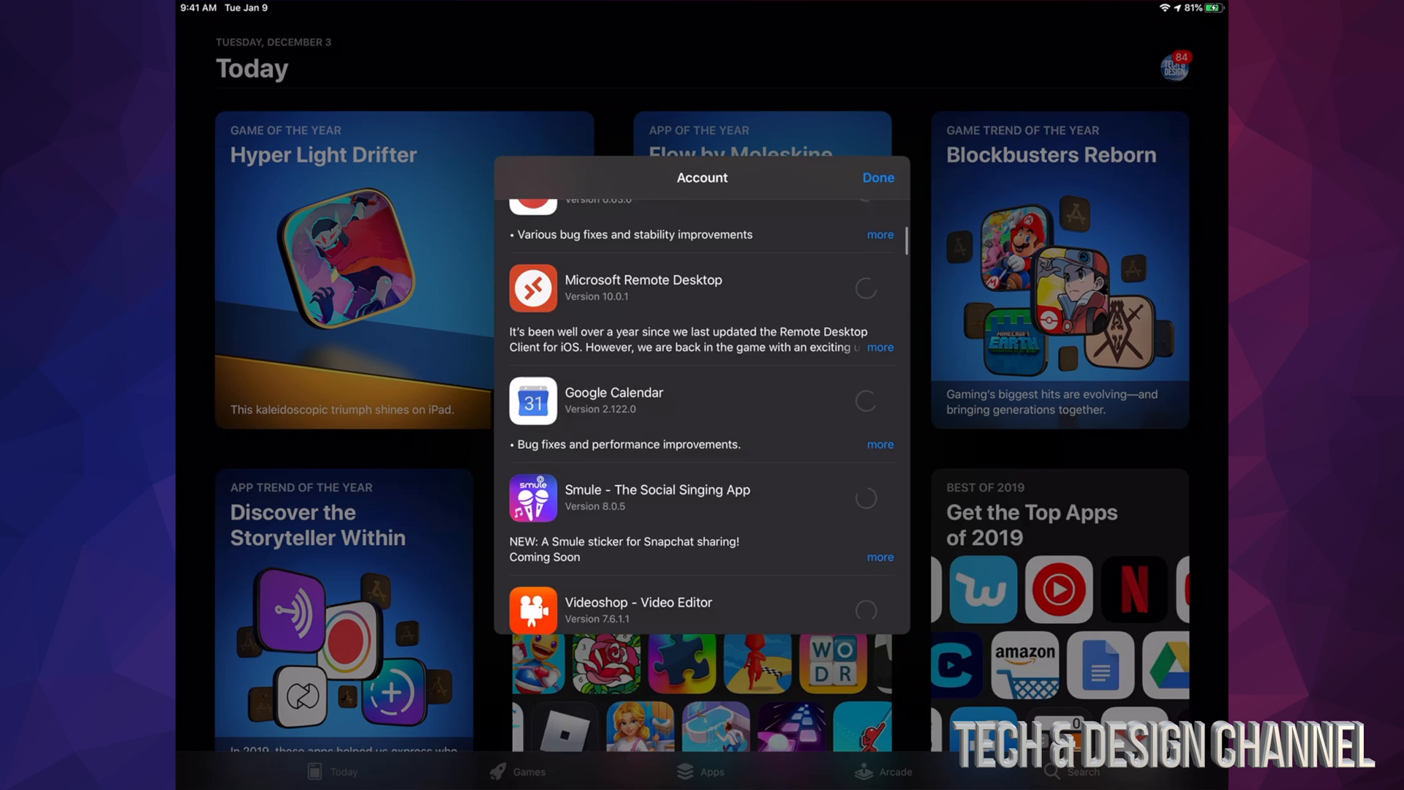
scroll("down", 3)
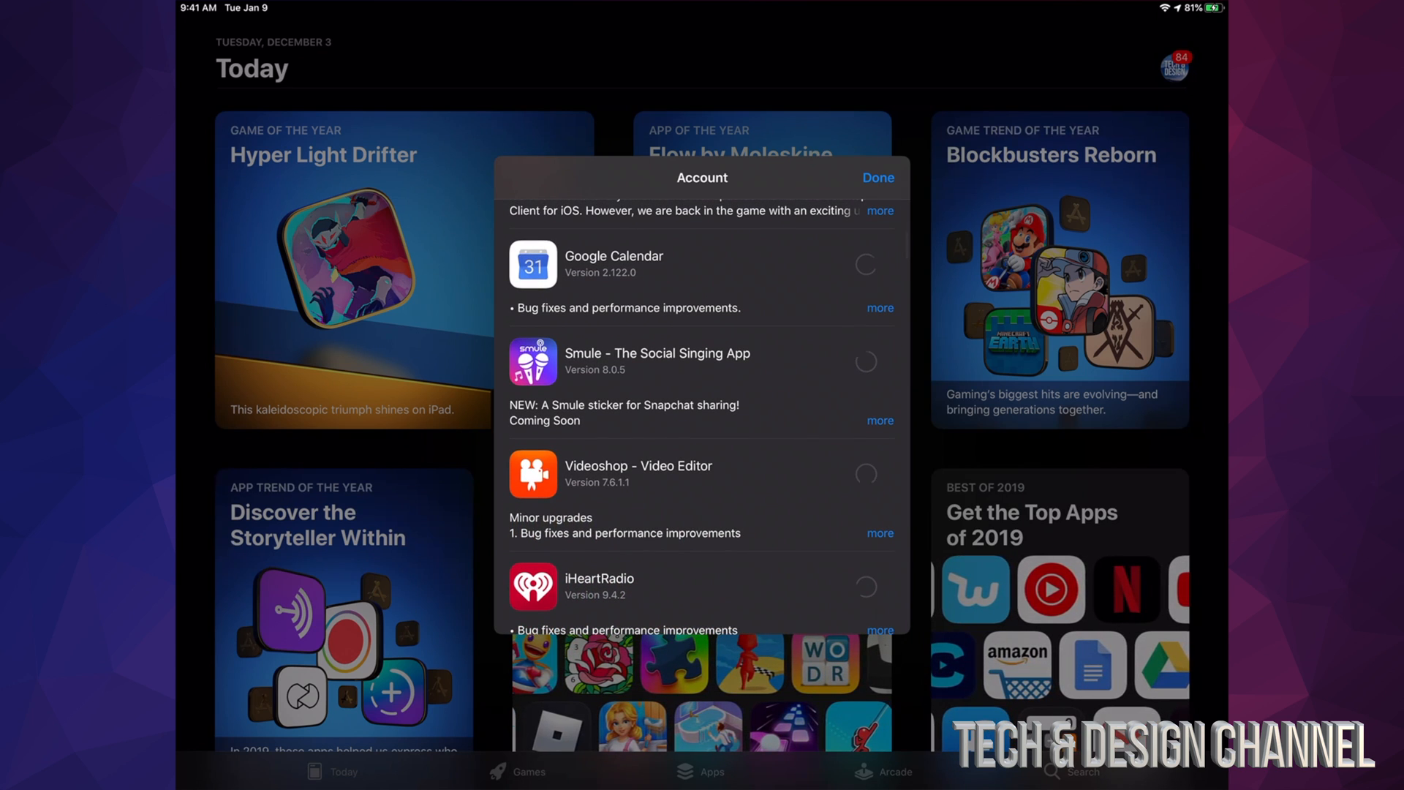
scroll("down", 3)
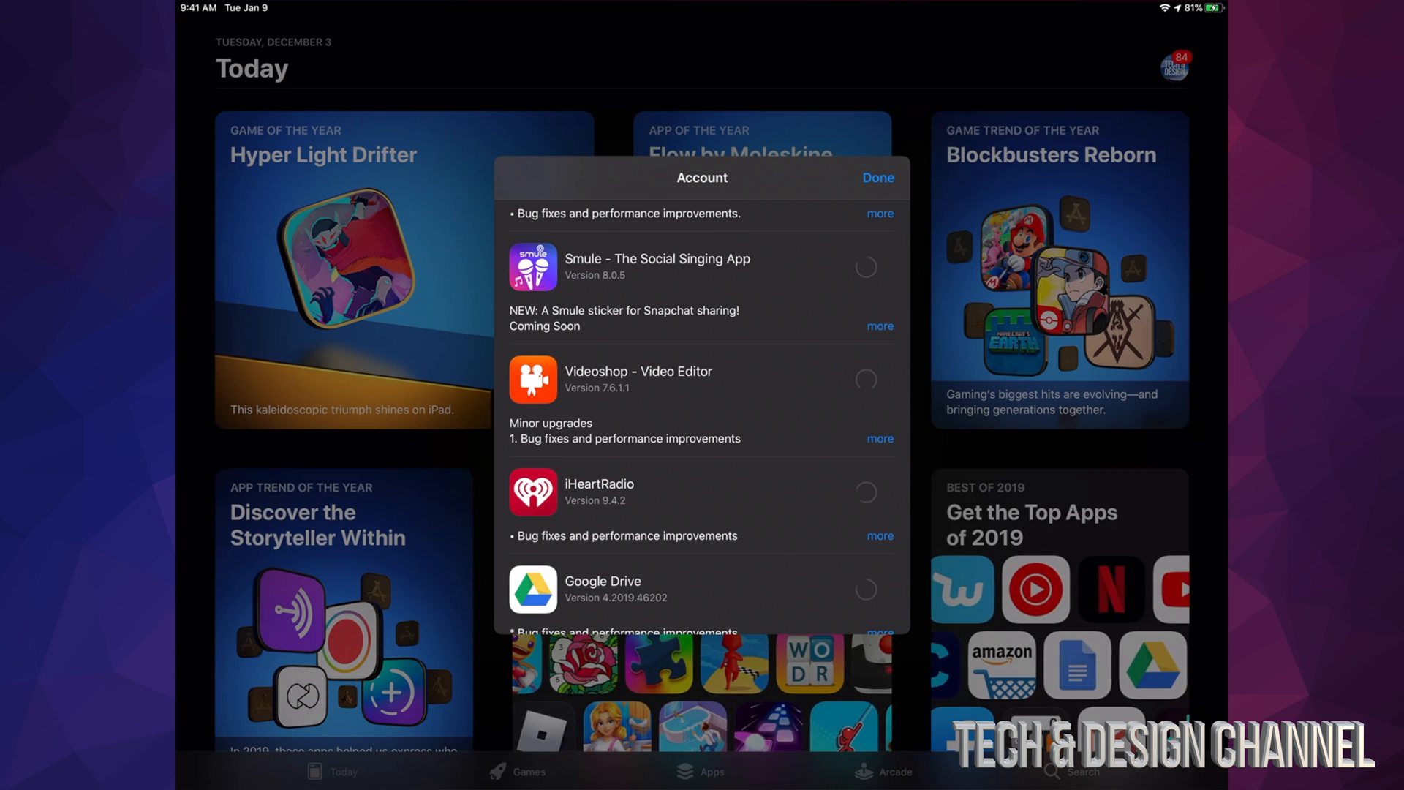
scroll("down", 3)
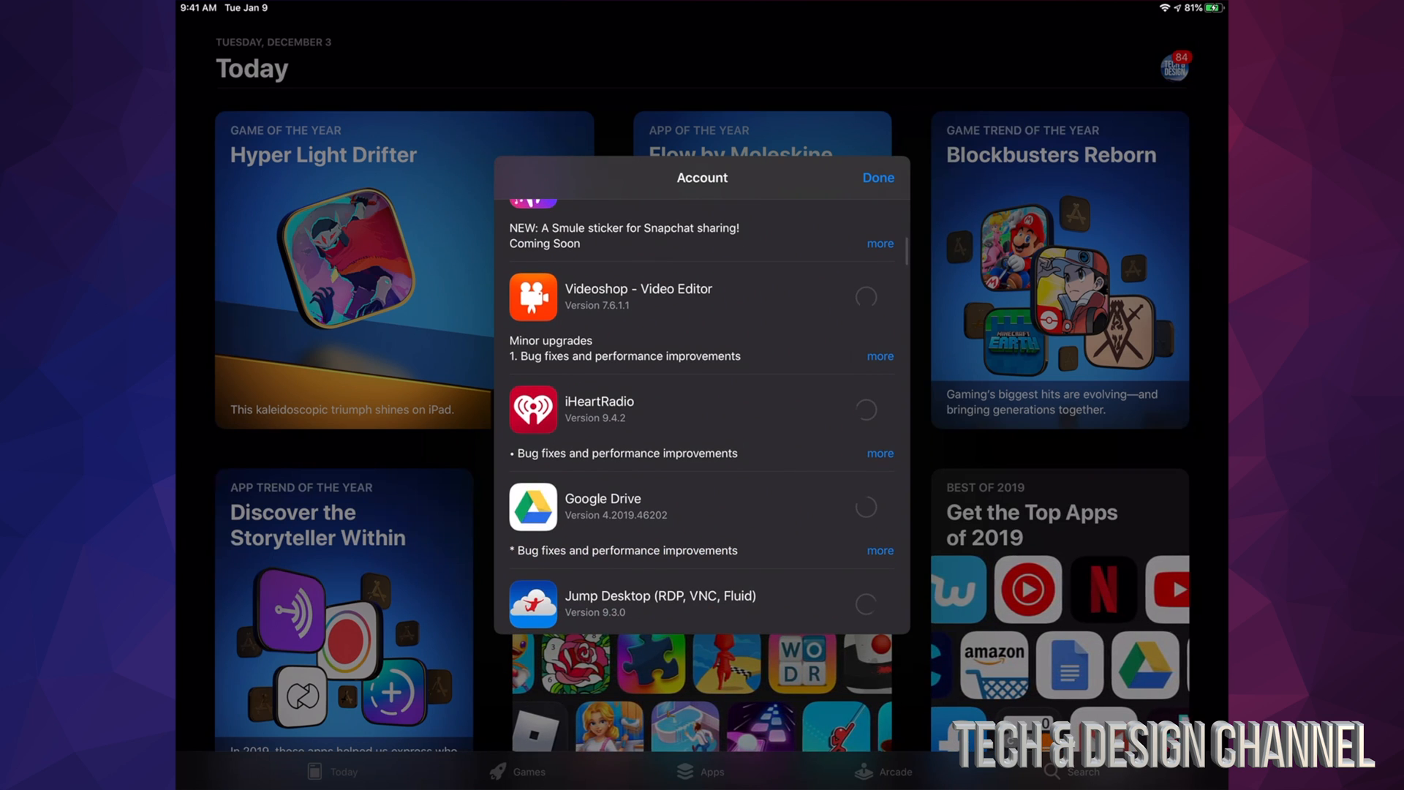
scroll("down", 3)
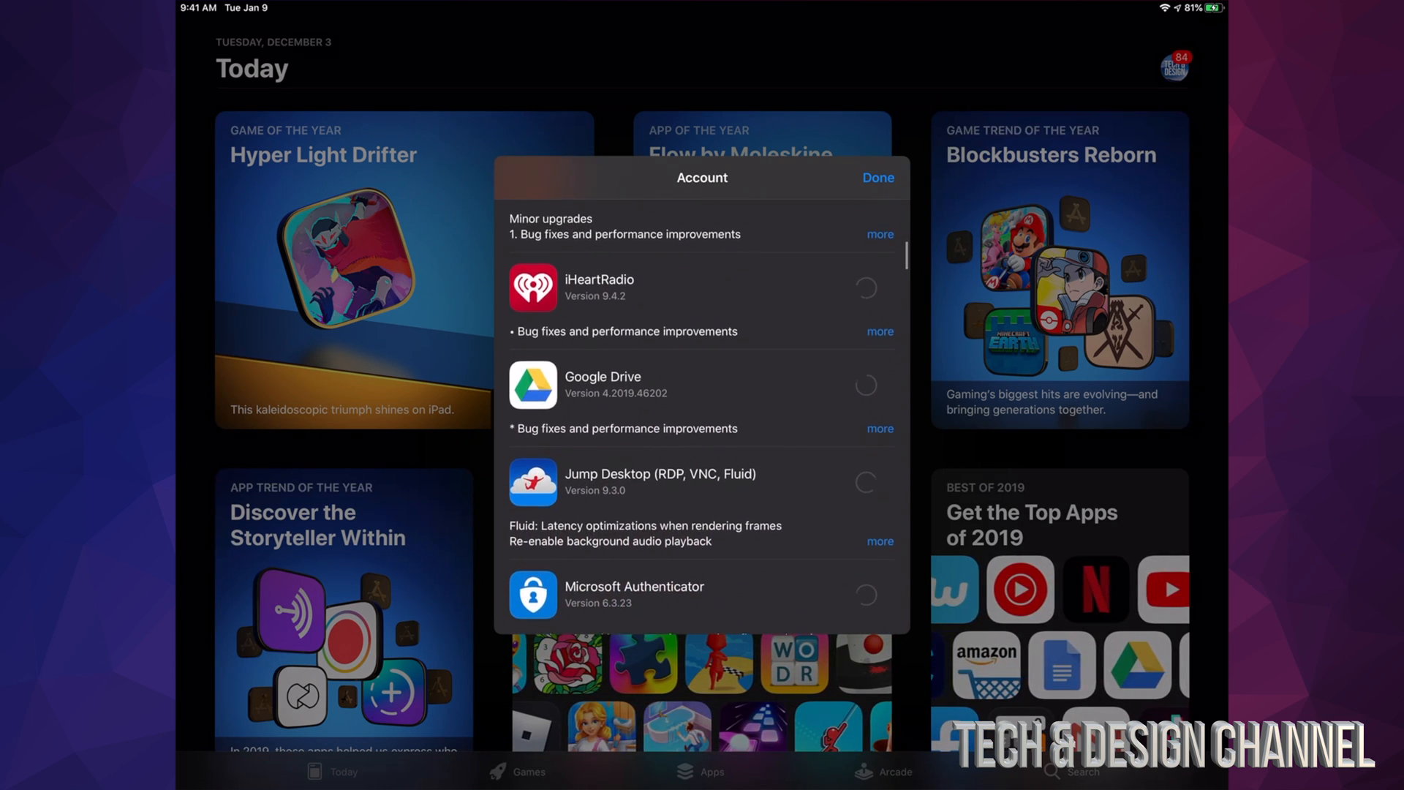
scroll("down", 3)
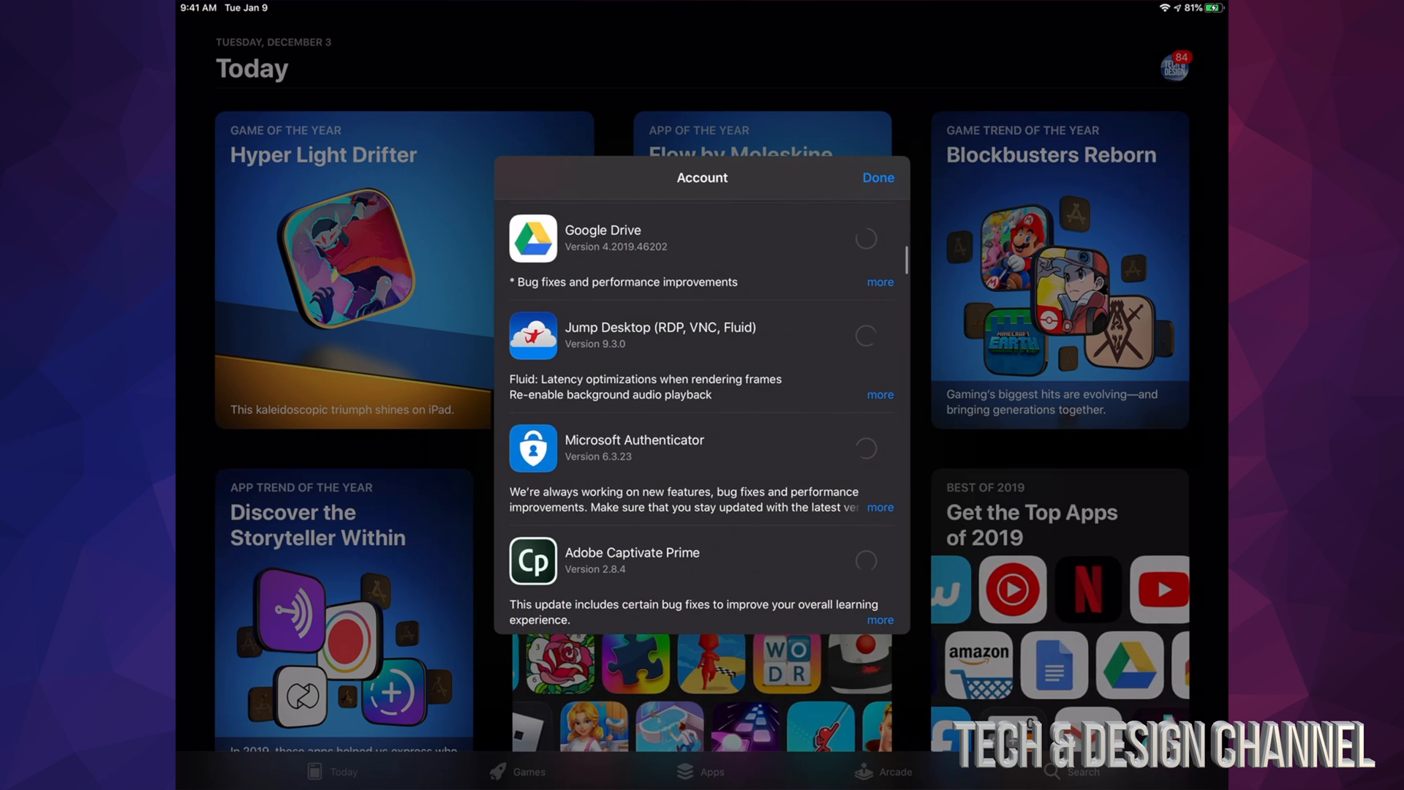
scroll("down", 3)
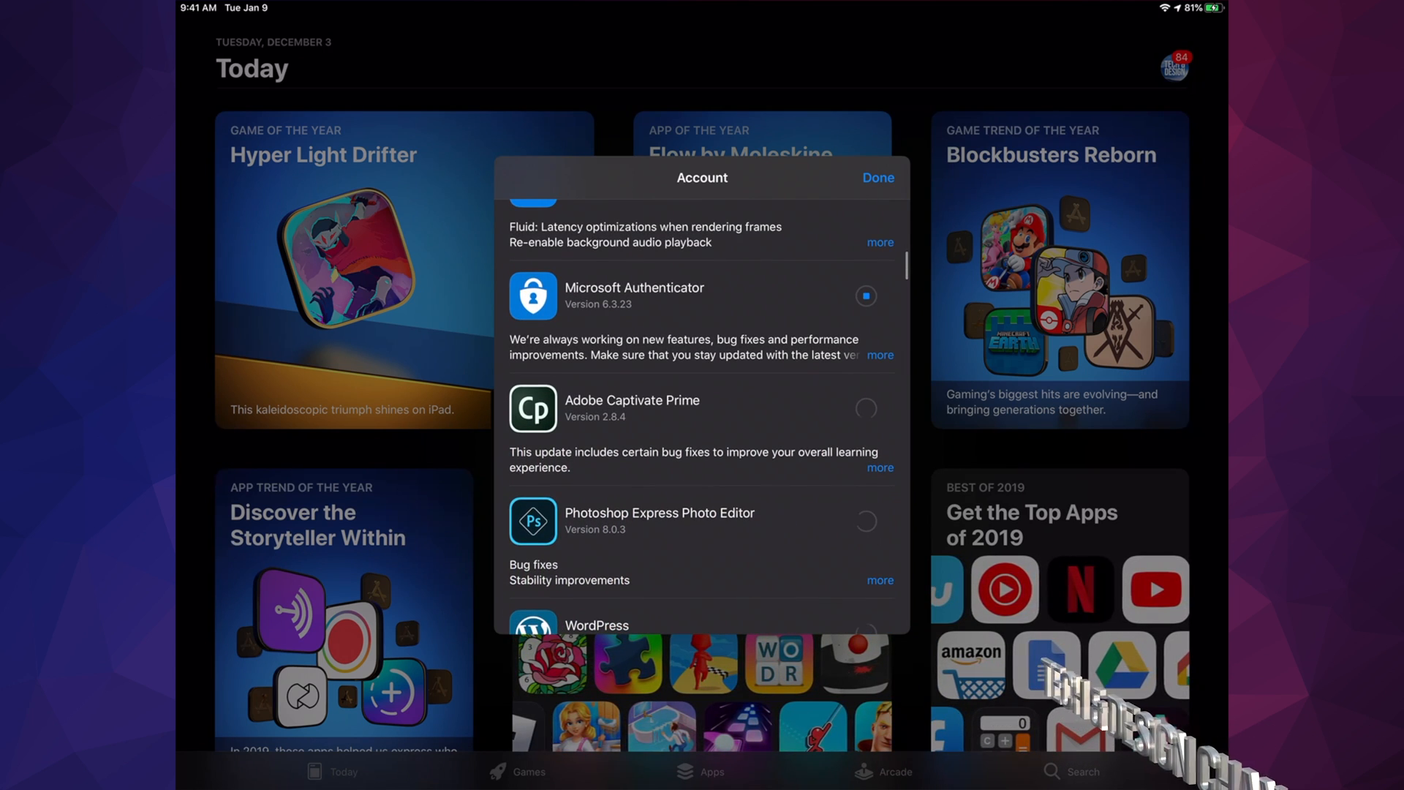
scroll("down", 3)
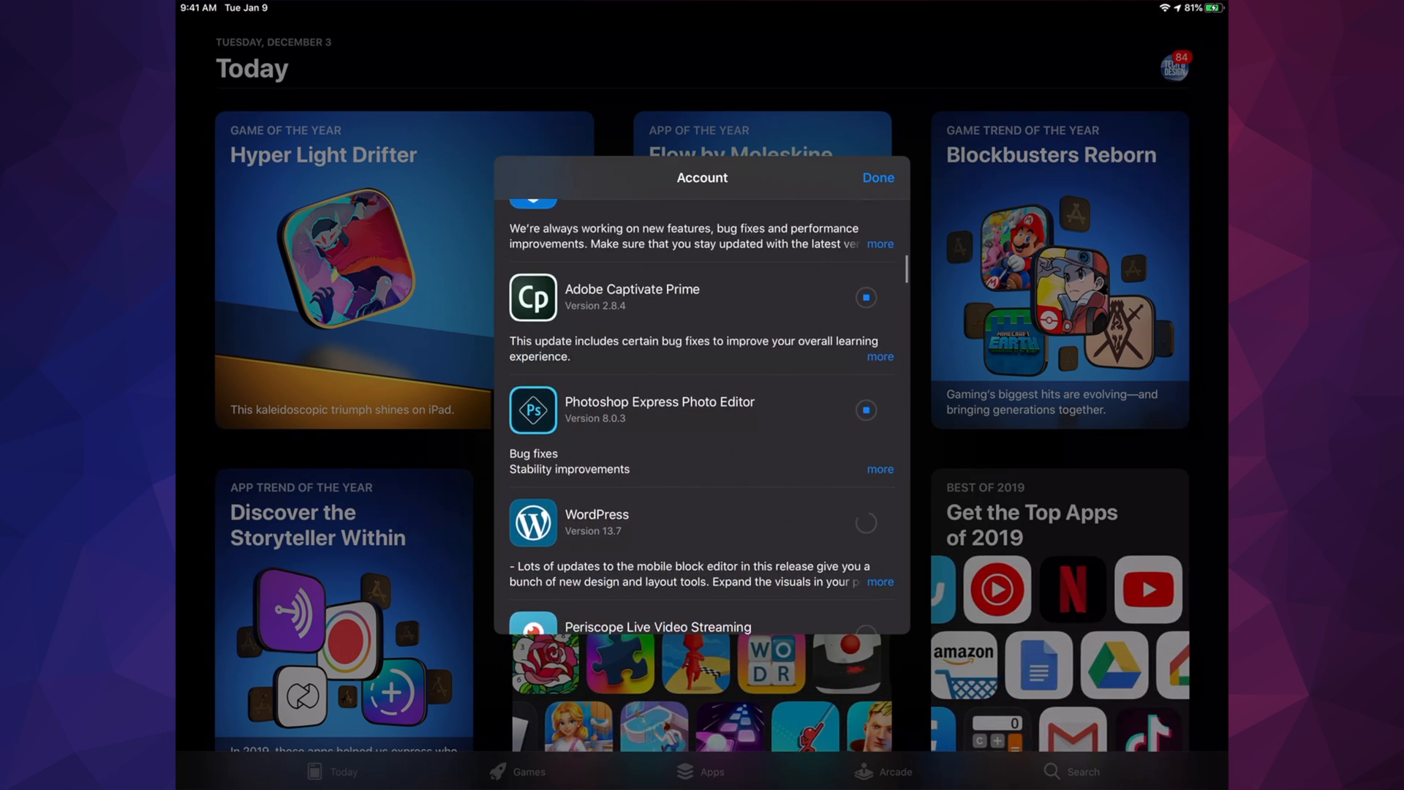
scroll("down", 3)
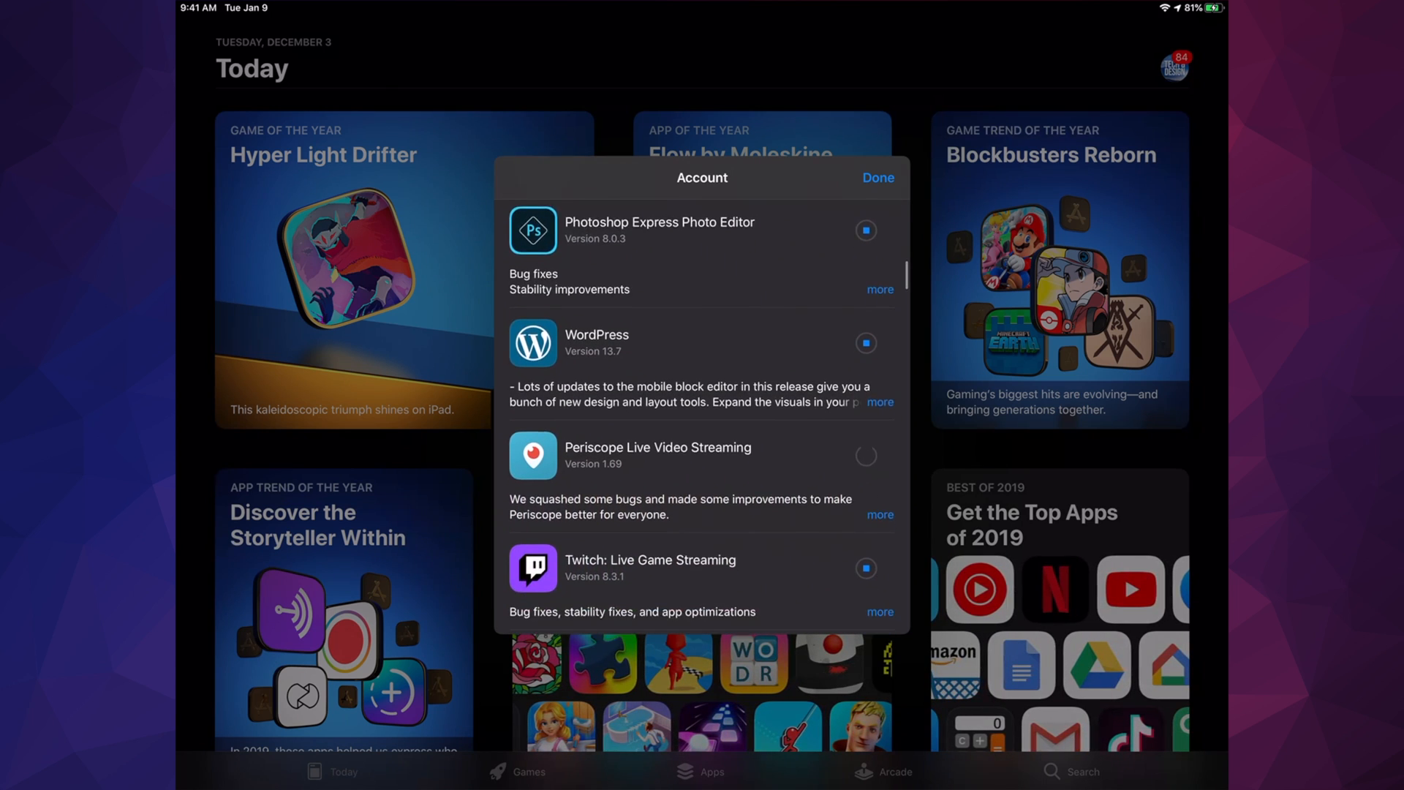
scroll("down", 3)
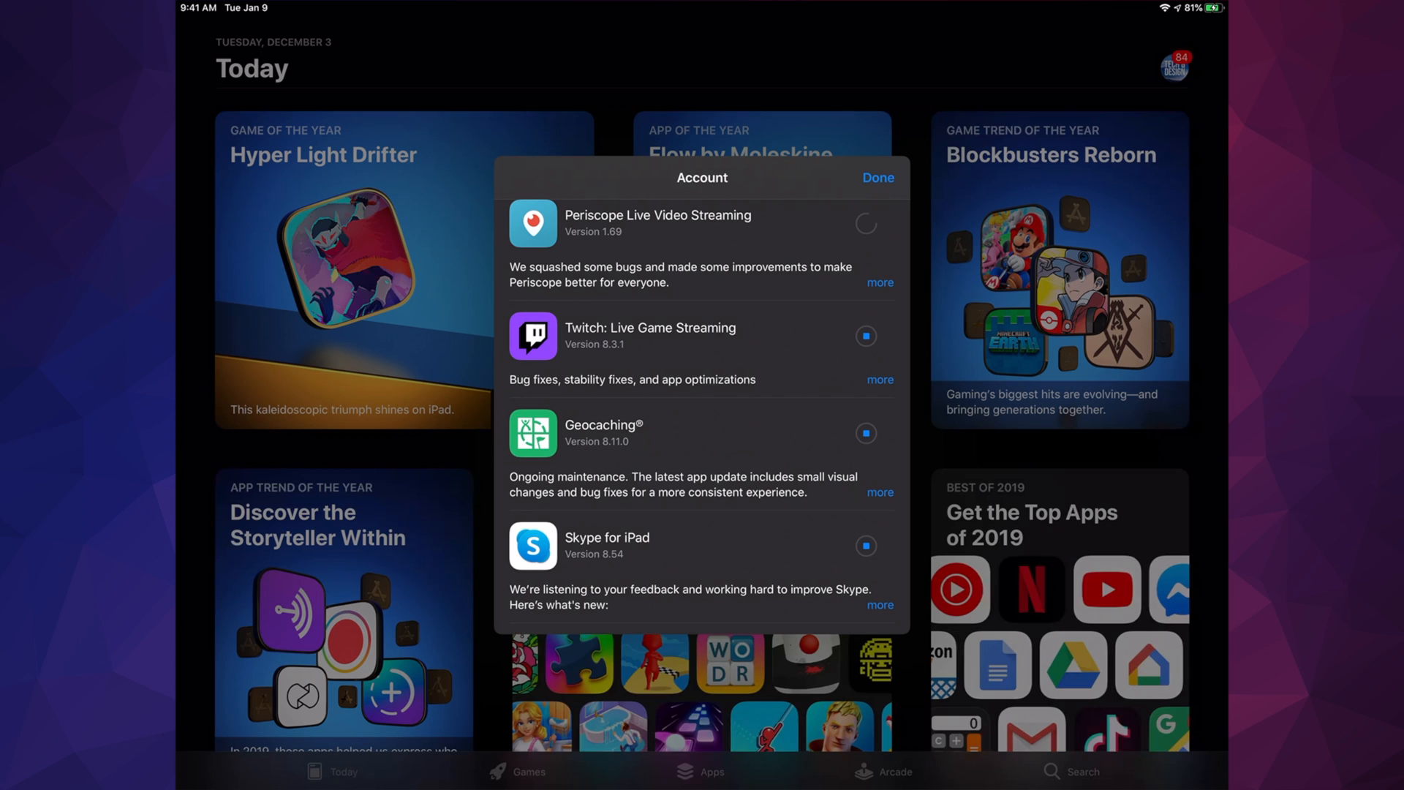
scroll("down", 3)
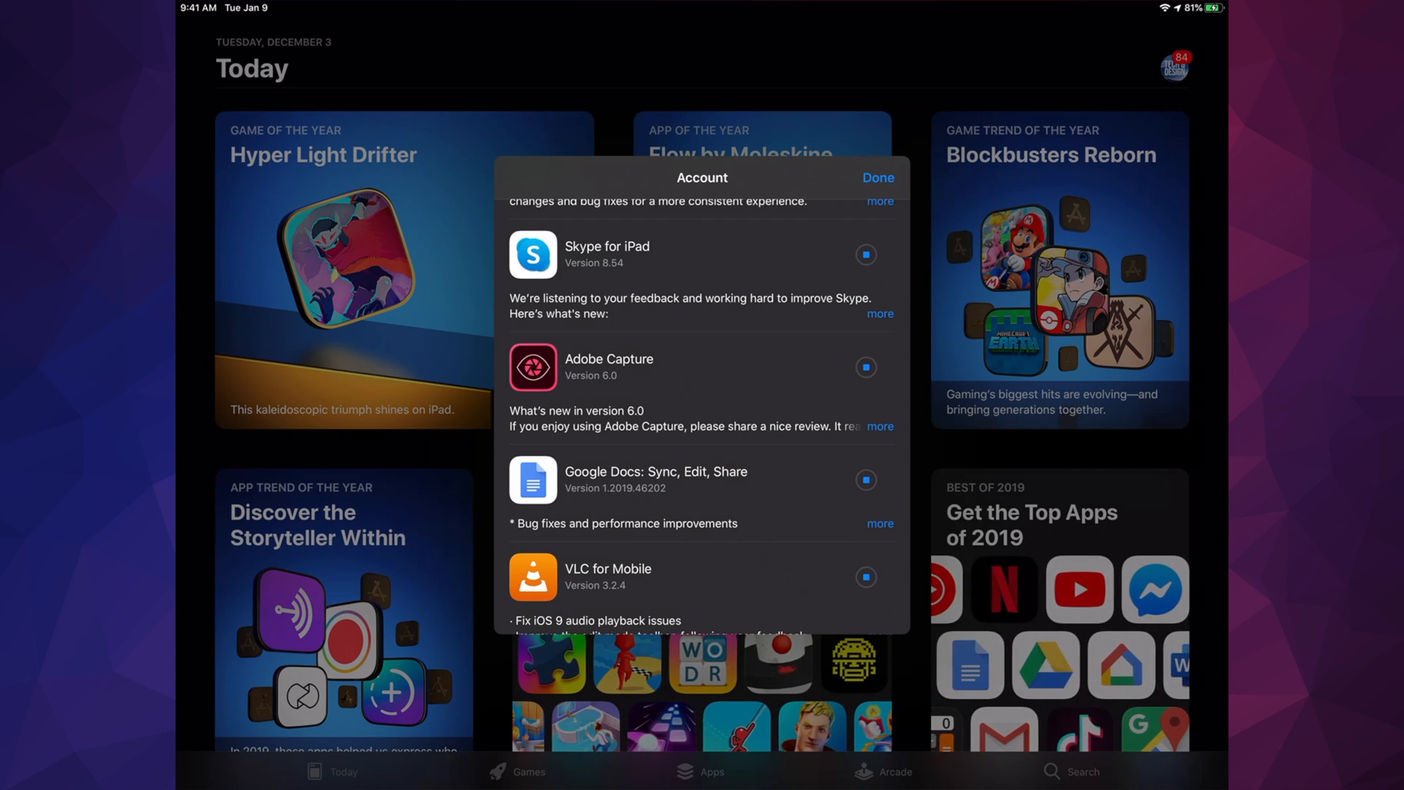
scroll("down", 3)
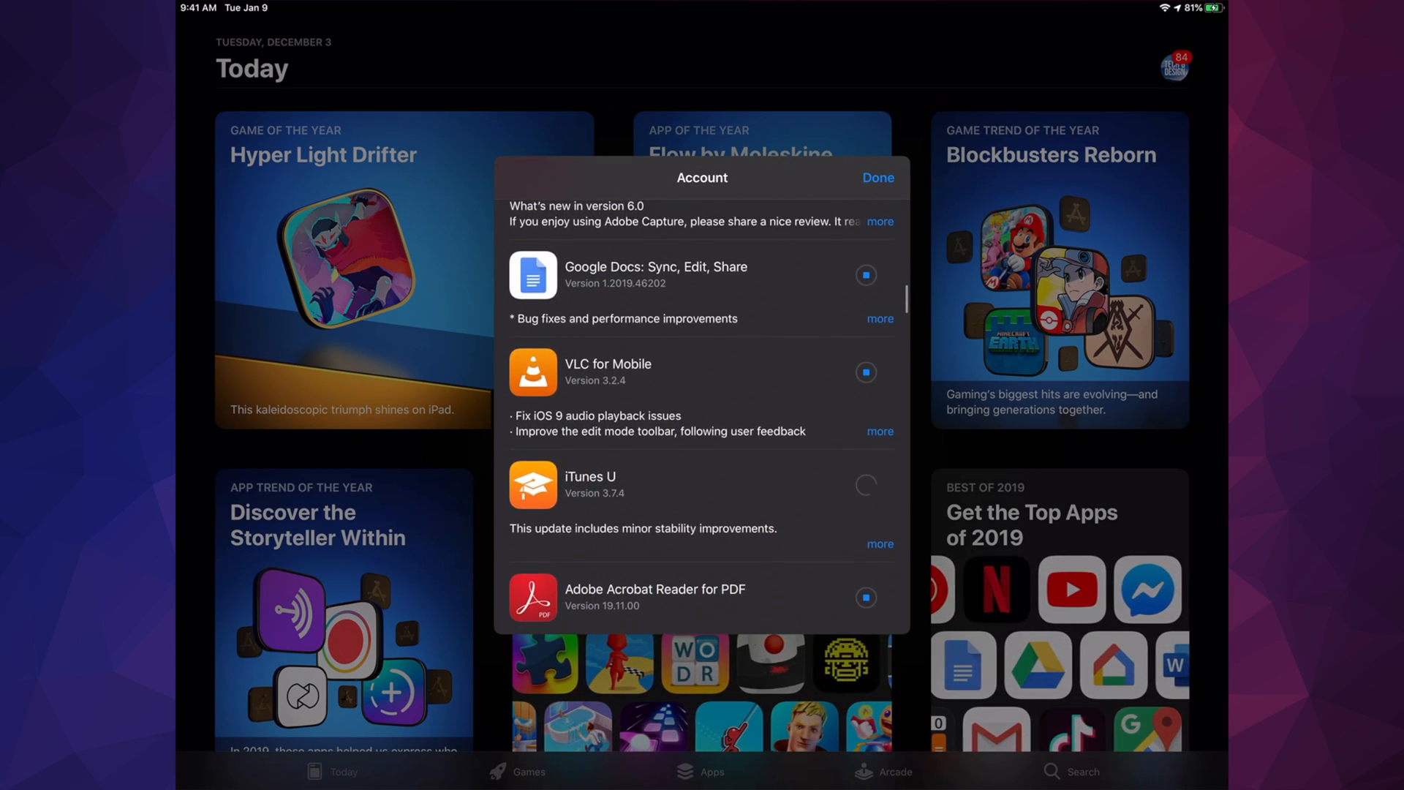
scroll("down", 3)
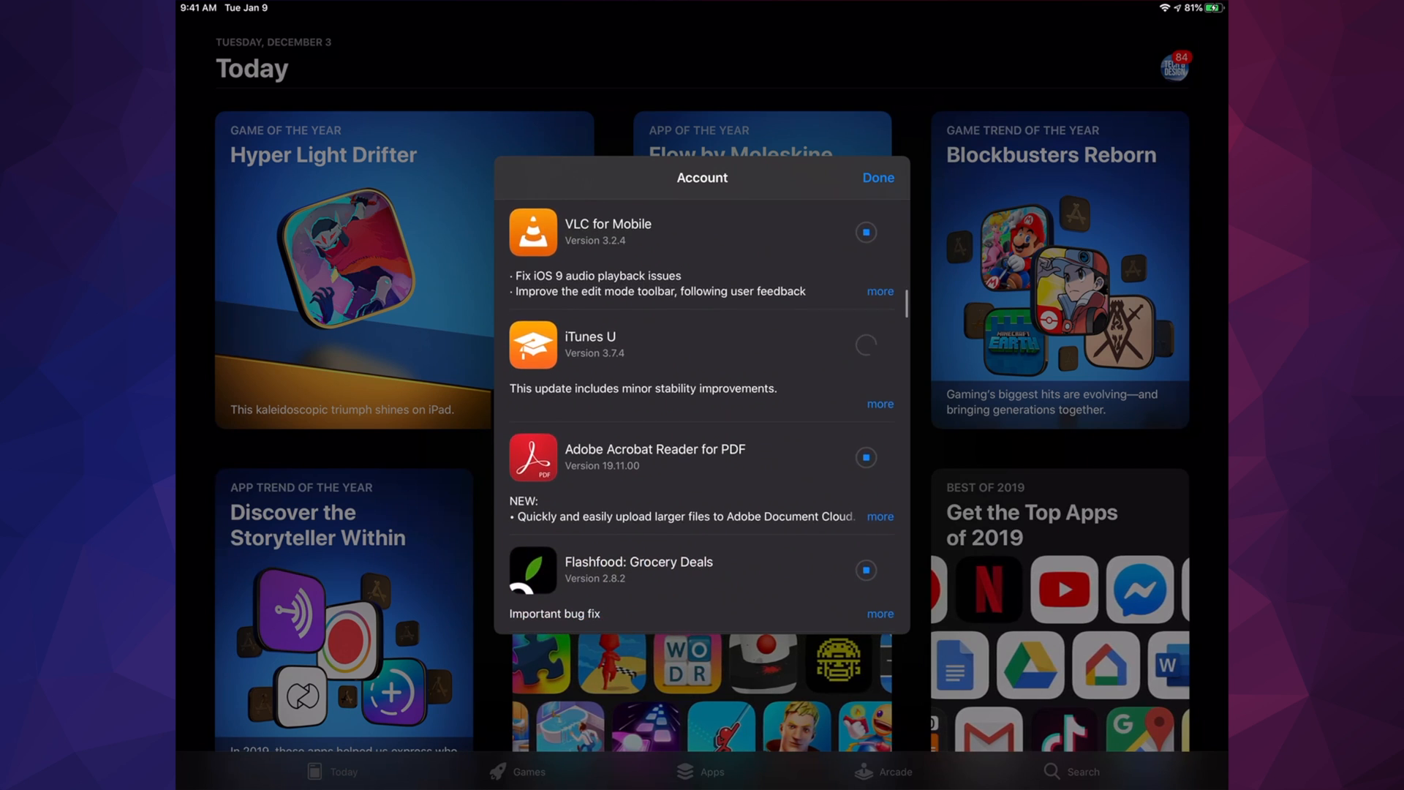
scroll("down", 3)
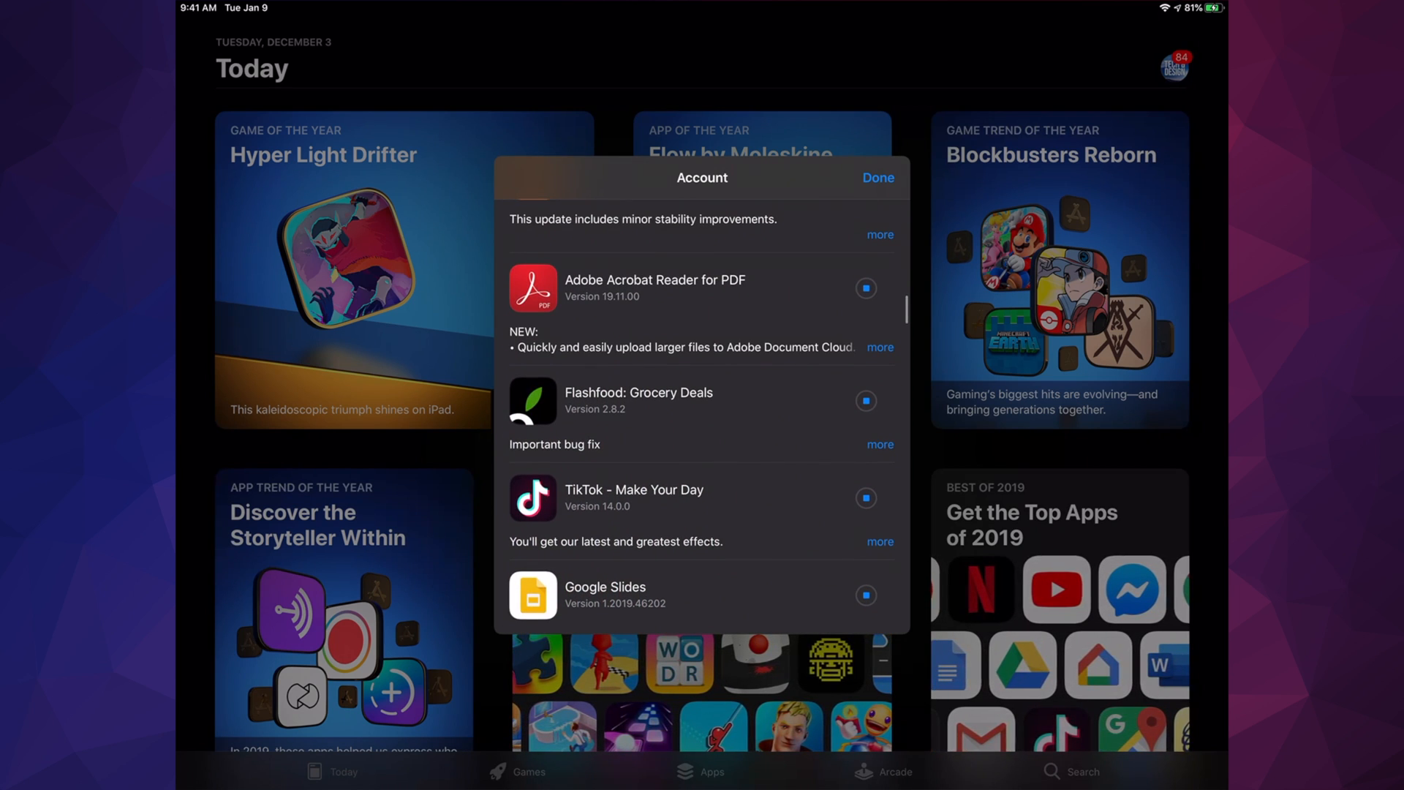
scroll("down", 3)
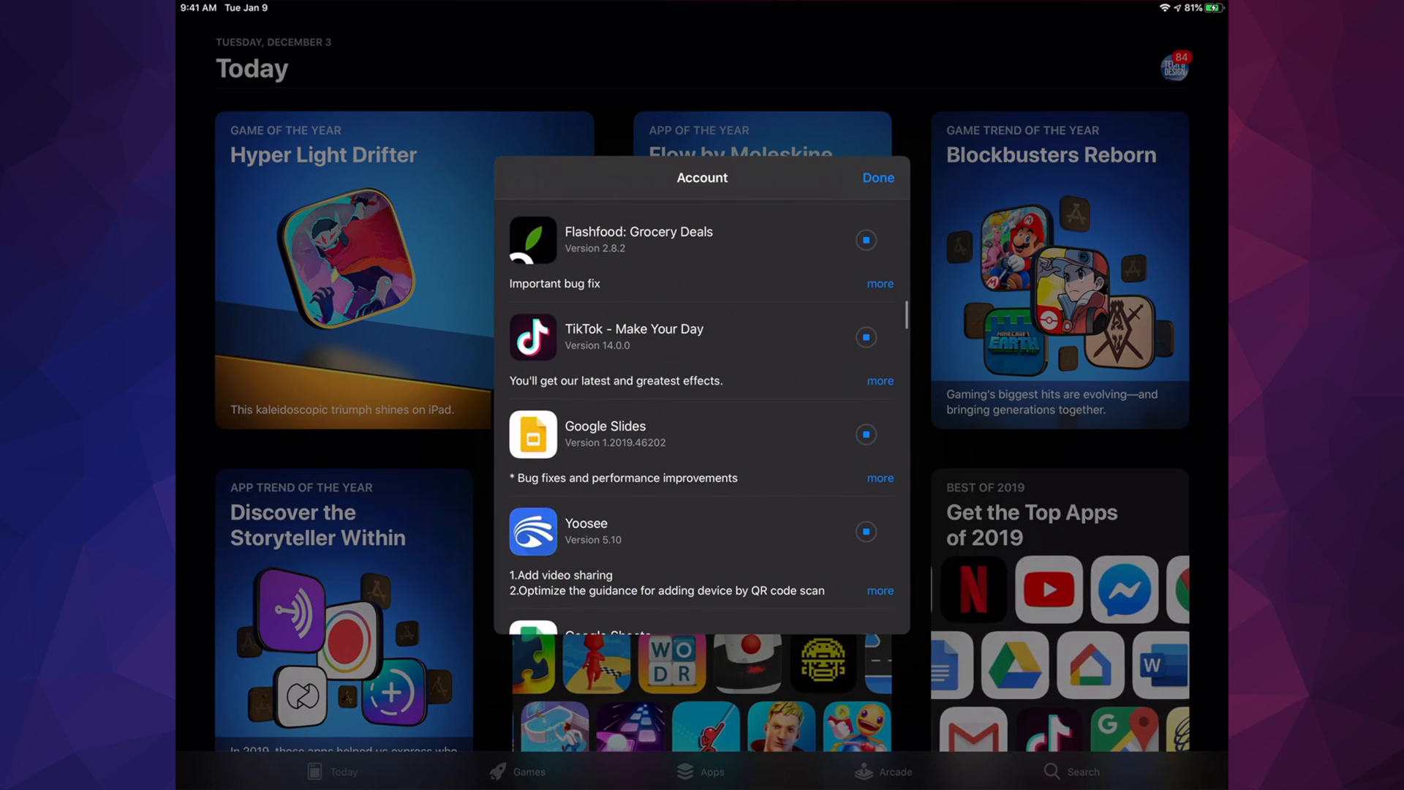
scroll("down", 3)
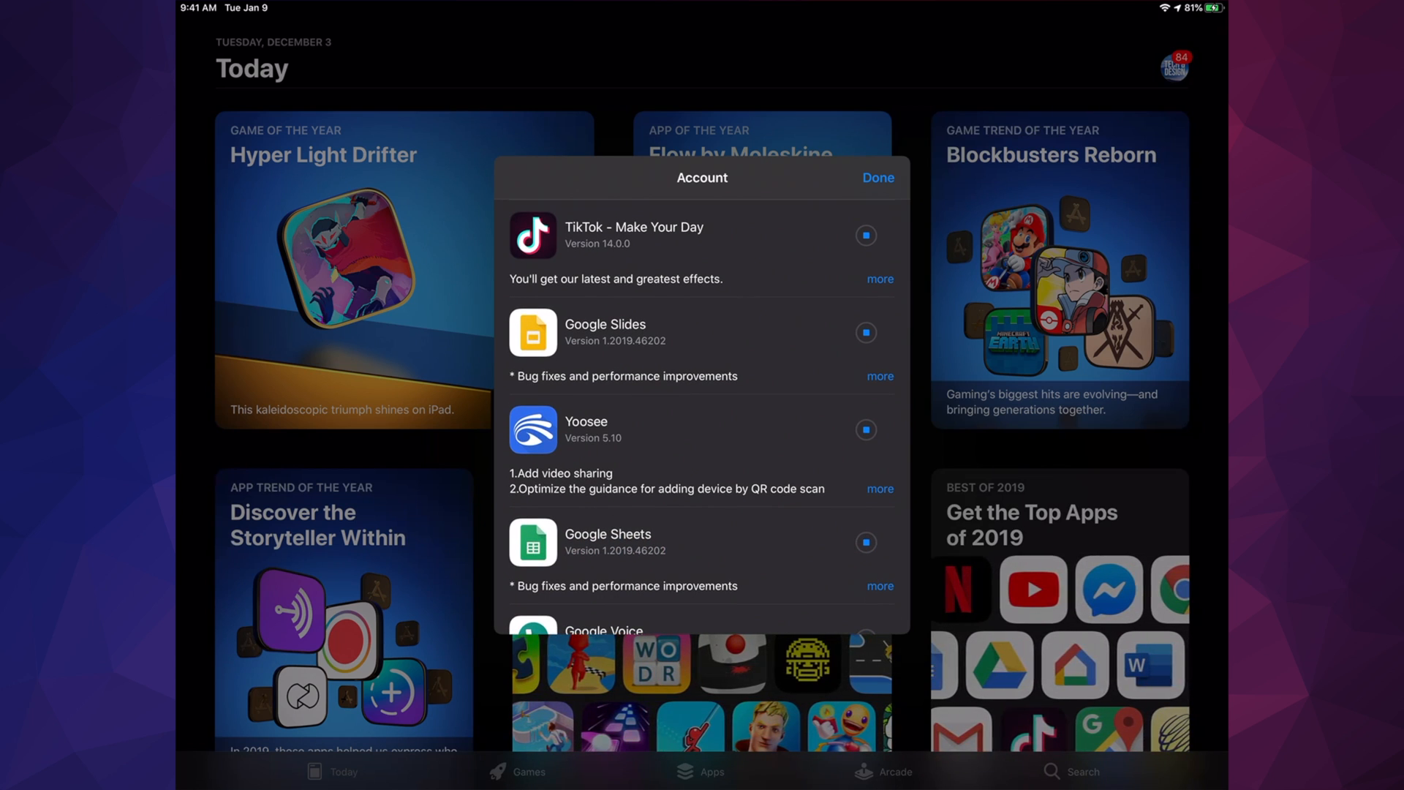
scroll("down", 3)
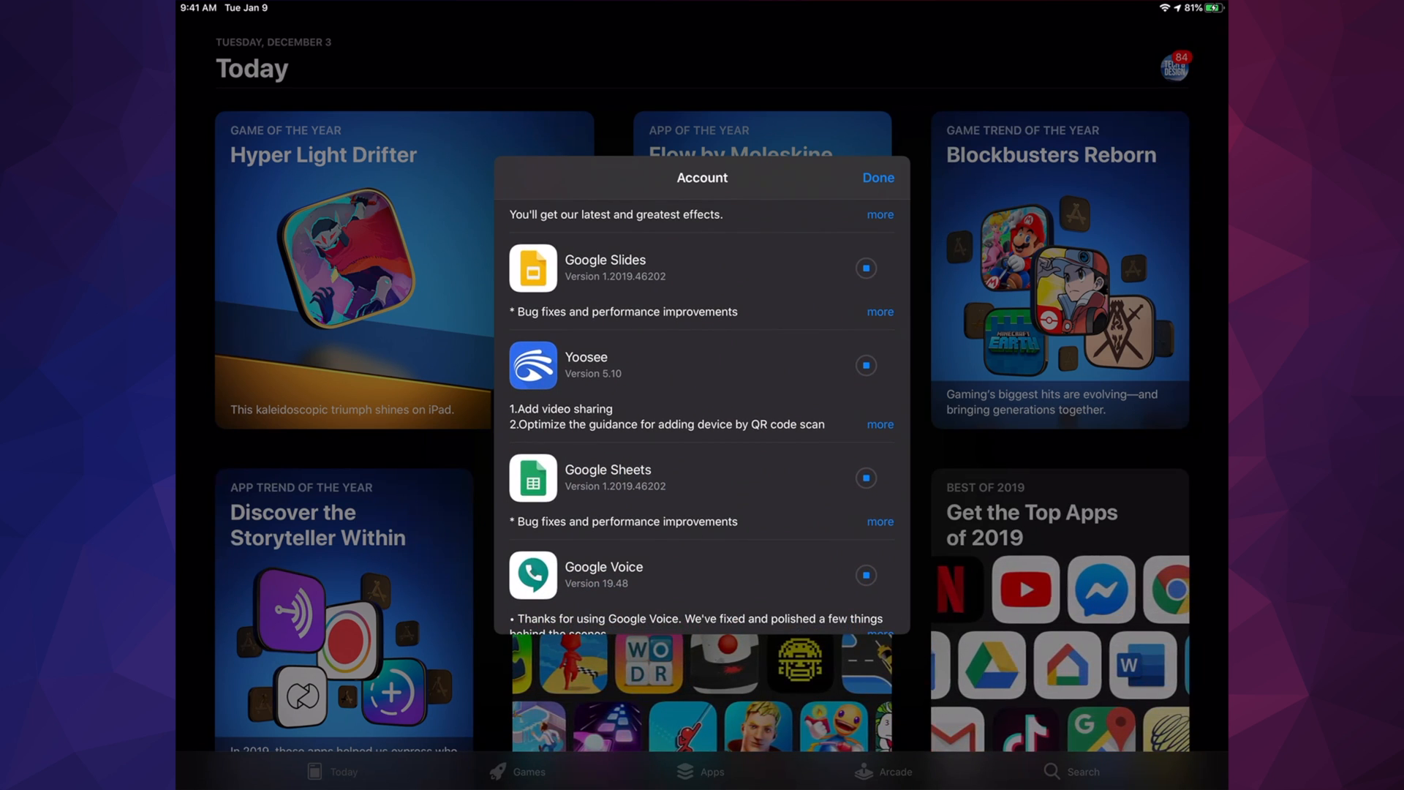
scroll("down", 3)
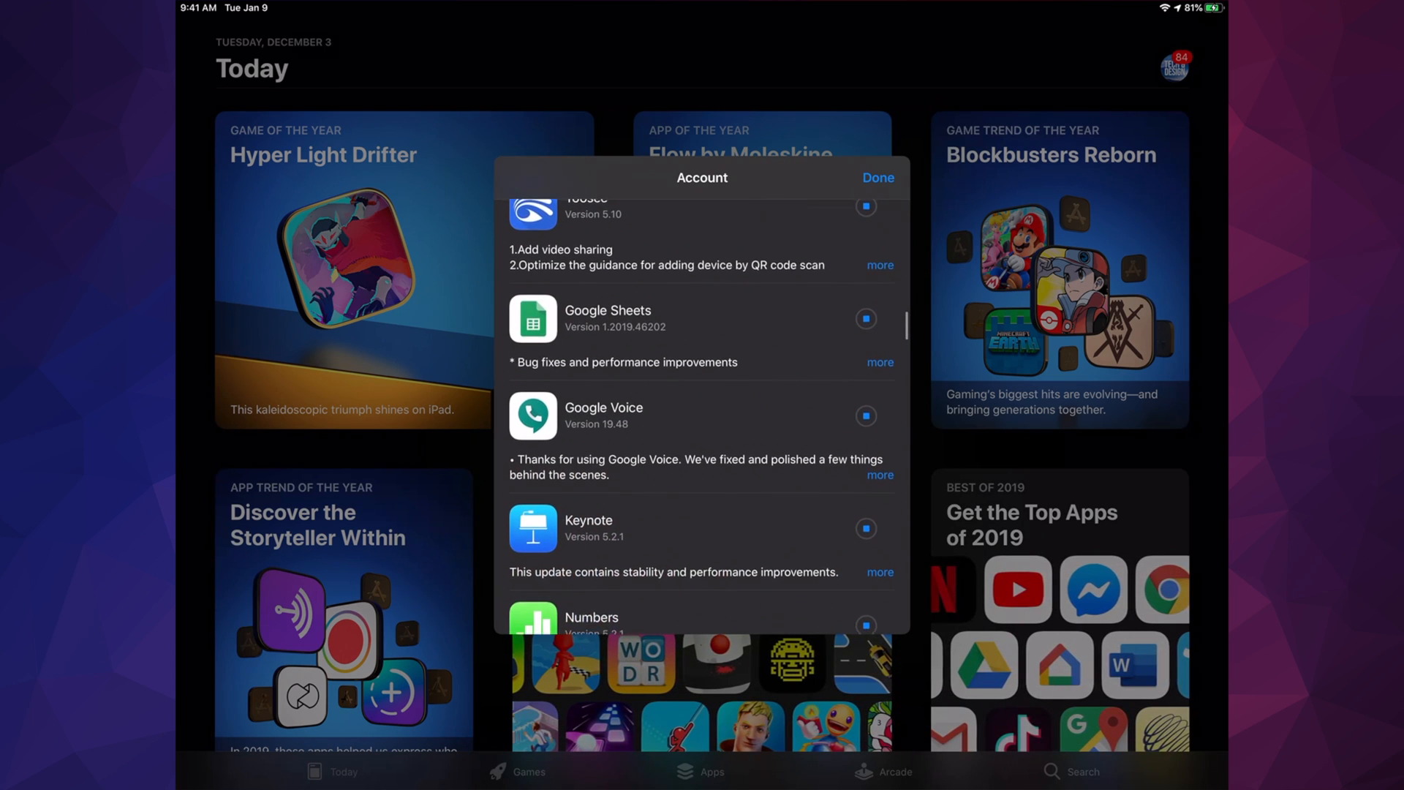
scroll("down", 3)
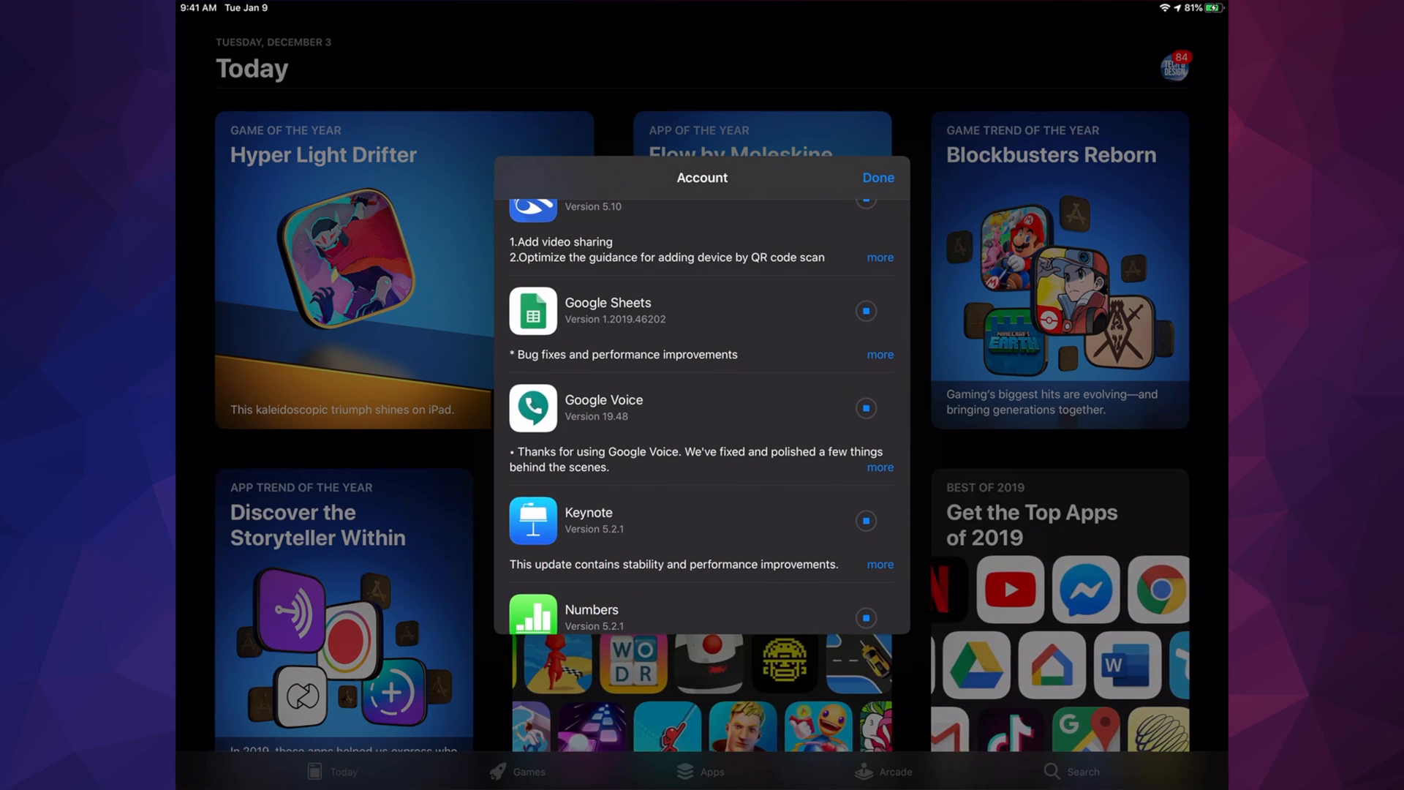
scroll("down", 3)
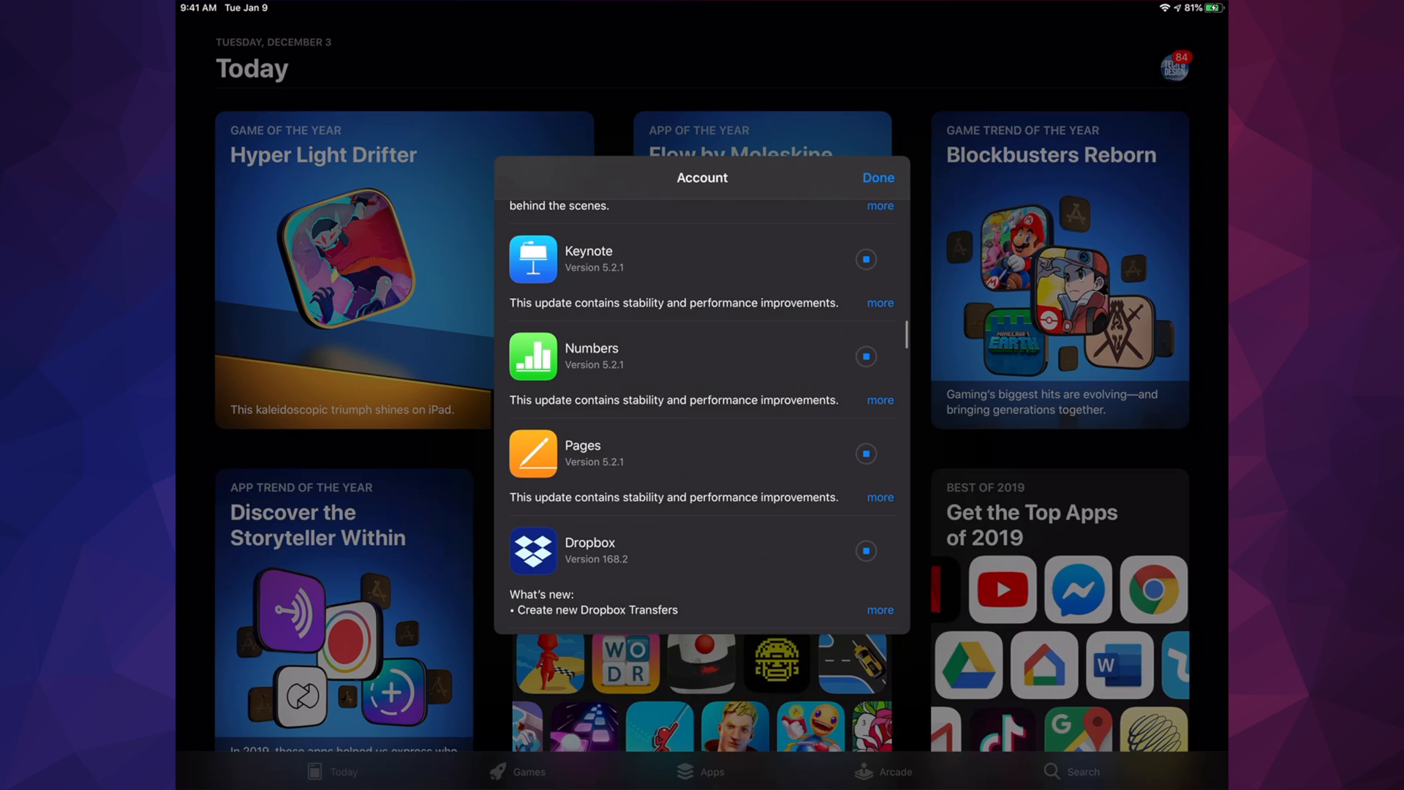
scroll("down", 3)
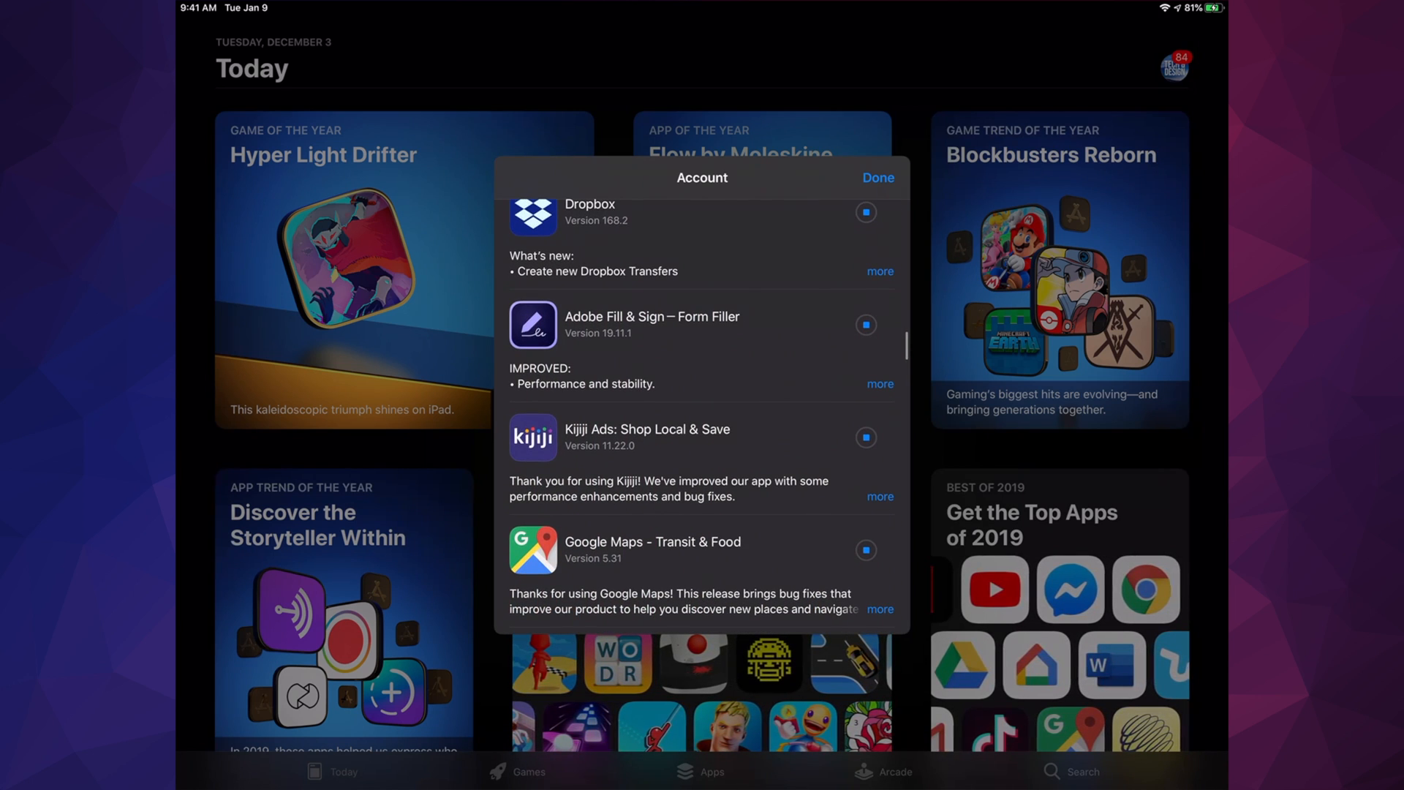
scroll("down", 3)
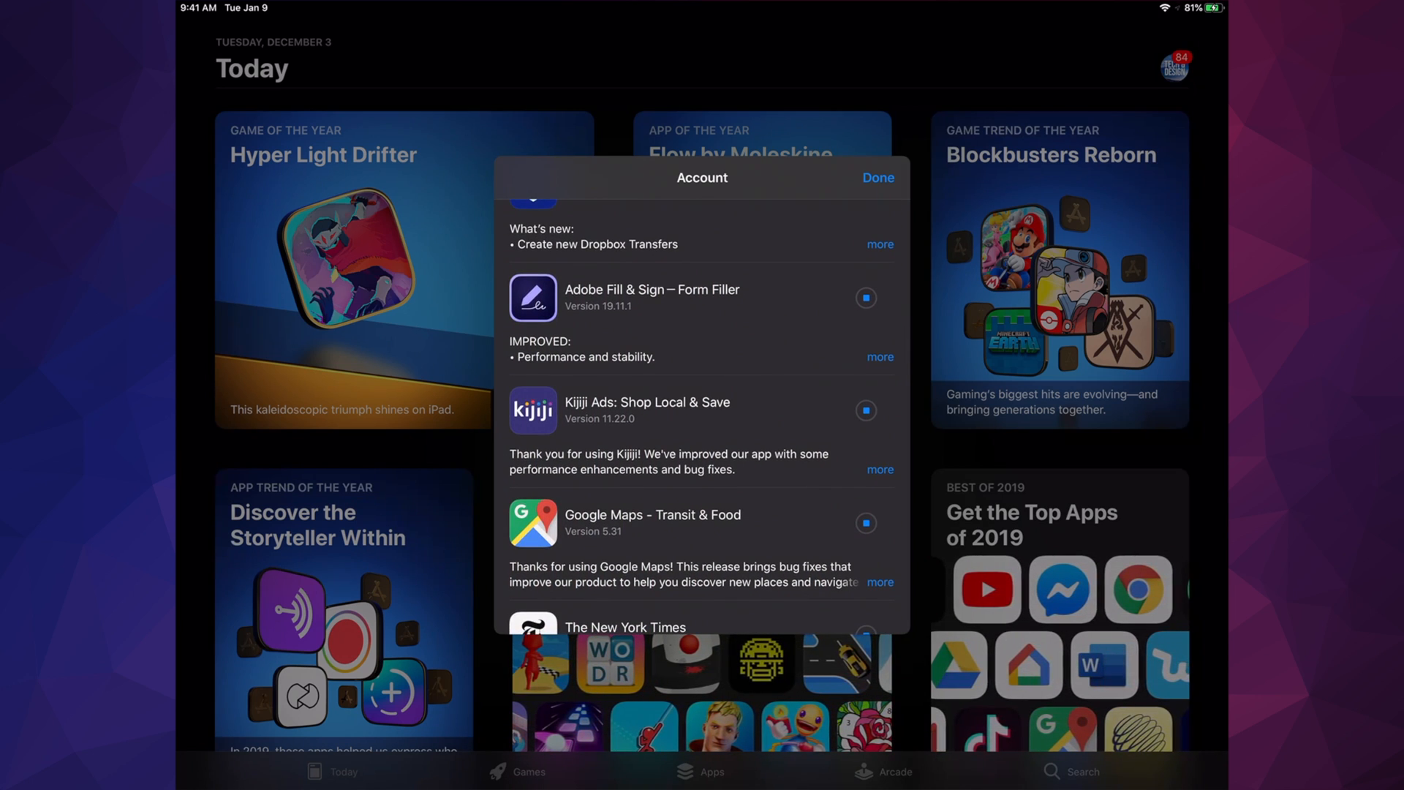
scroll("down", 3)
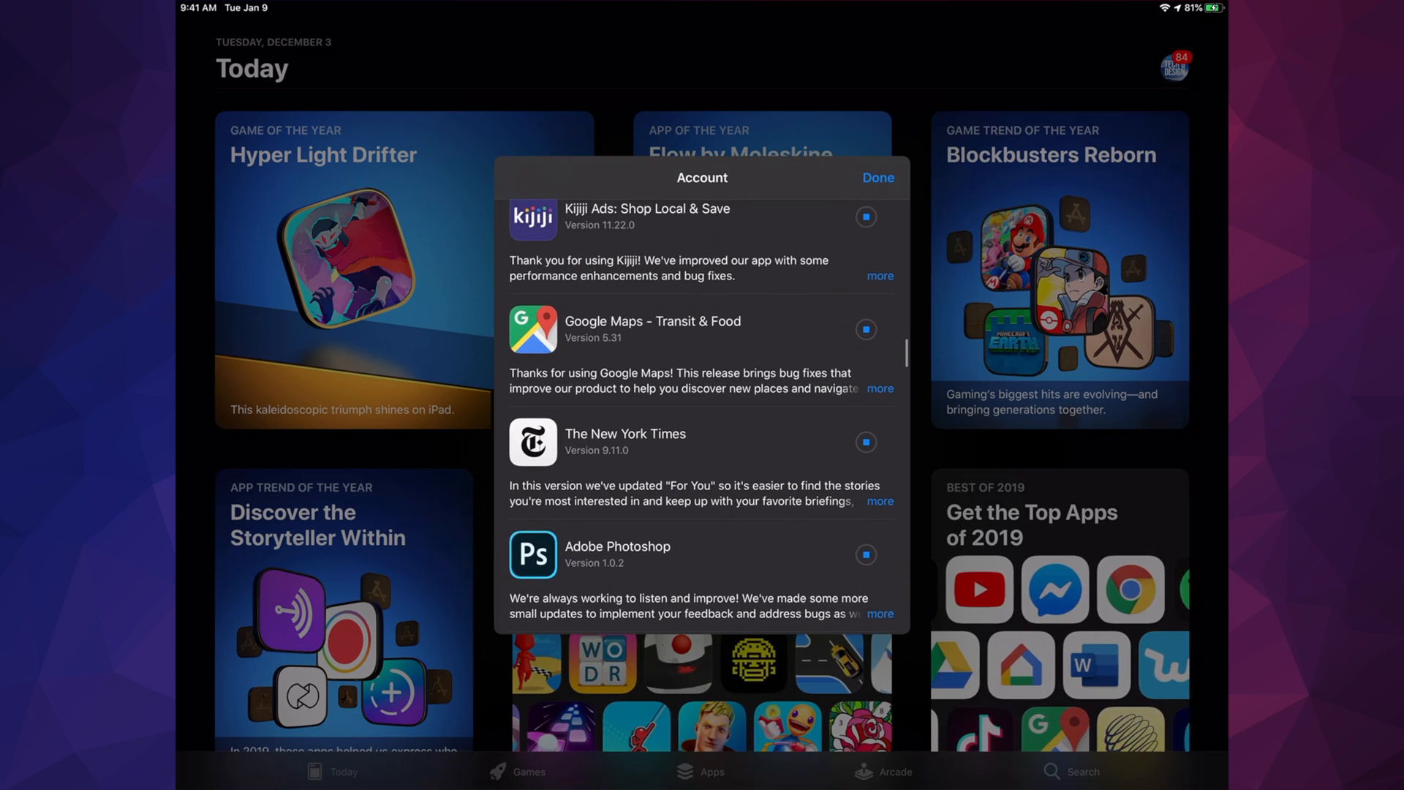
scroll("down", 3)
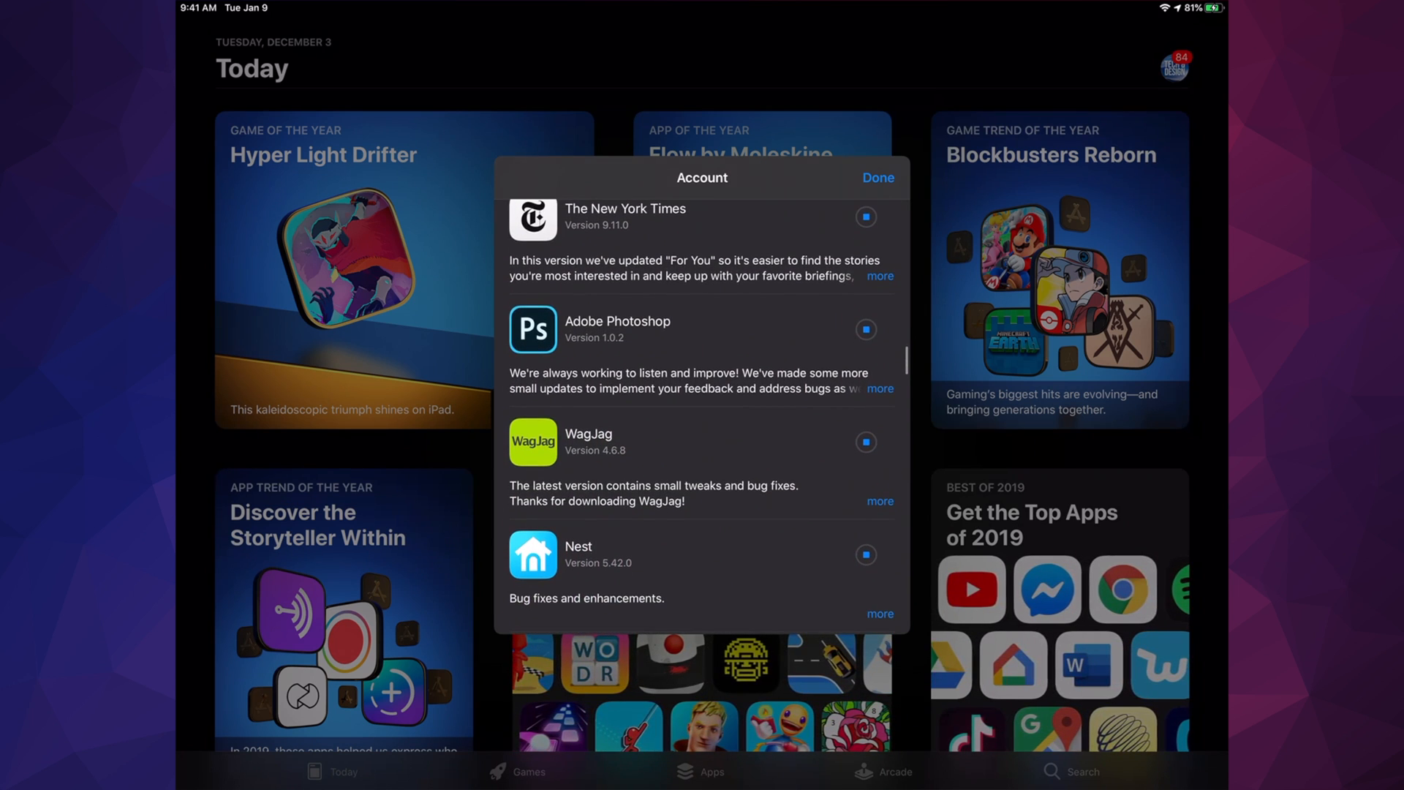
scroll("down", 3)
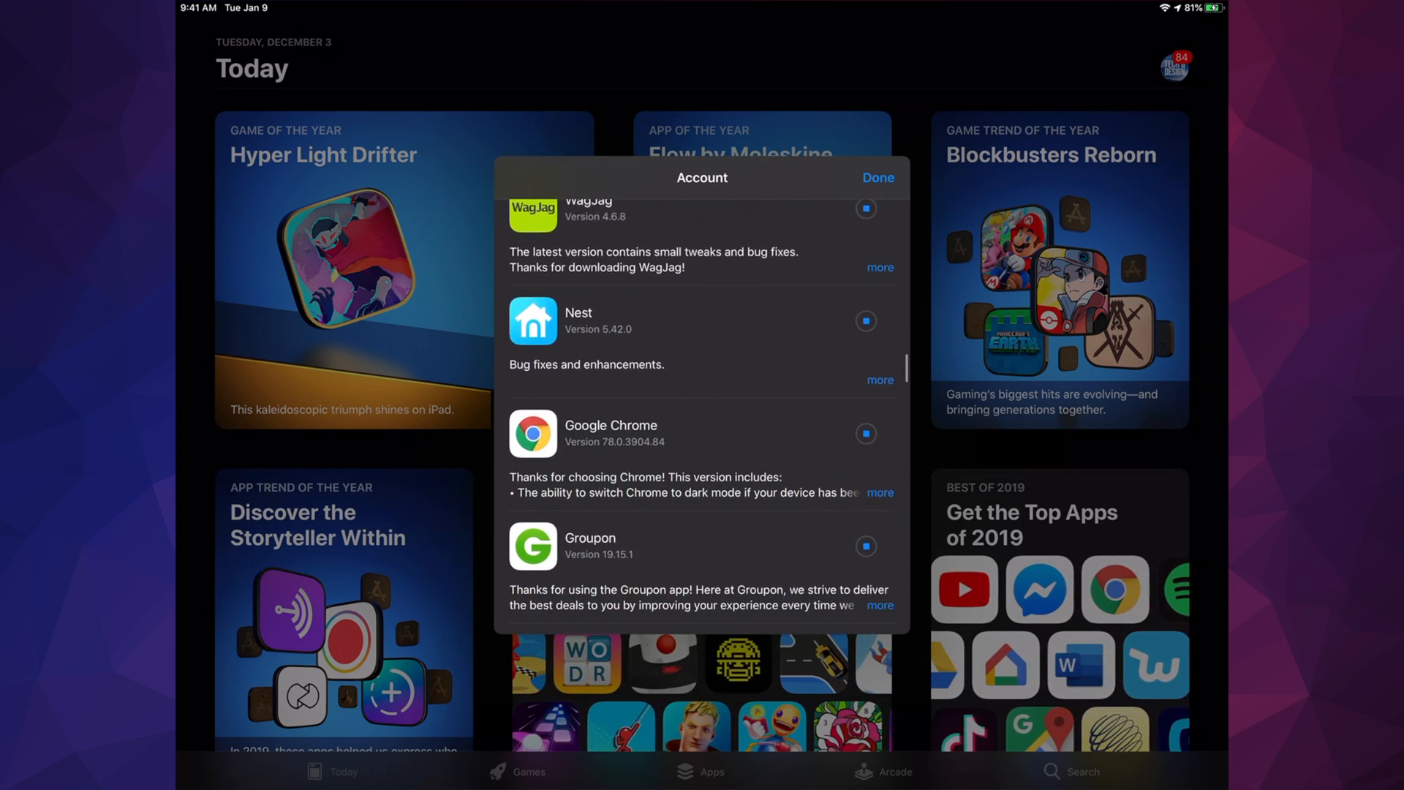
scroll("down", 3)
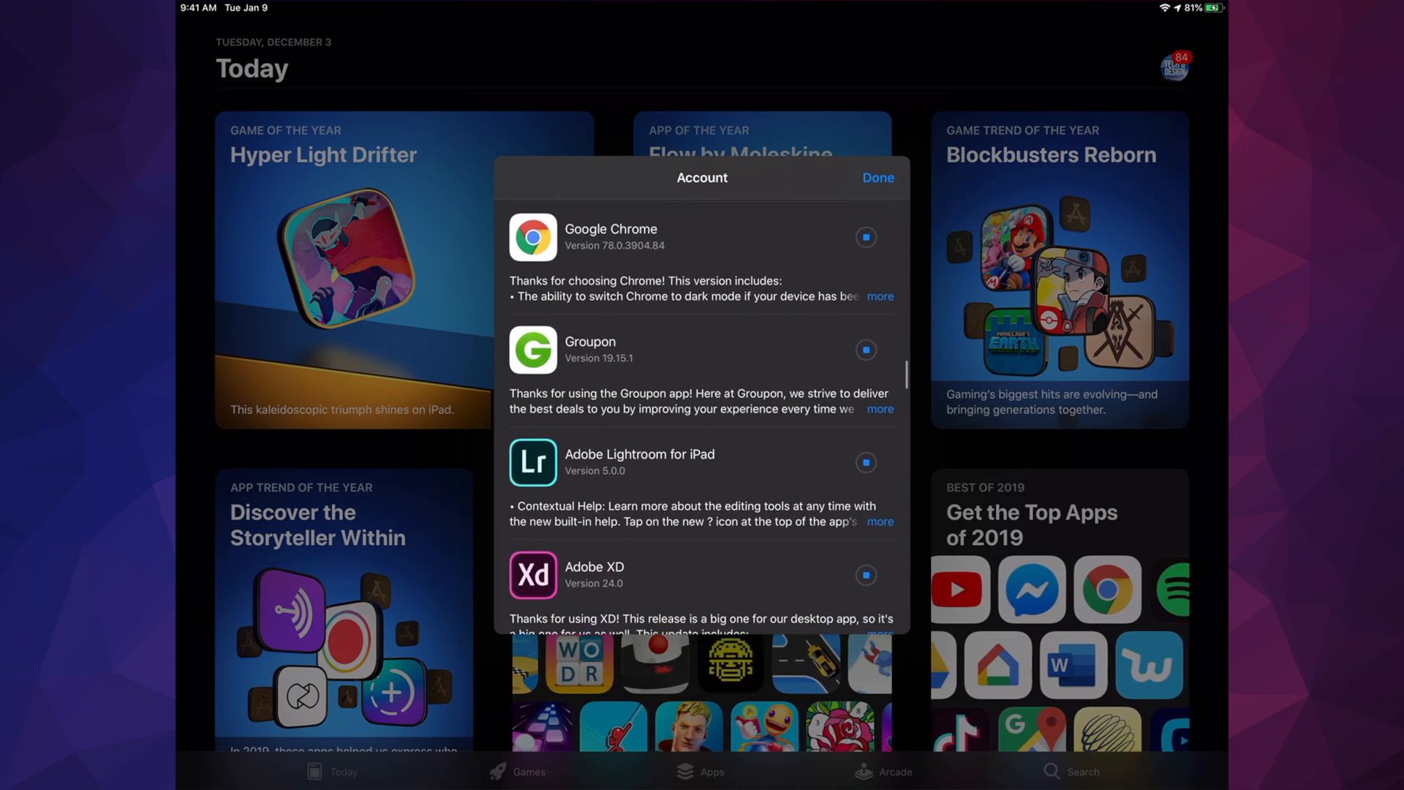
scroll("down", 3)
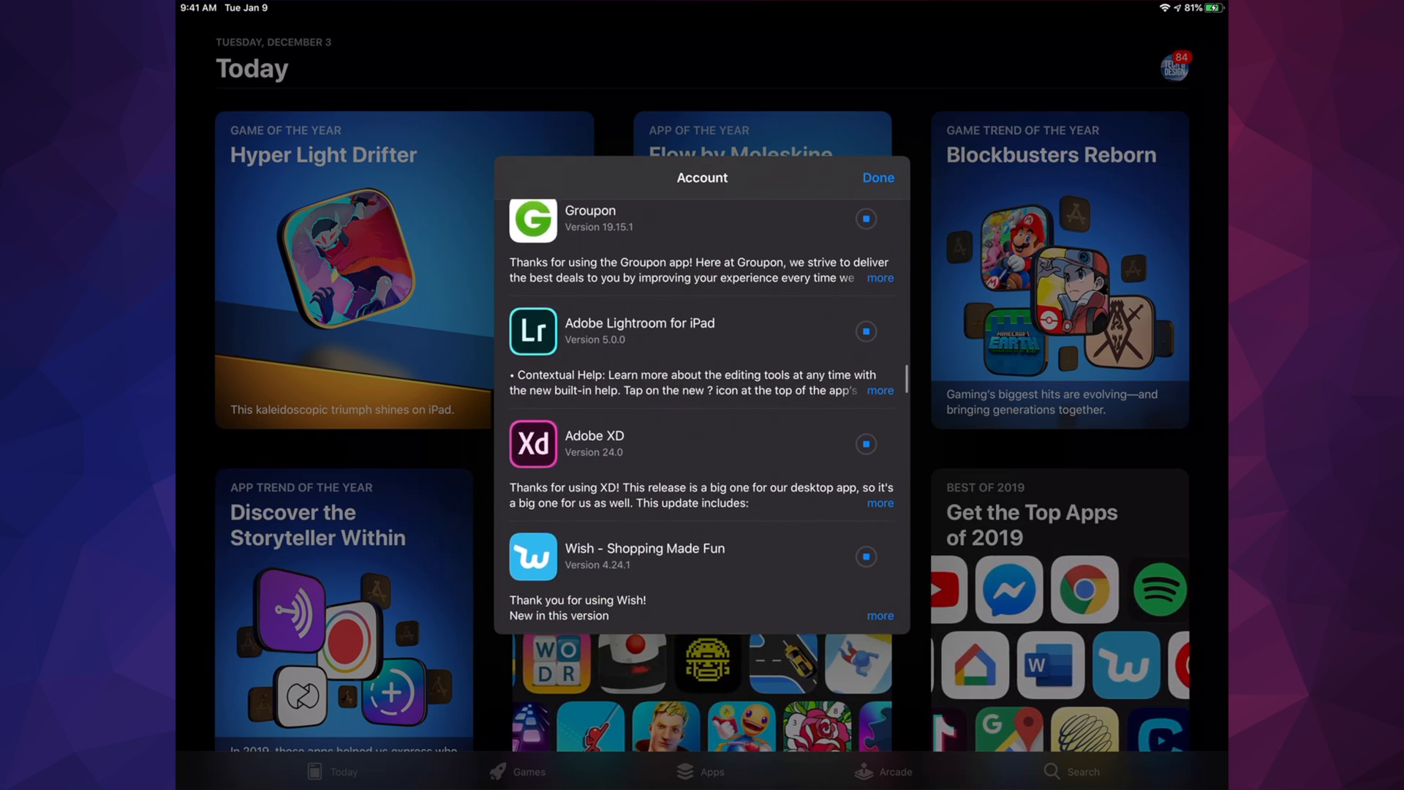
scroll("down", 3)
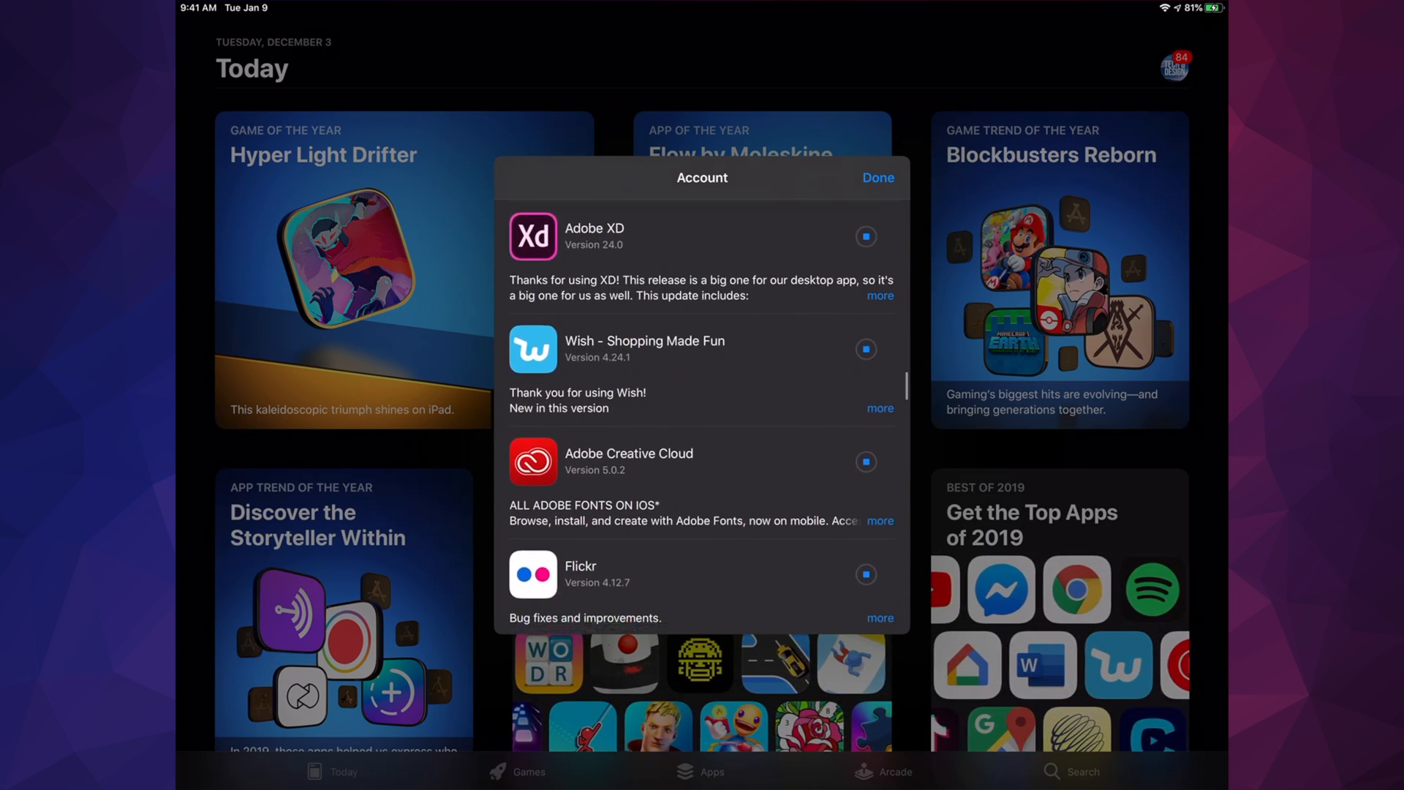
scroll("down", 3)
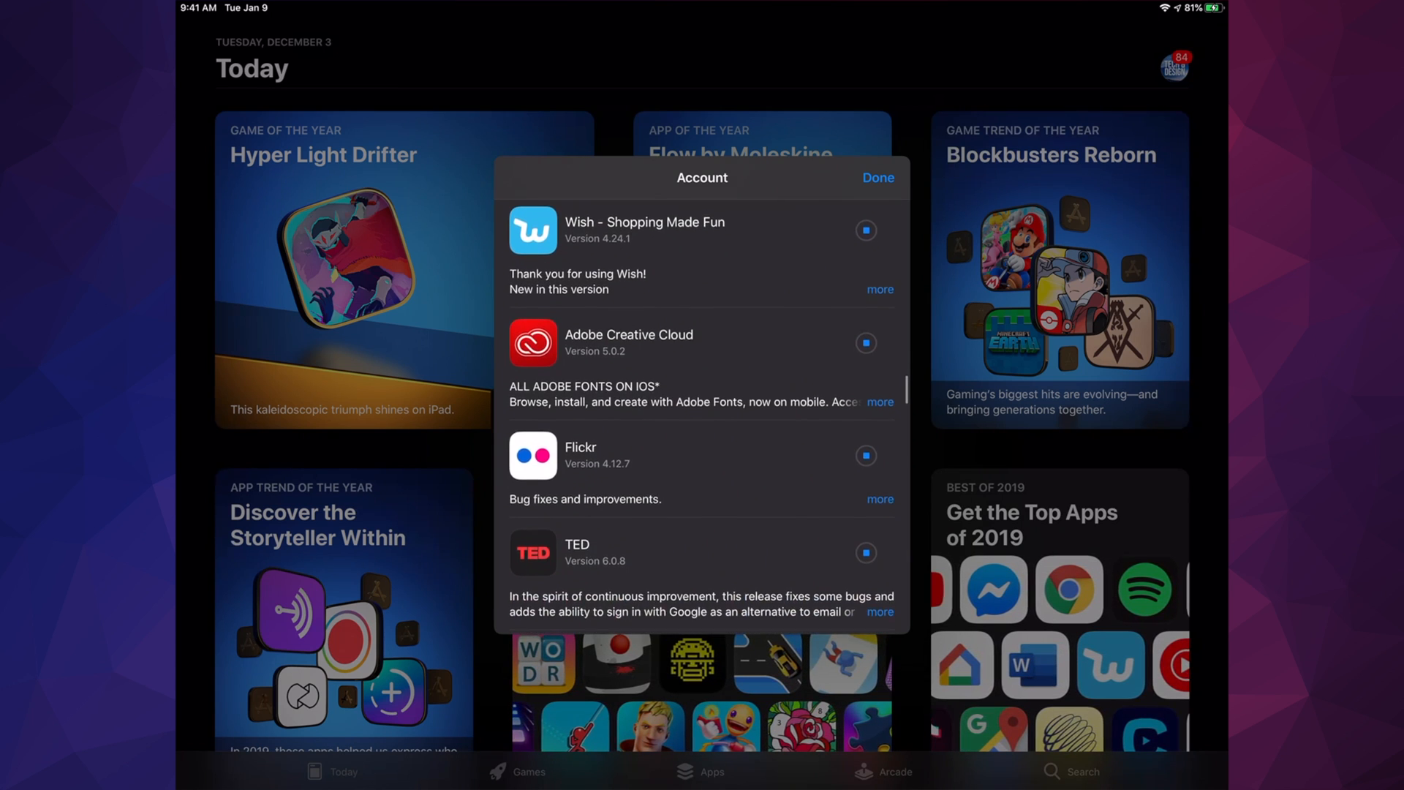
scroll("down", 3)
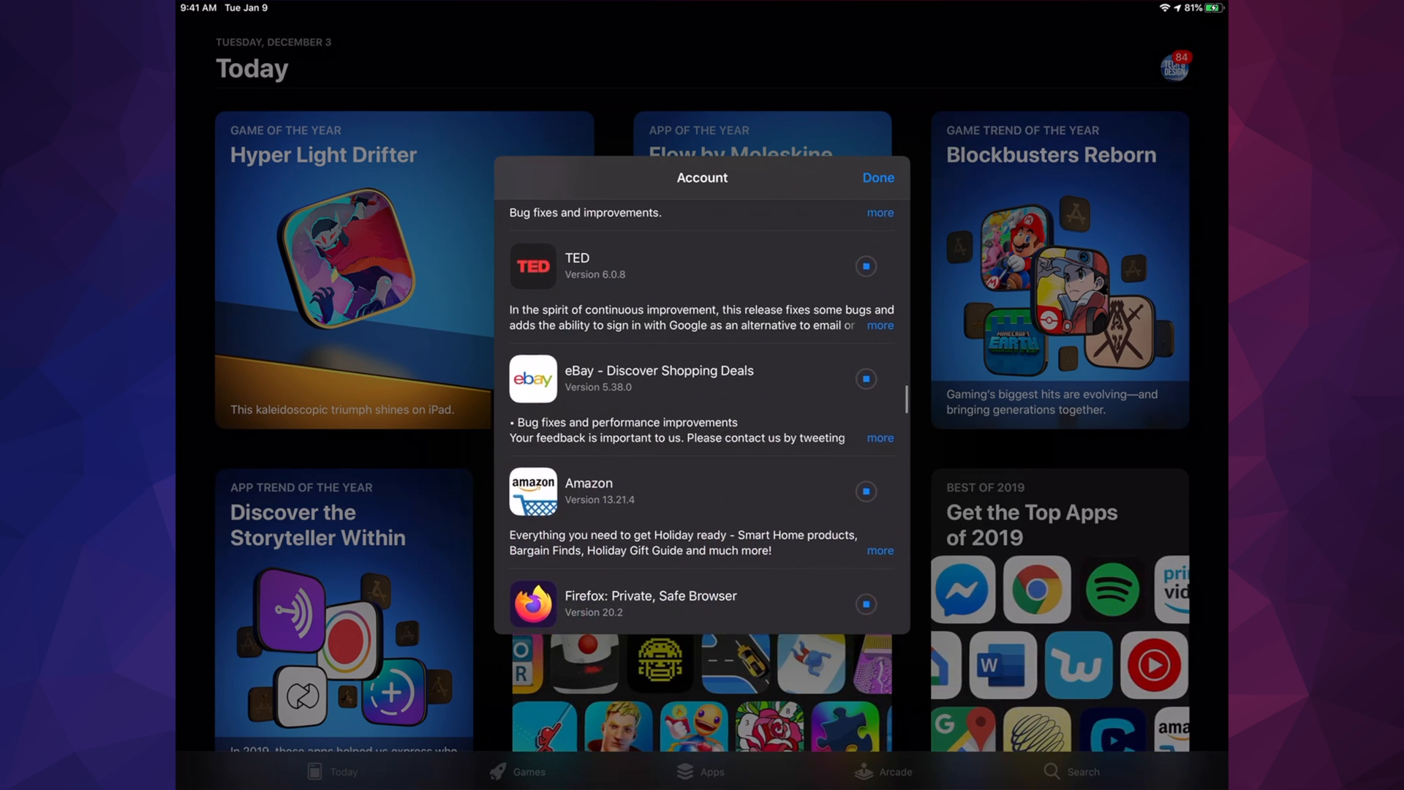
scroll("down", 3)
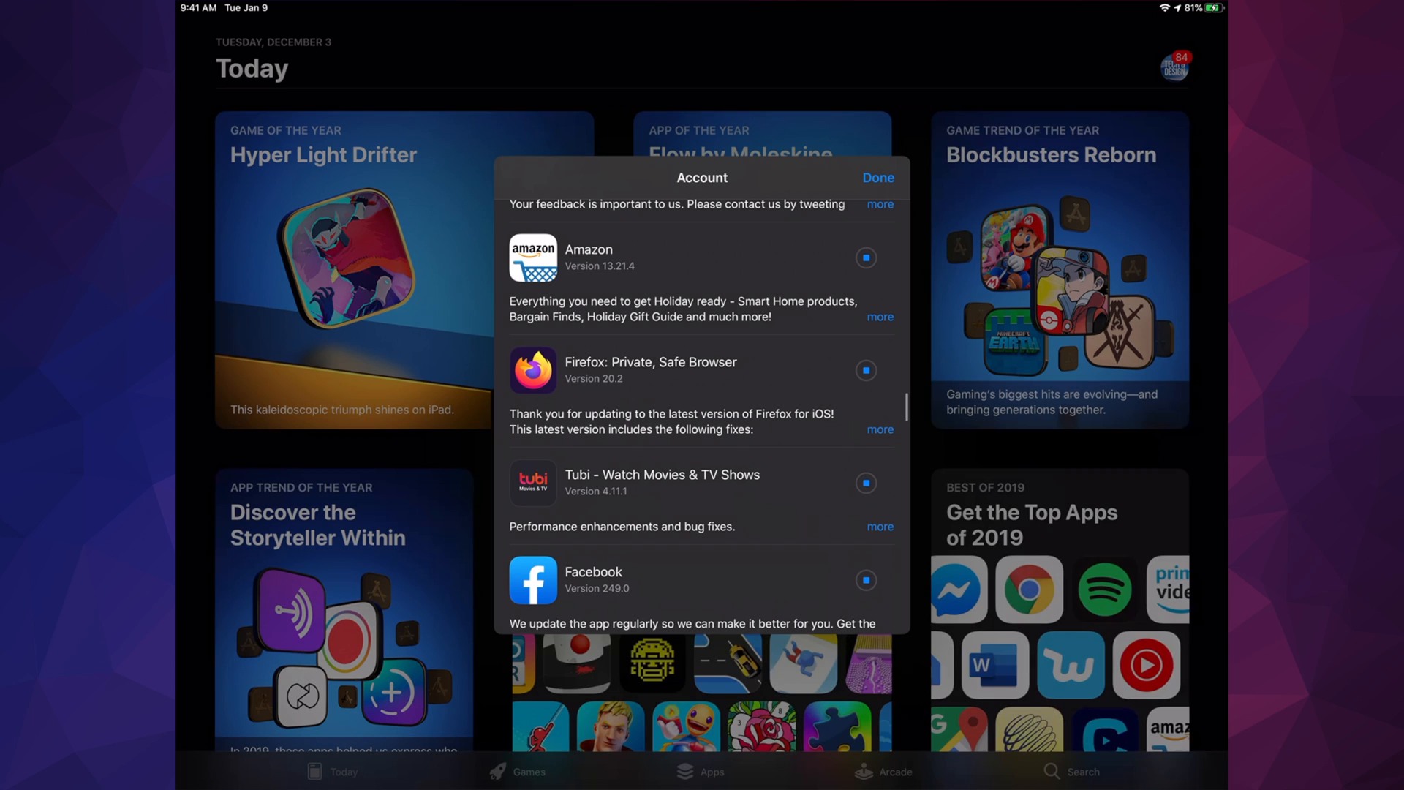
scroll("down", 3)
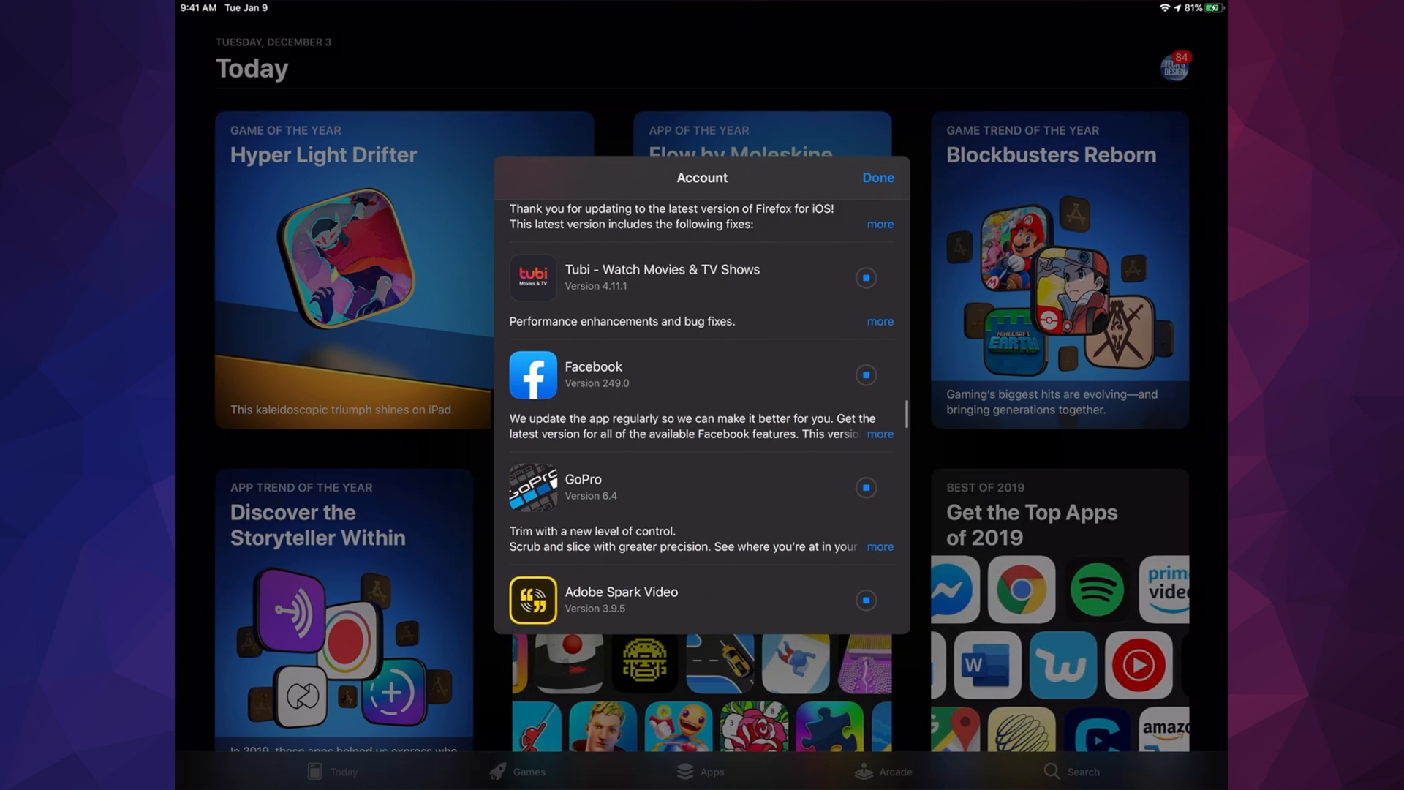
scroll("down", 3)
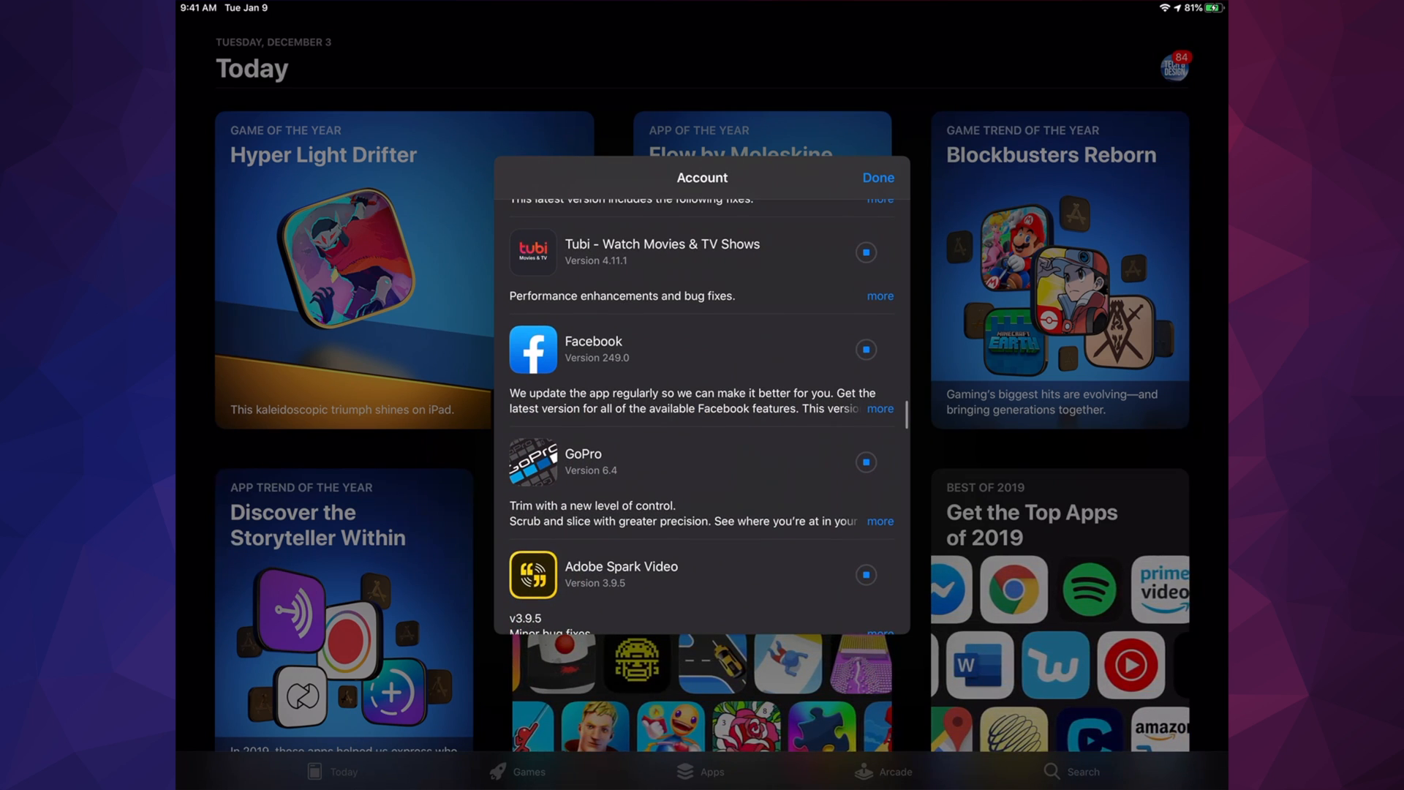
scroll("down", 3)
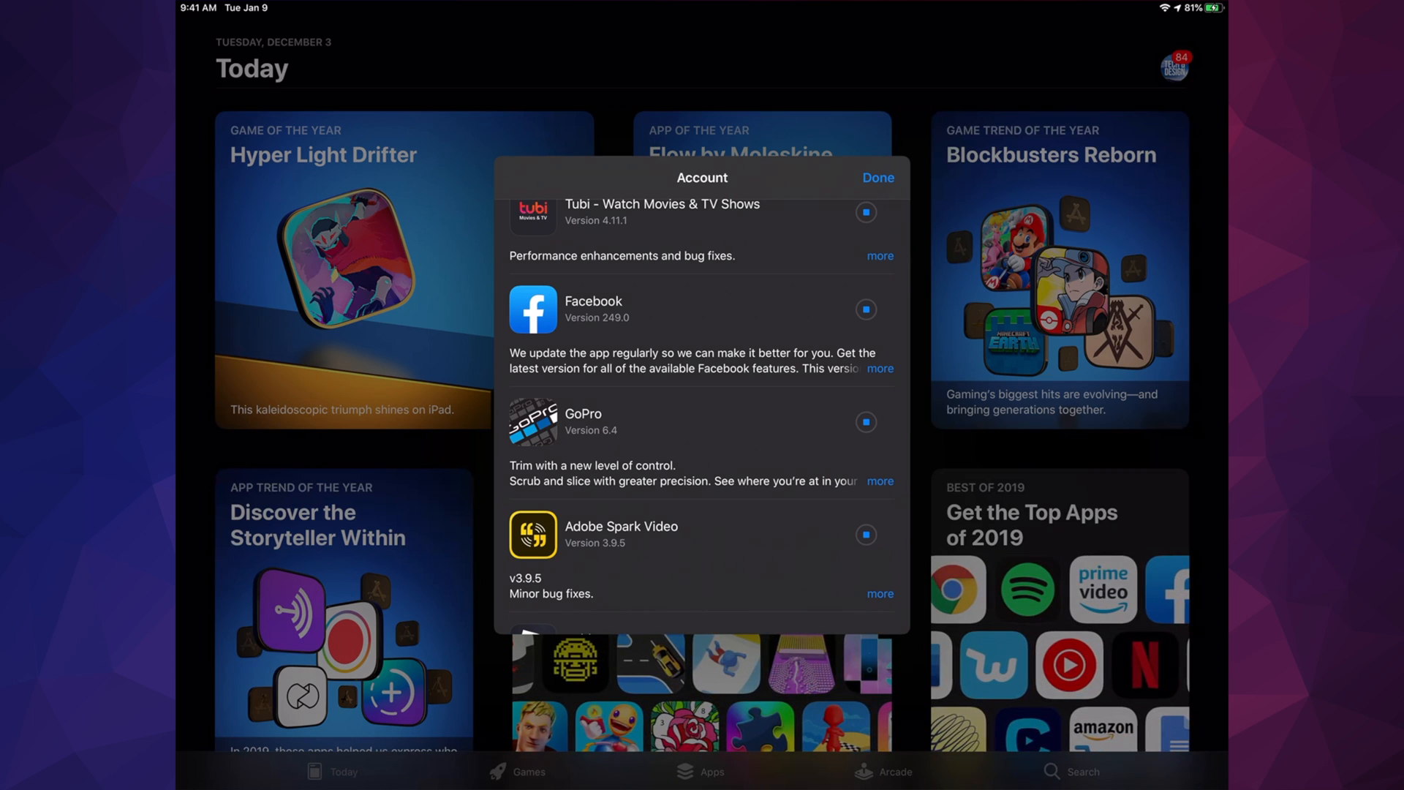
scroll("down", 3)
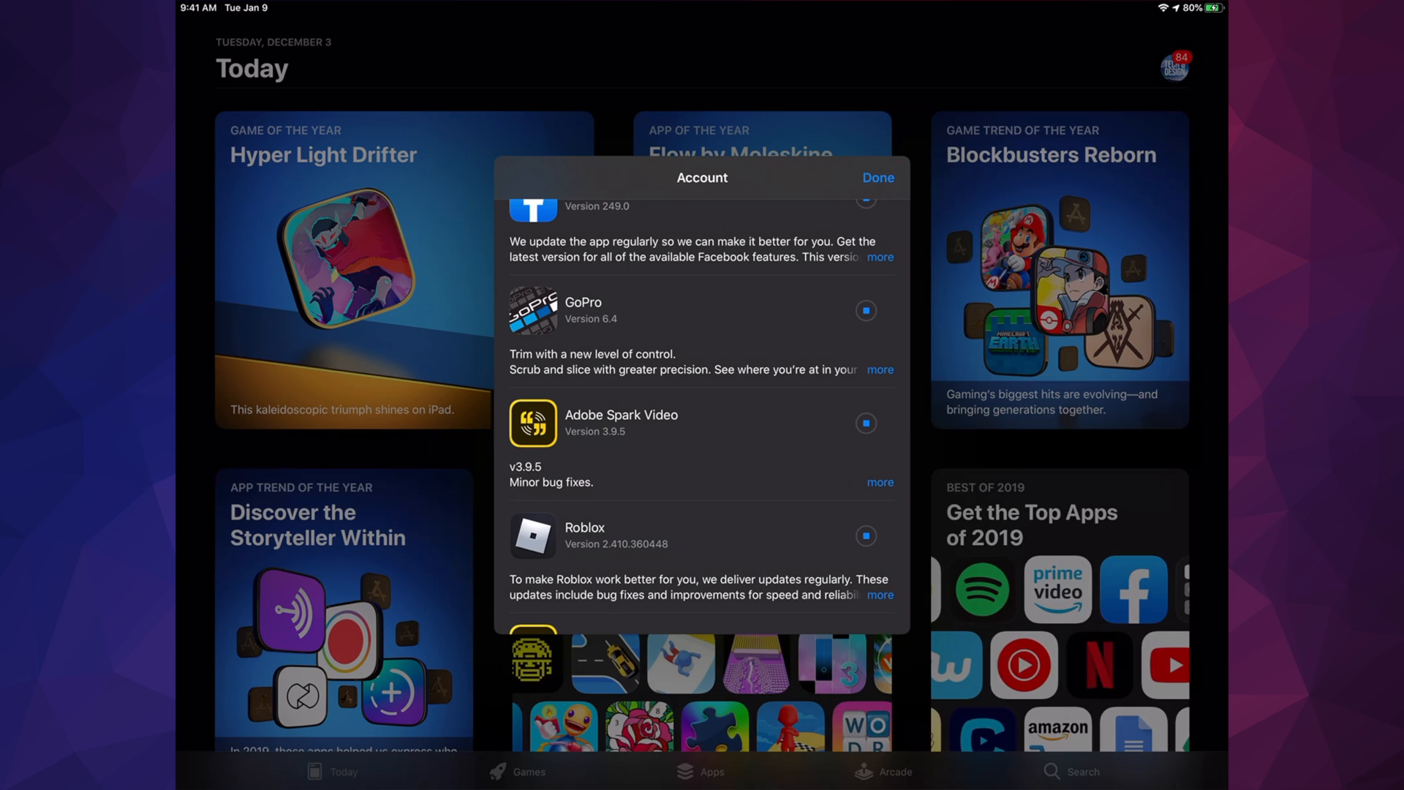
scroll("down", 3)
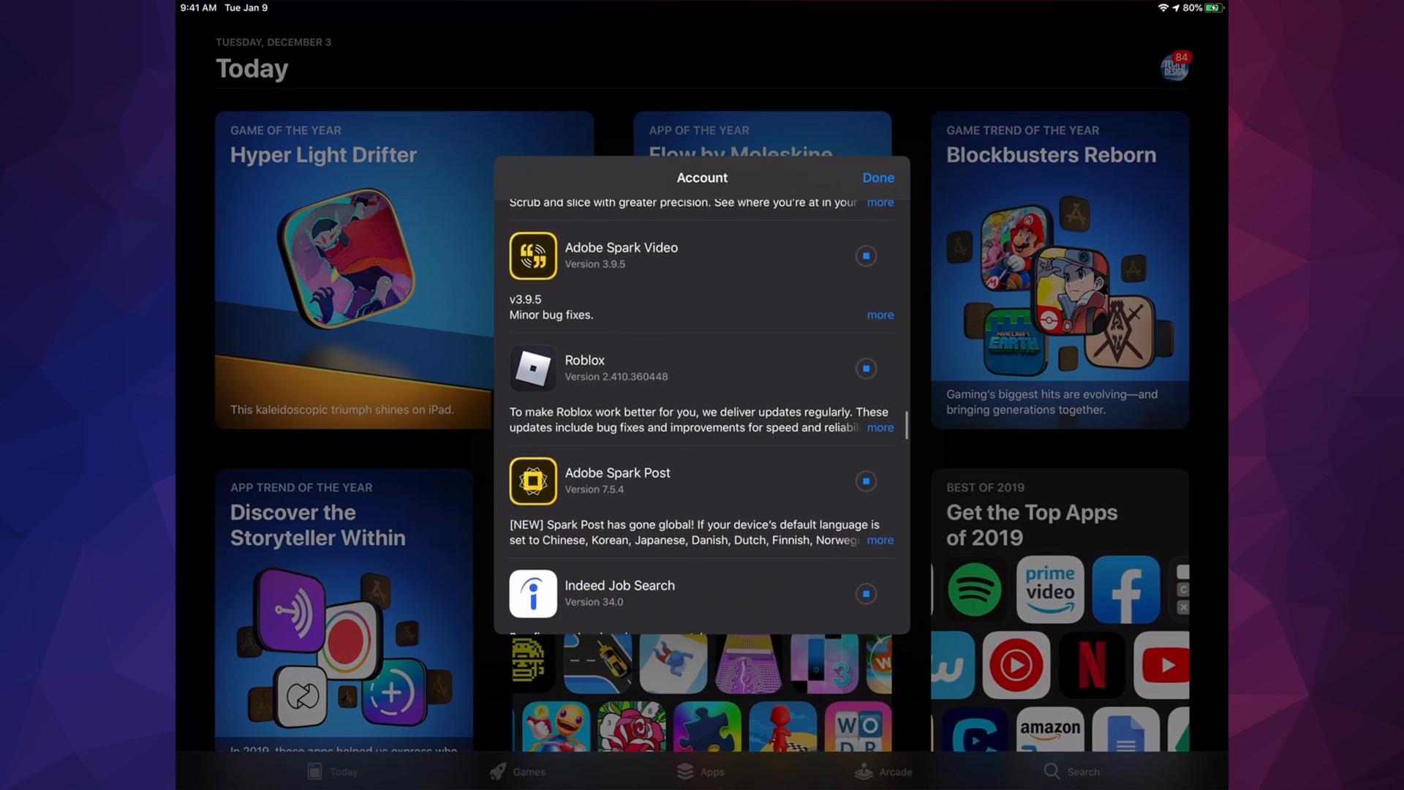
scroll("down", 3)
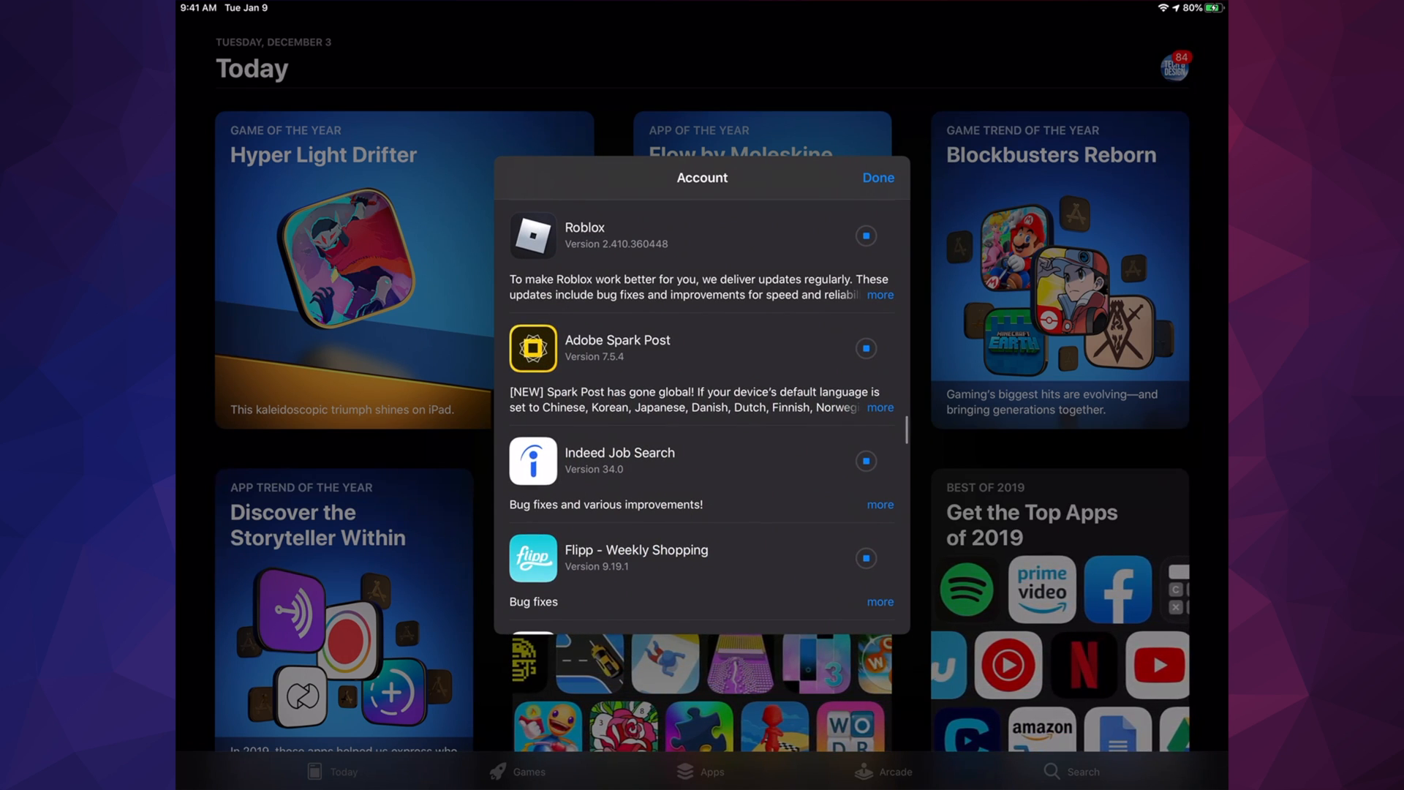
scroll("down", 3)
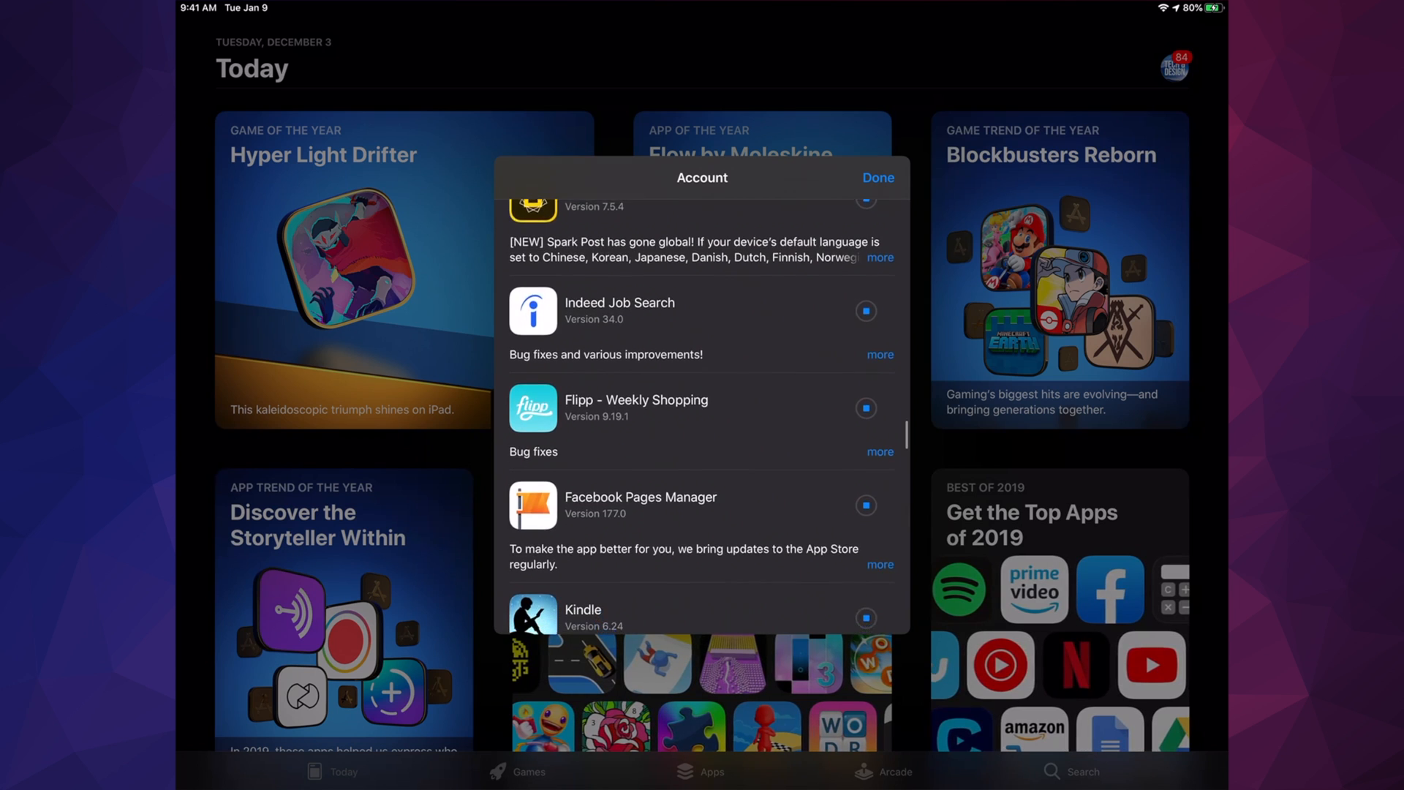
scroll("down", 3)
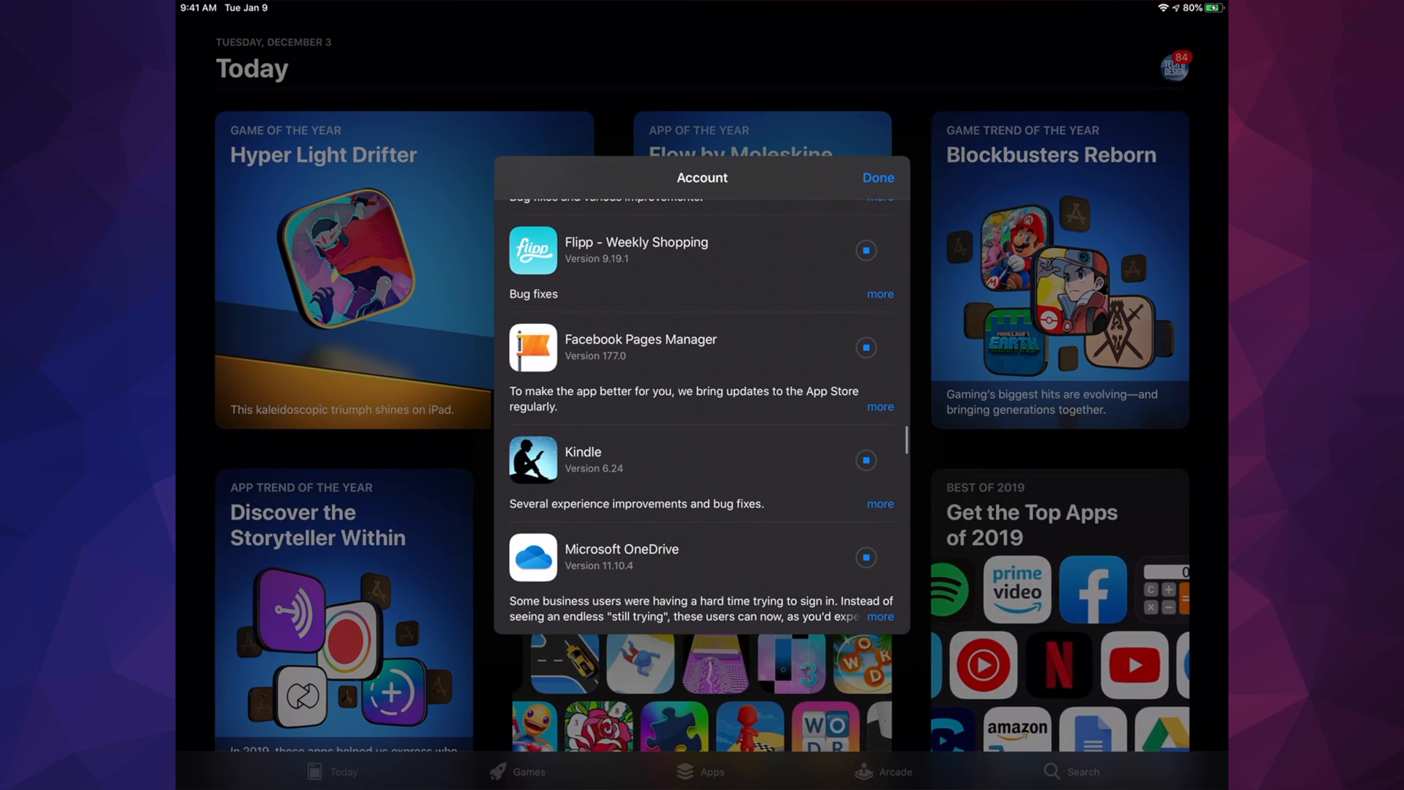
scroll("down", 3)
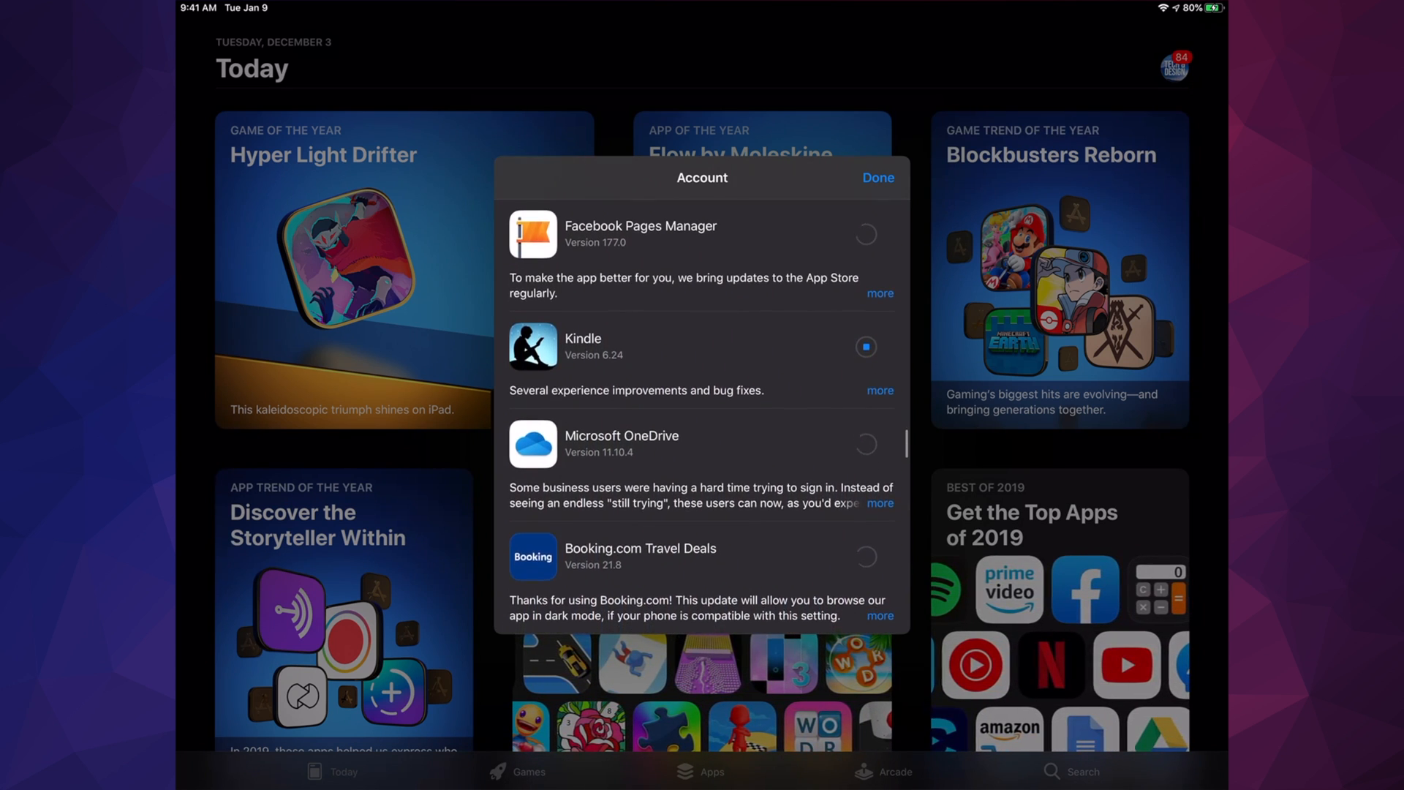
scroll("down", 3)
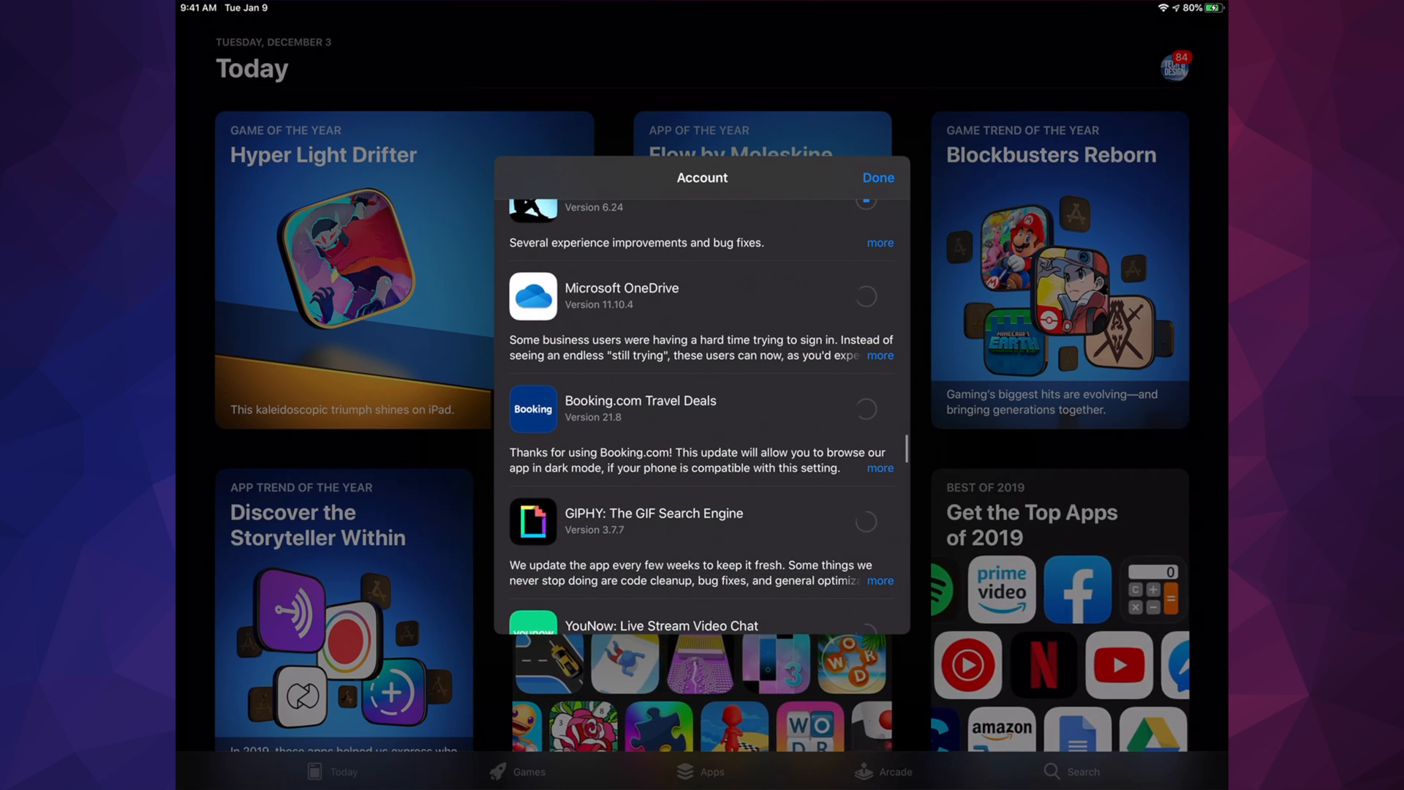
scroll("down", 3)
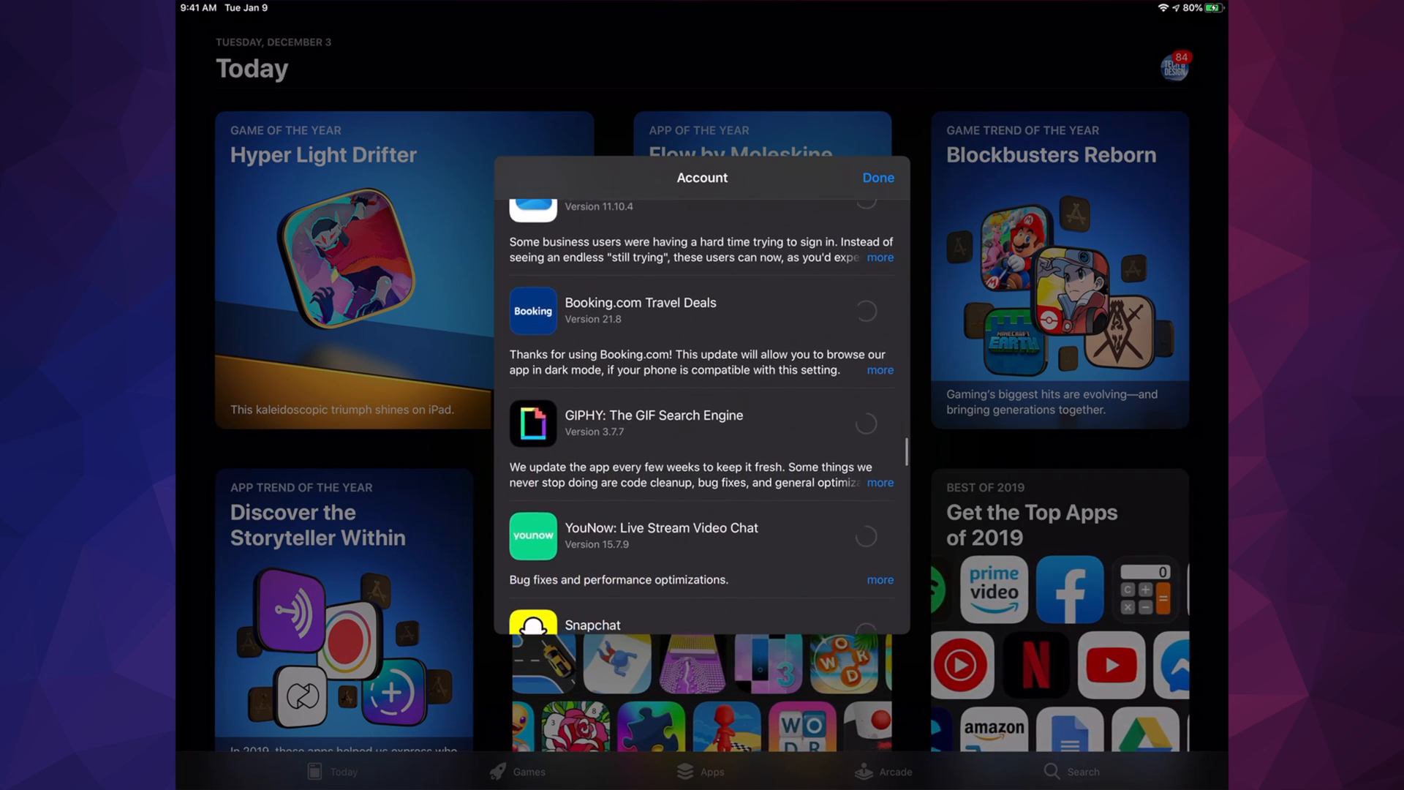
scroll("down", 3)
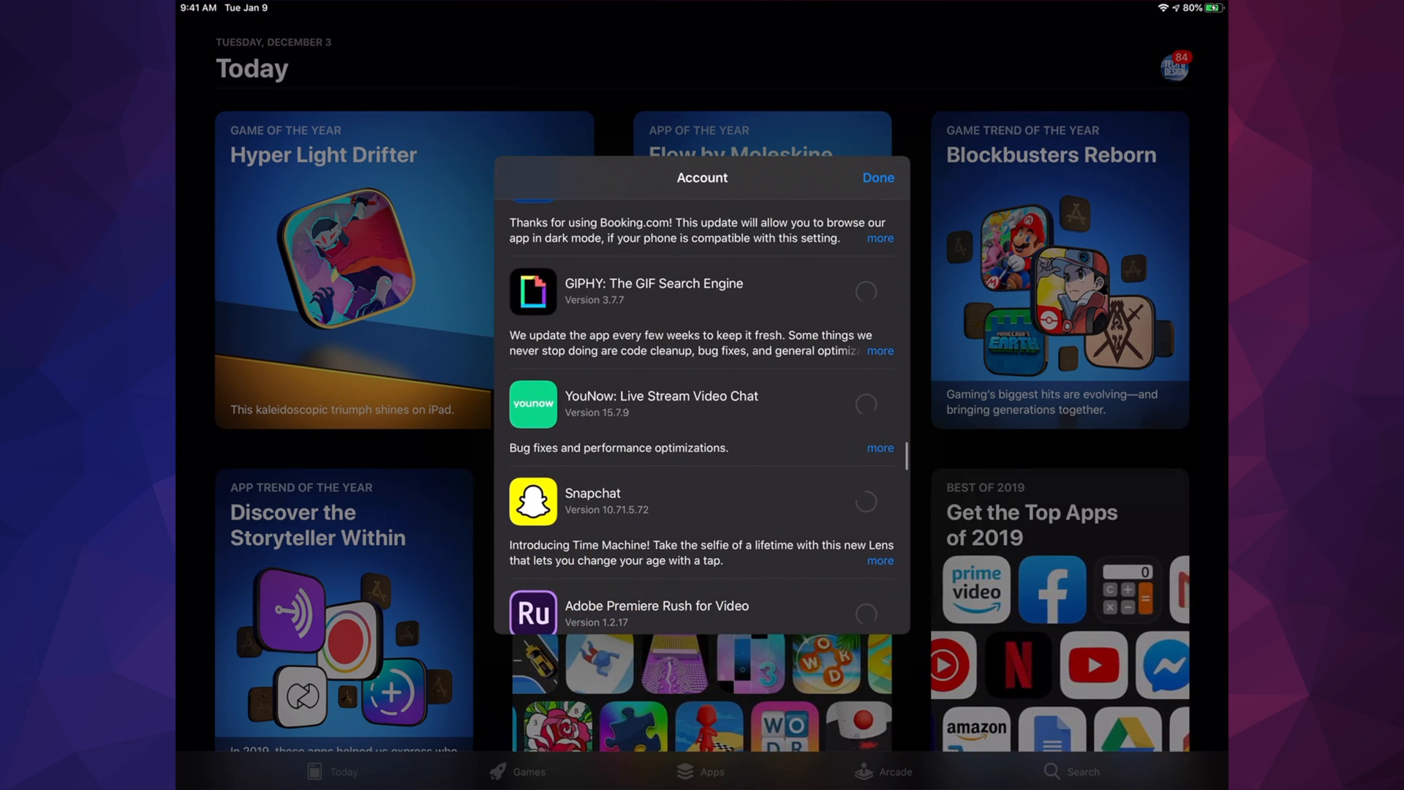
scroll("down", 3)
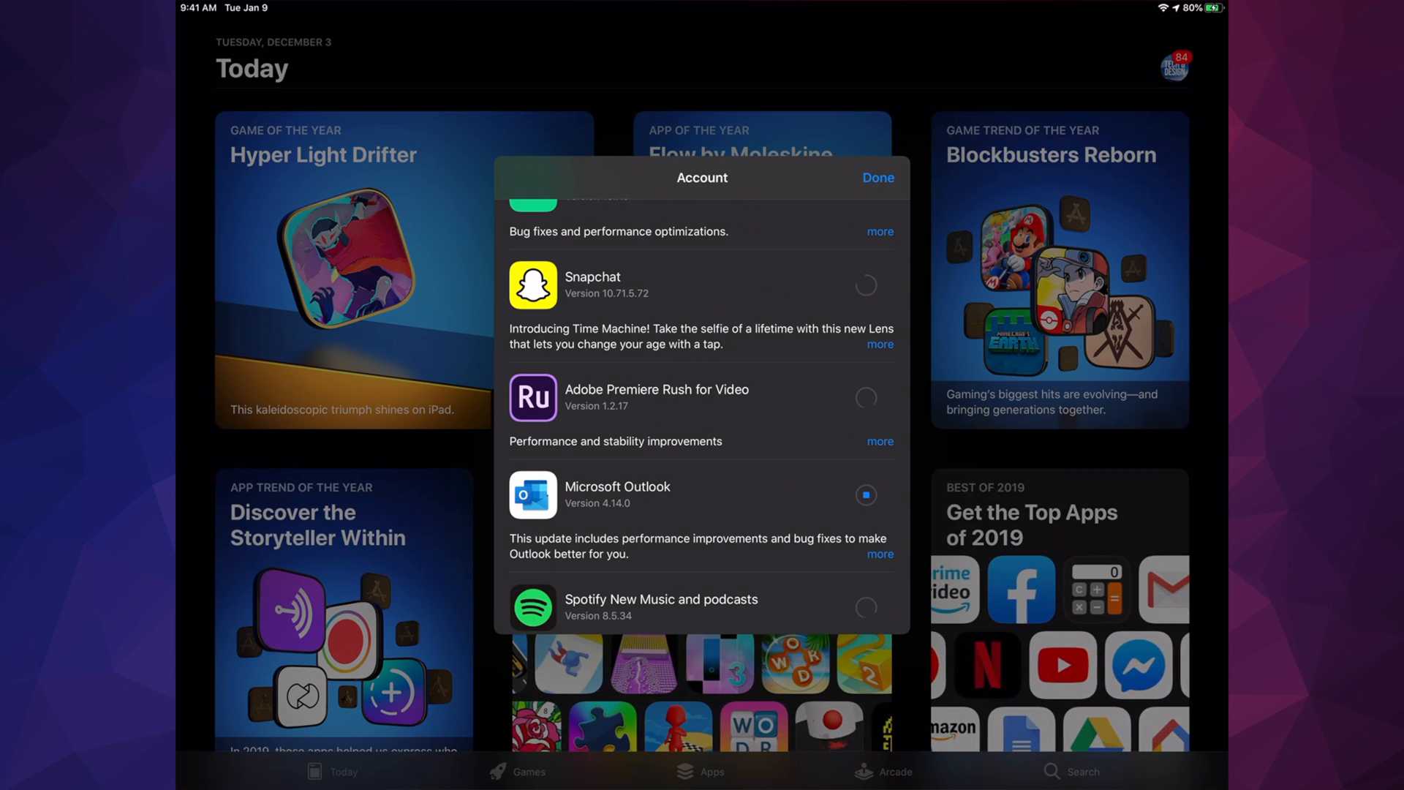
scroll("down", 3)
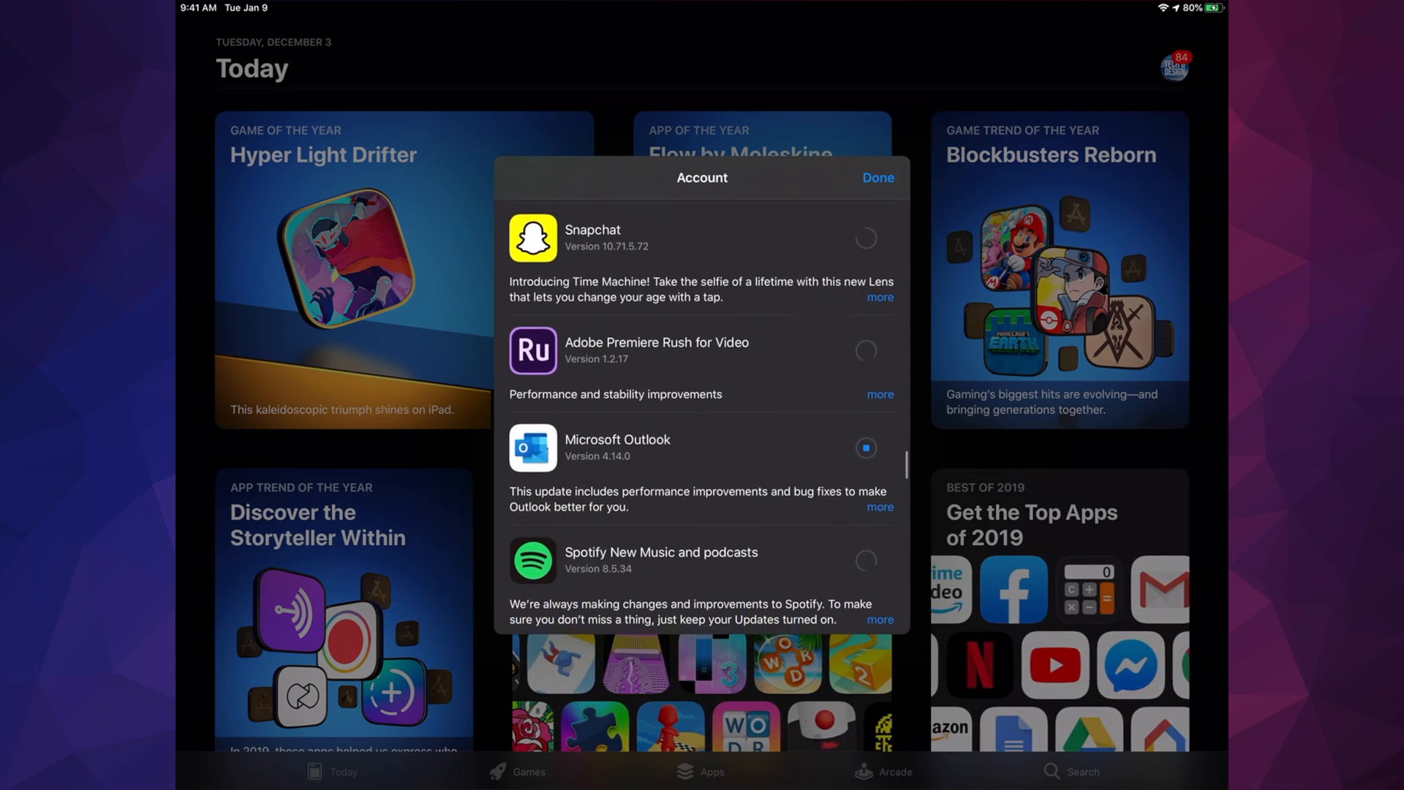
scroll("down", 3)
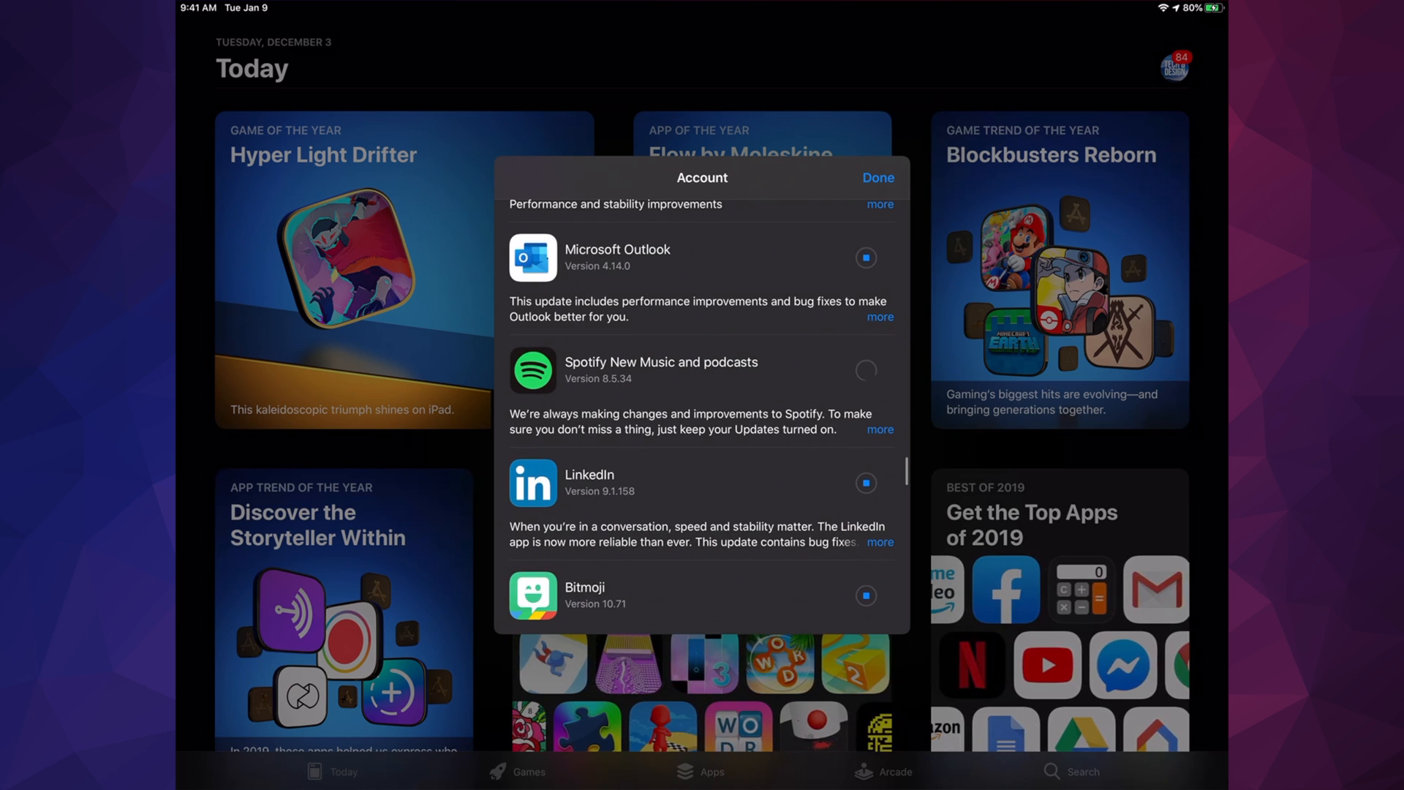
scroll("down", 3)
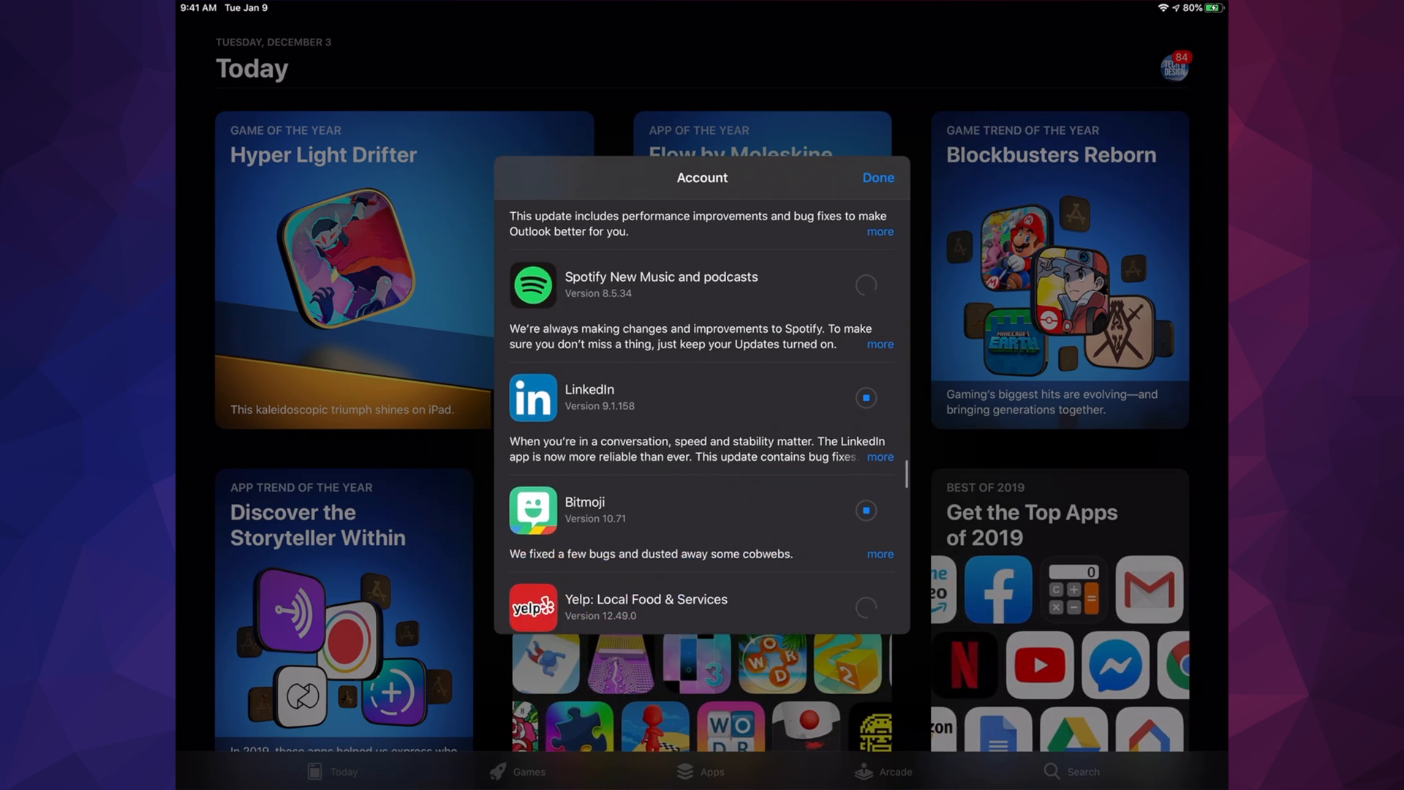
scroll("down", 3)
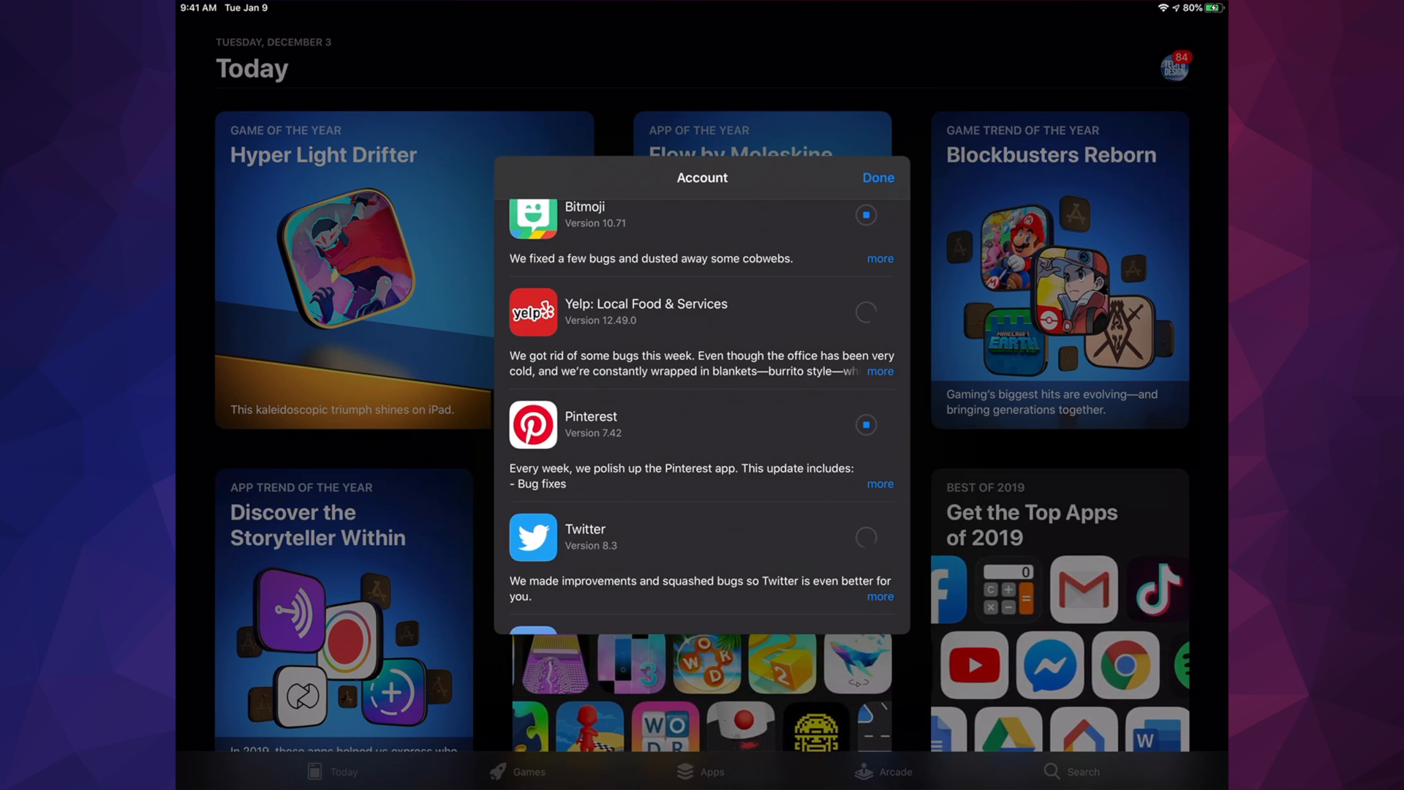
scroll("down", 3)
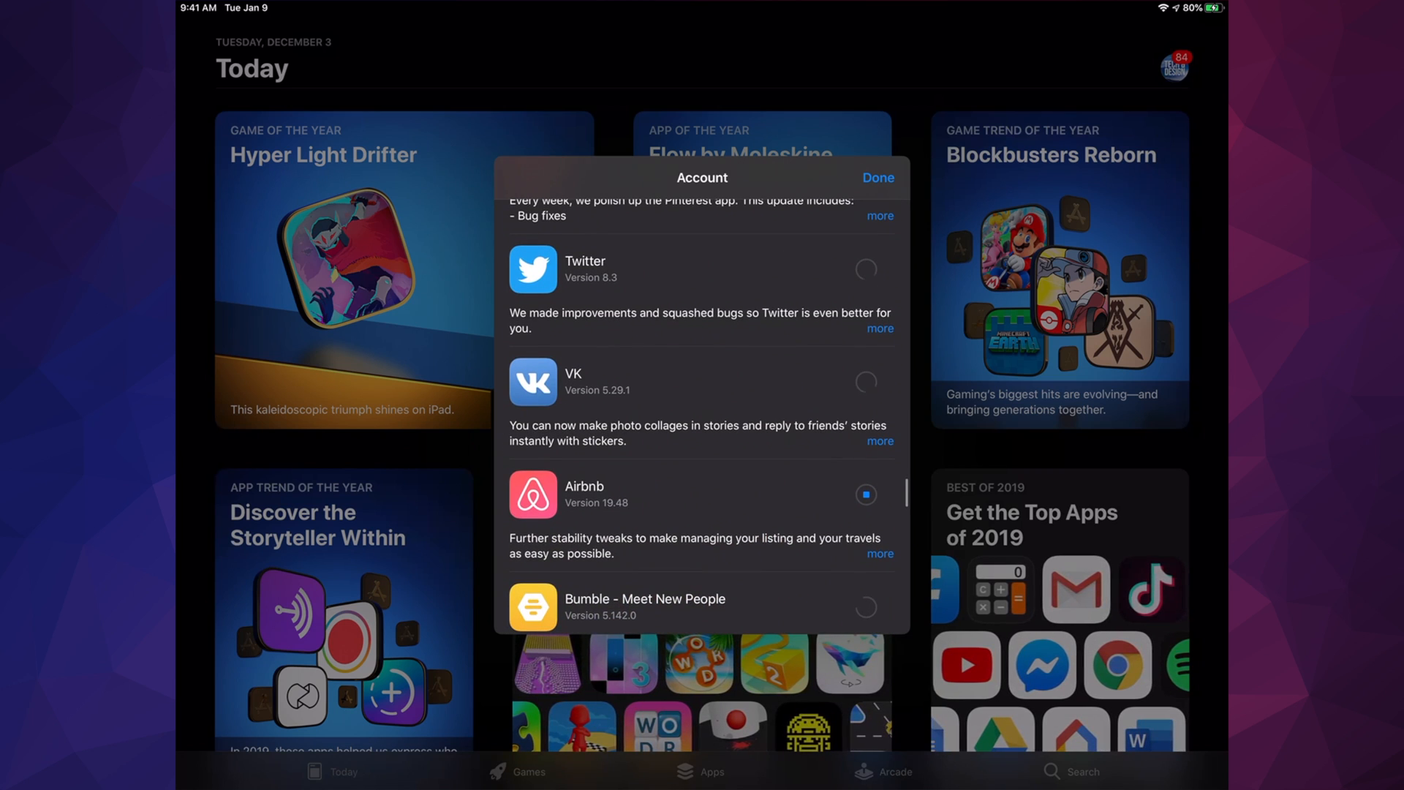
scroll("down", 3)
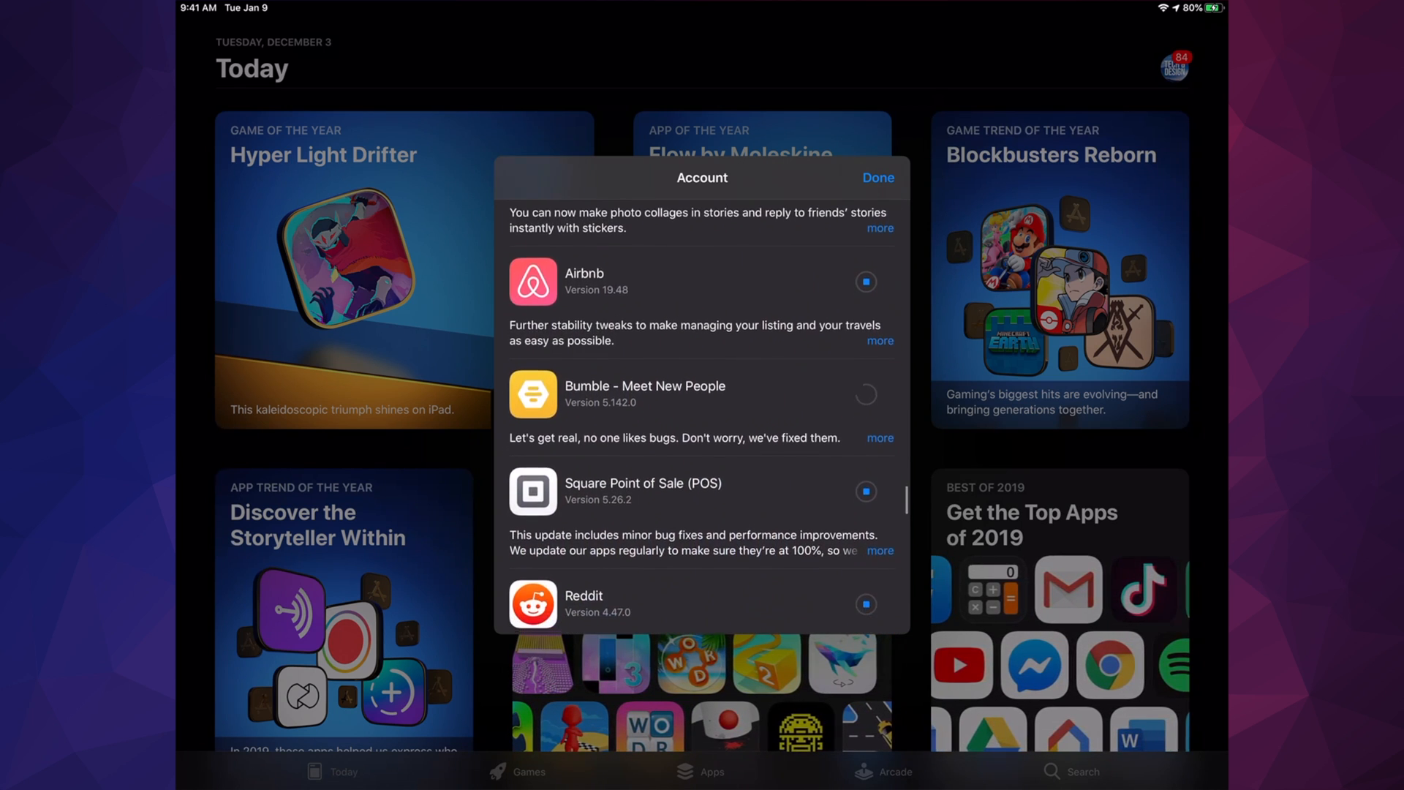
scroll("down", 3)
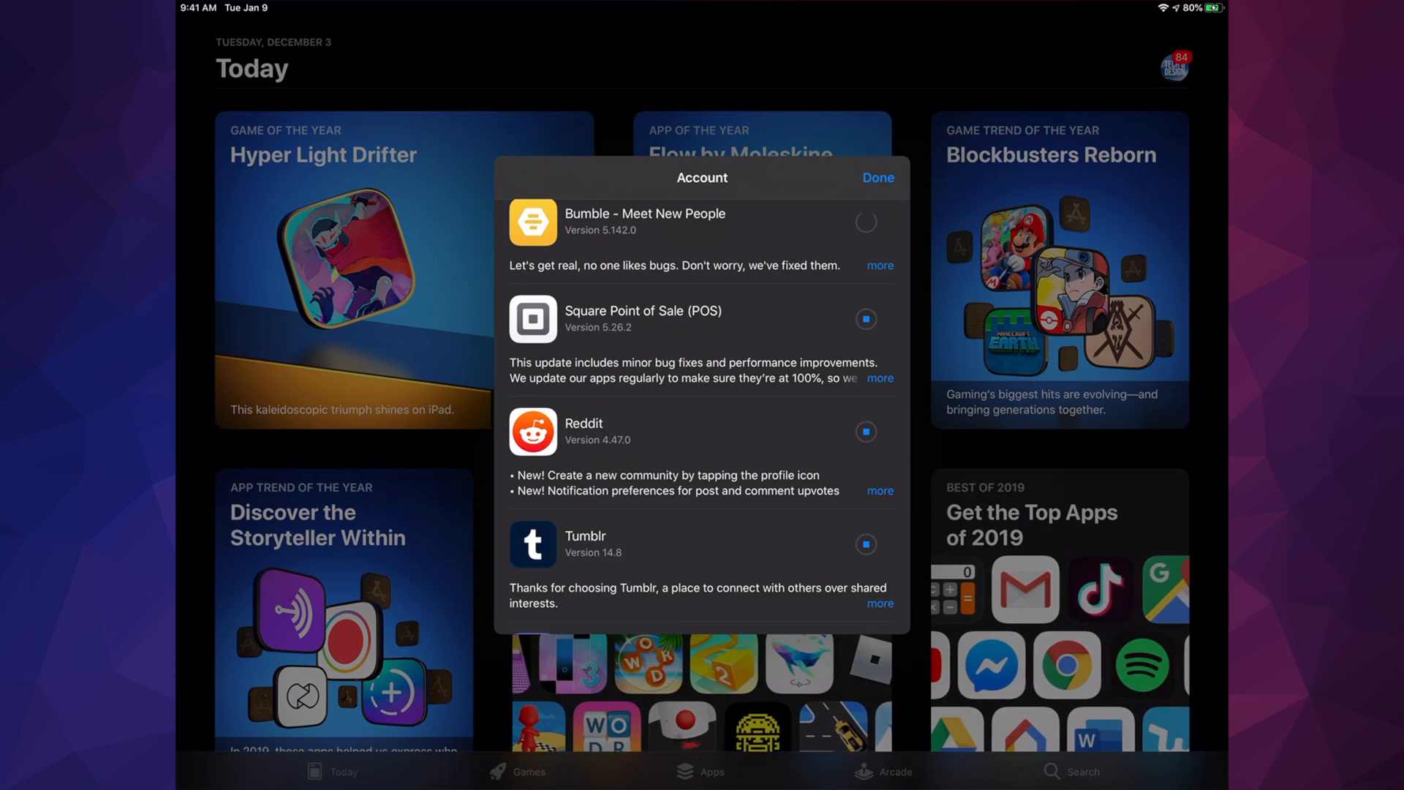
scroll("down", 3)
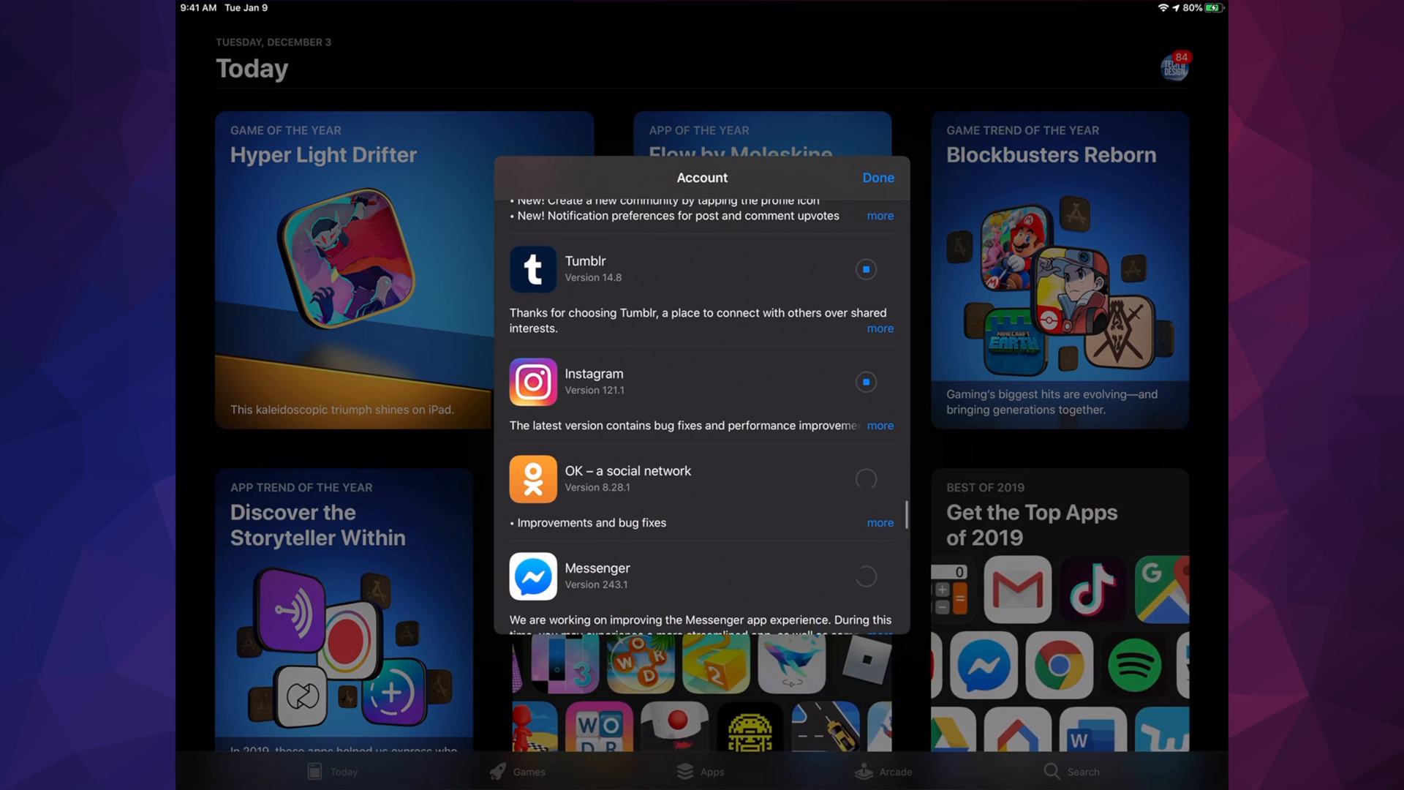
scroll("down", 3)
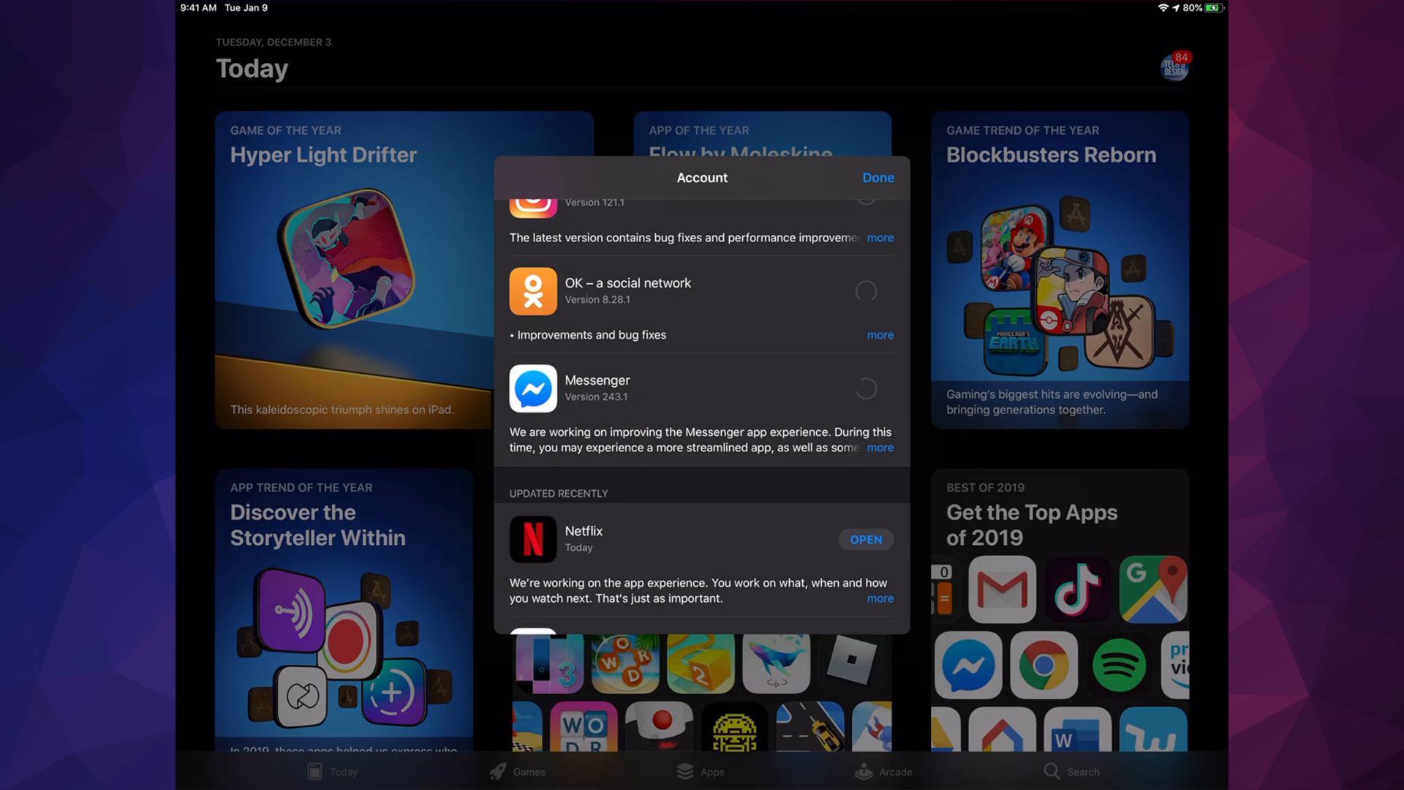
scroll("down", 3)
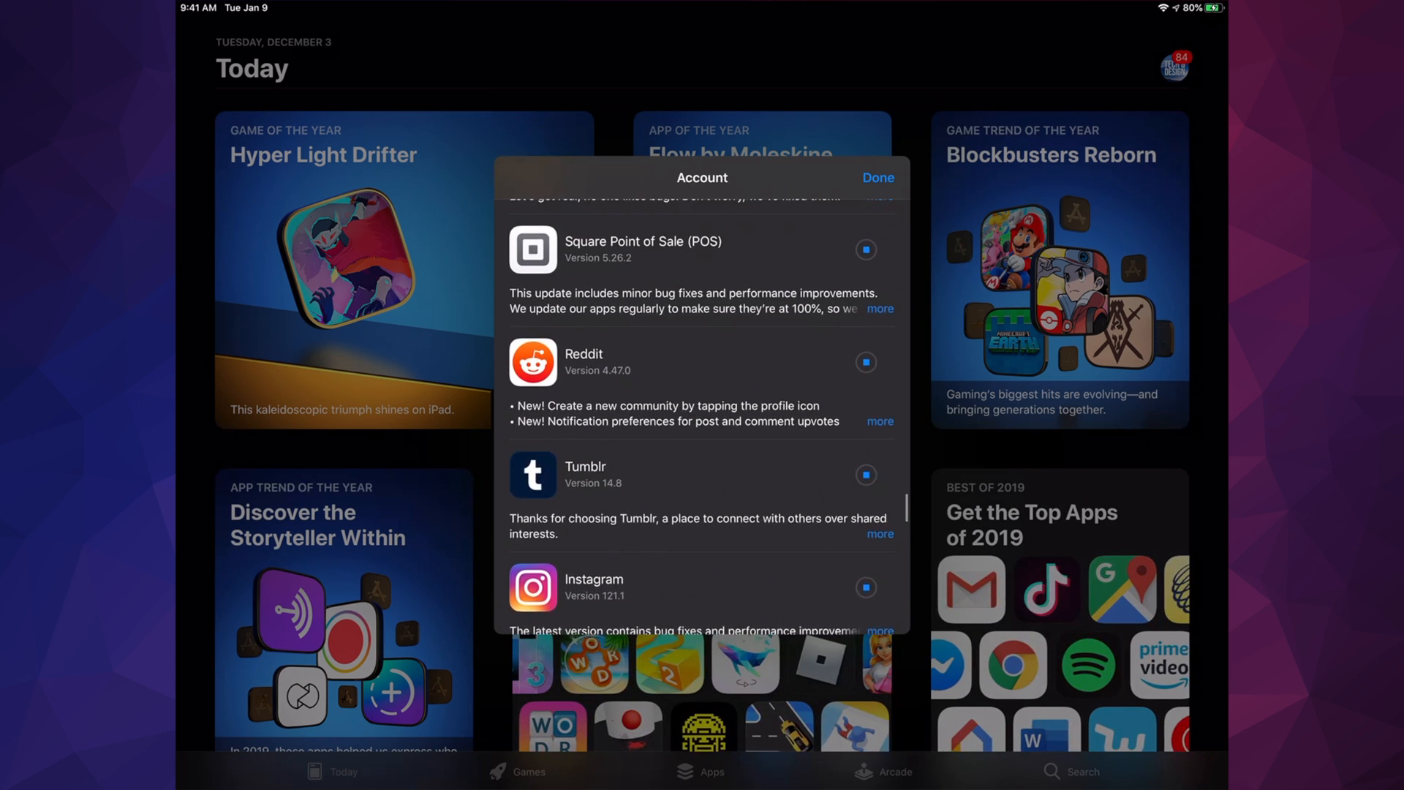
scroll("down", 3)
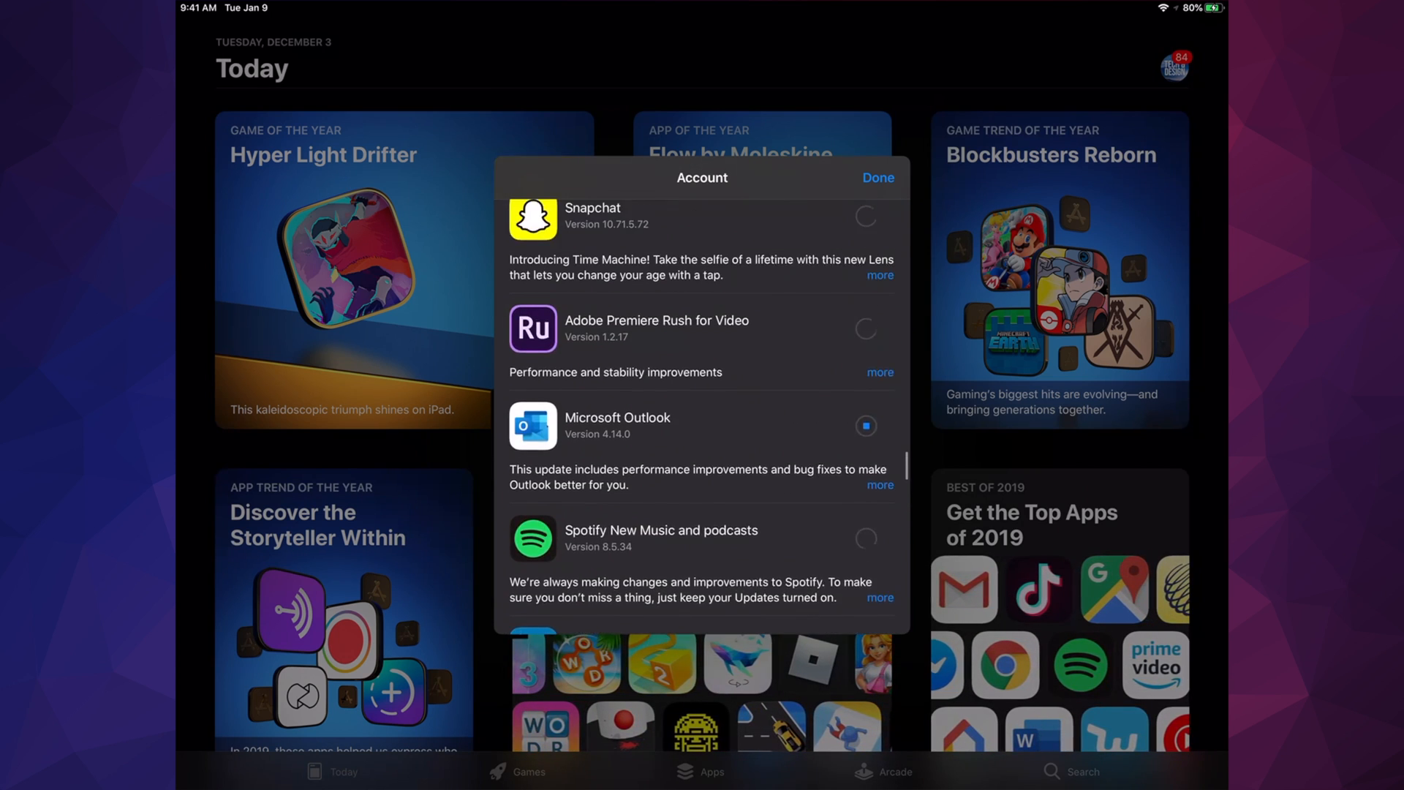
scroll("down", 3)
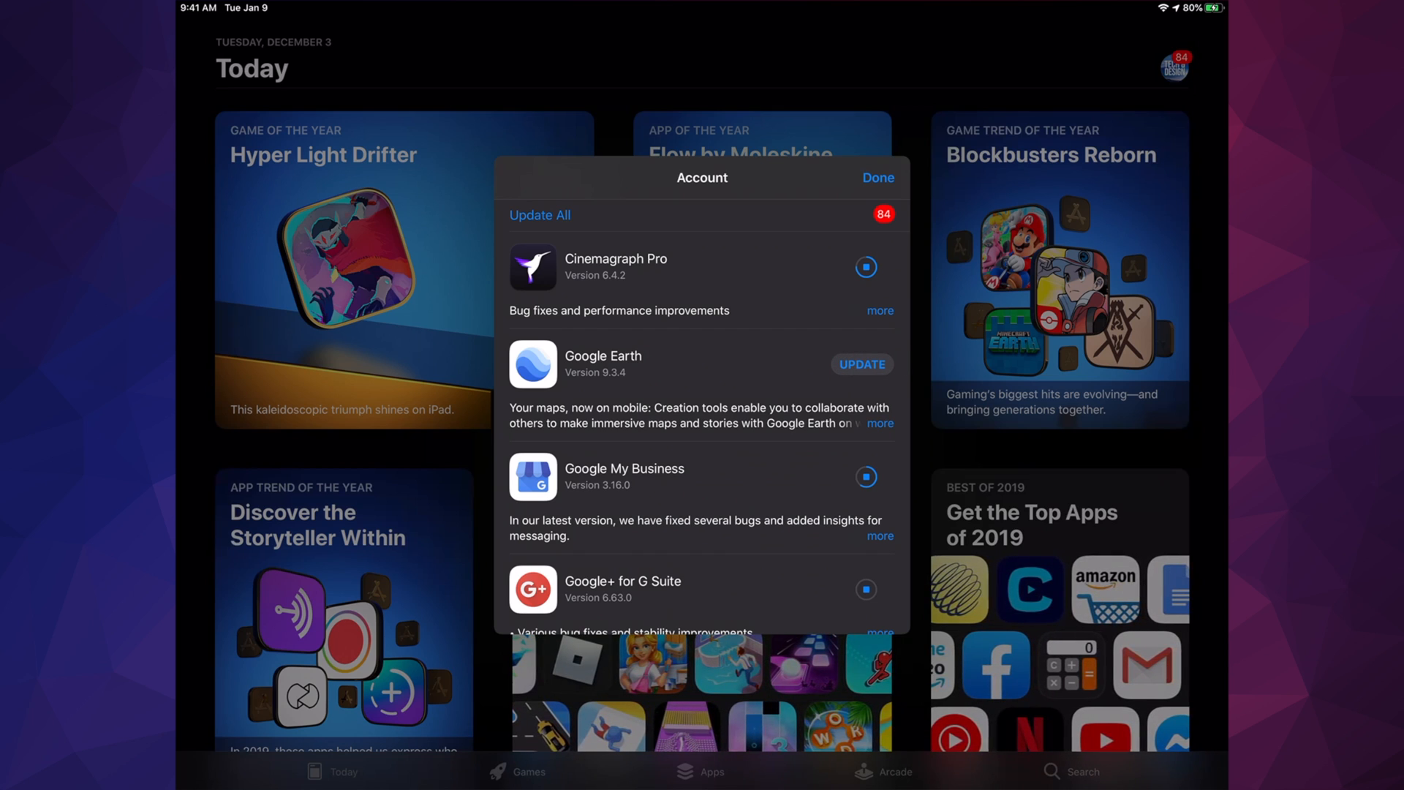
Step: Resume the stalled Google Earth and Cinemagraph Pro updates until pending updates drop to 78
left_click(862, 365)
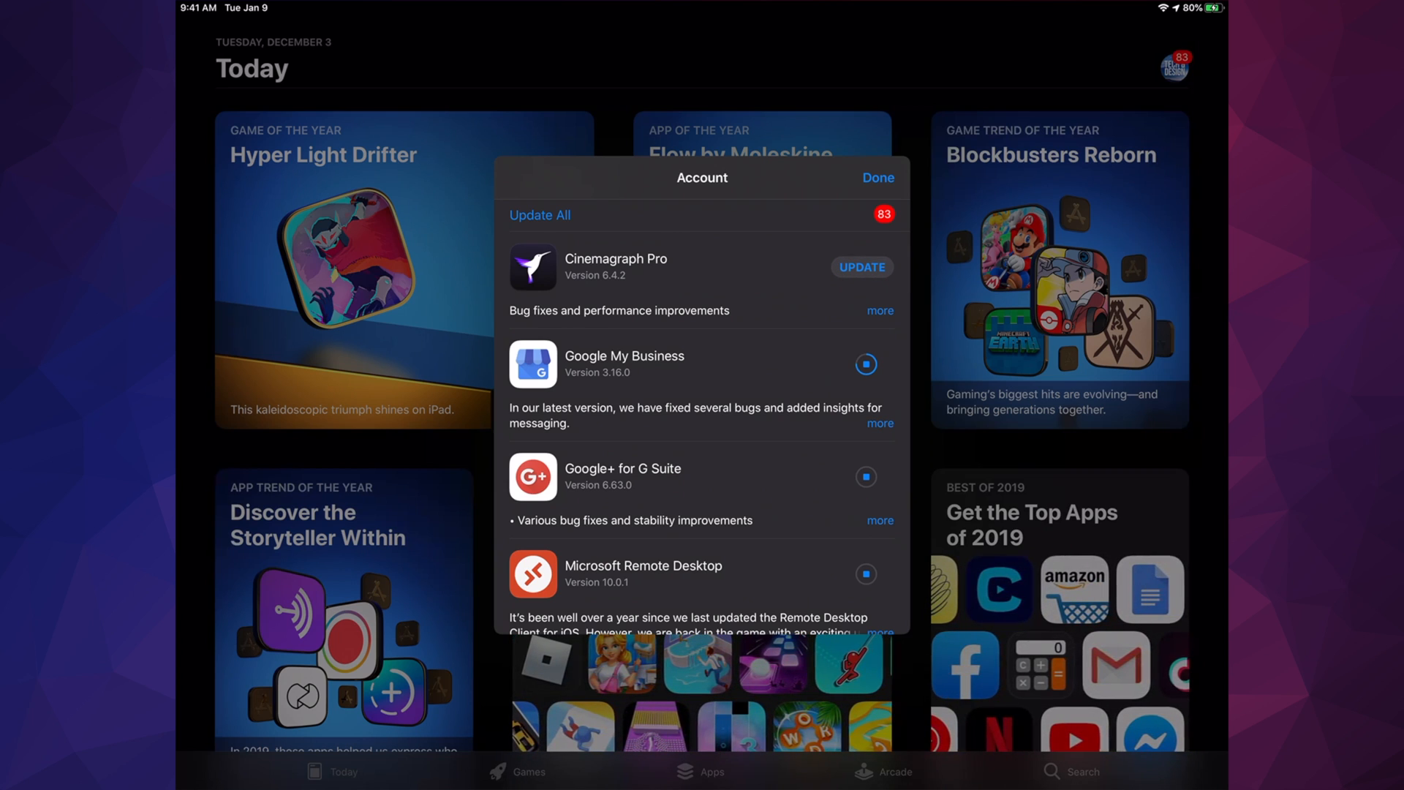
left_click(862, 267)
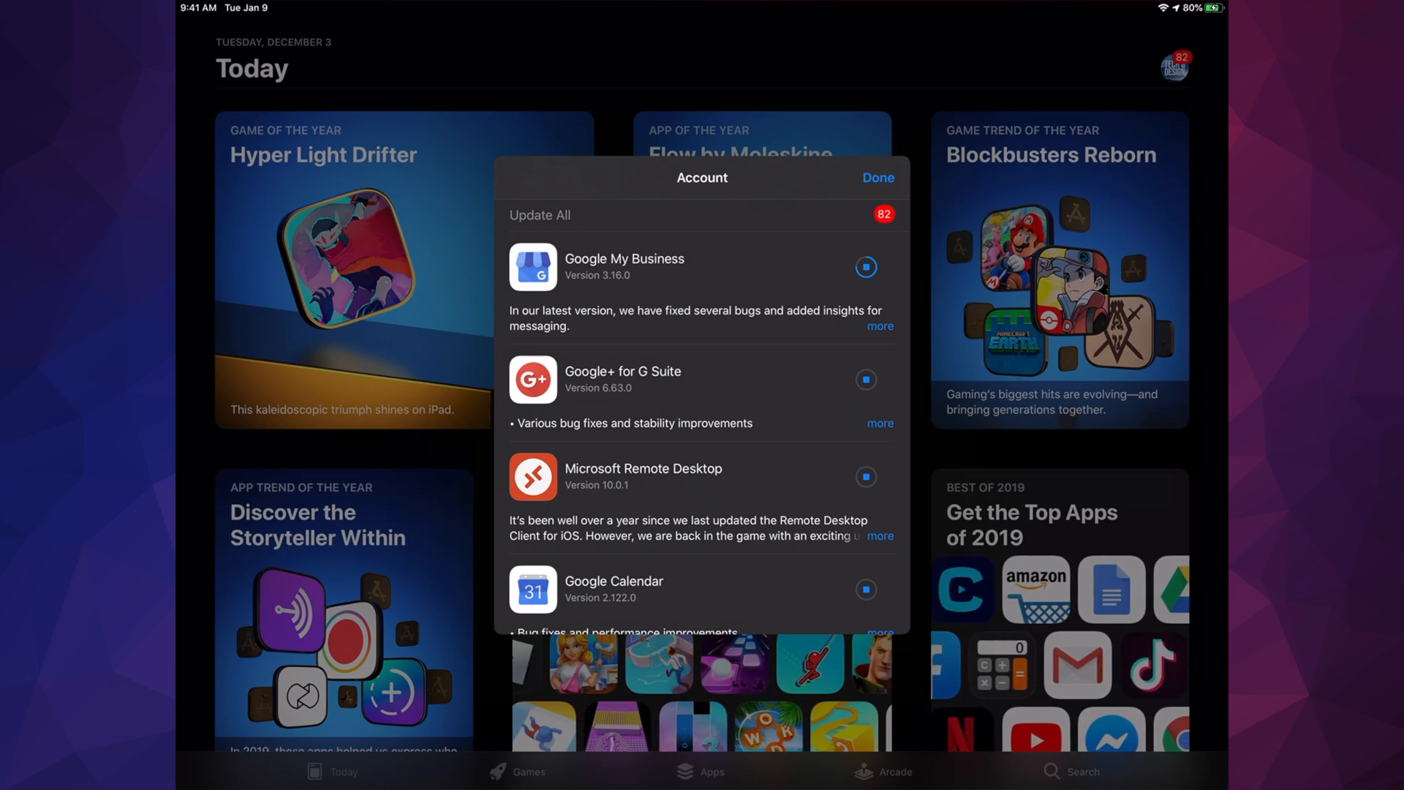
left_click(866, 267)
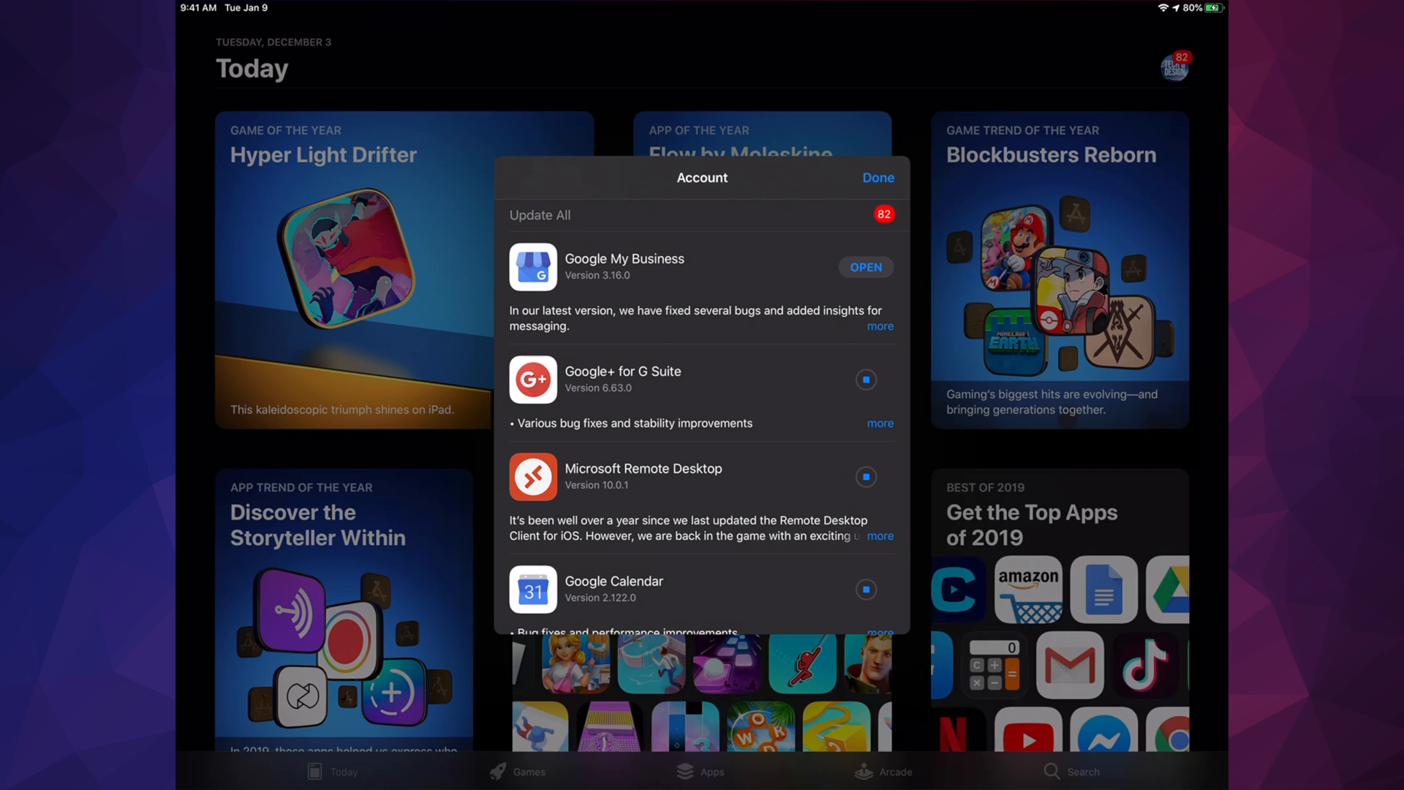
left_click(866, 267)
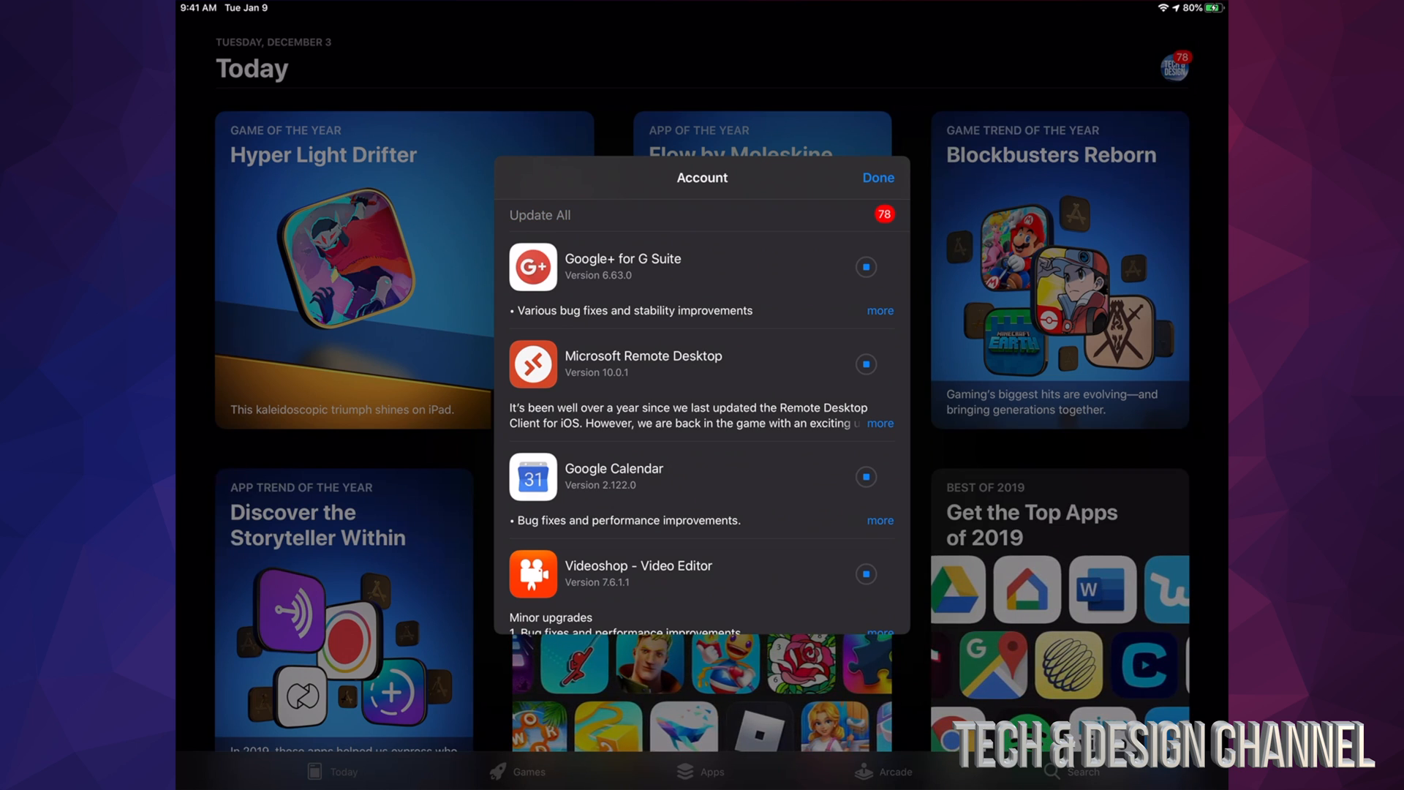
scroll("down", 3)
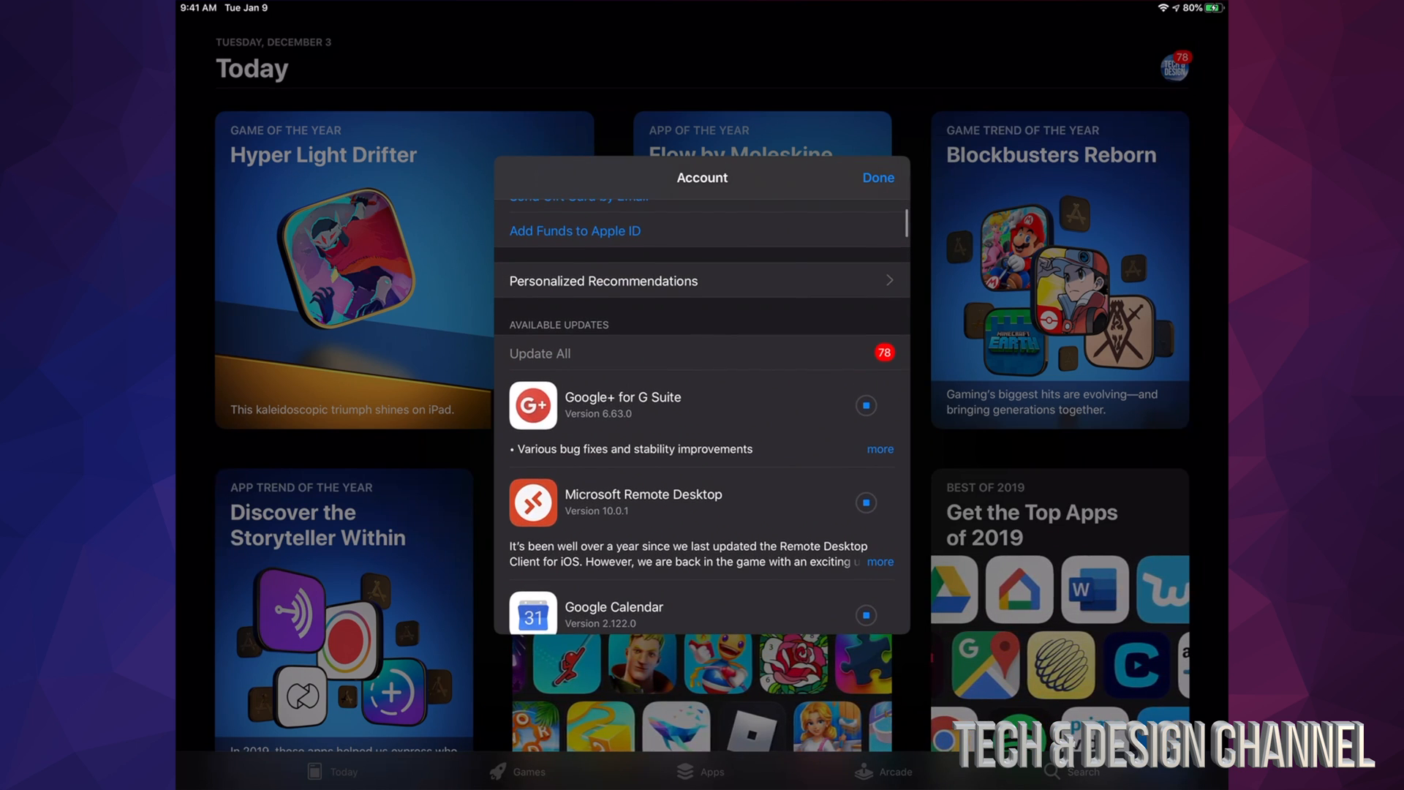
scroll("down", 3)
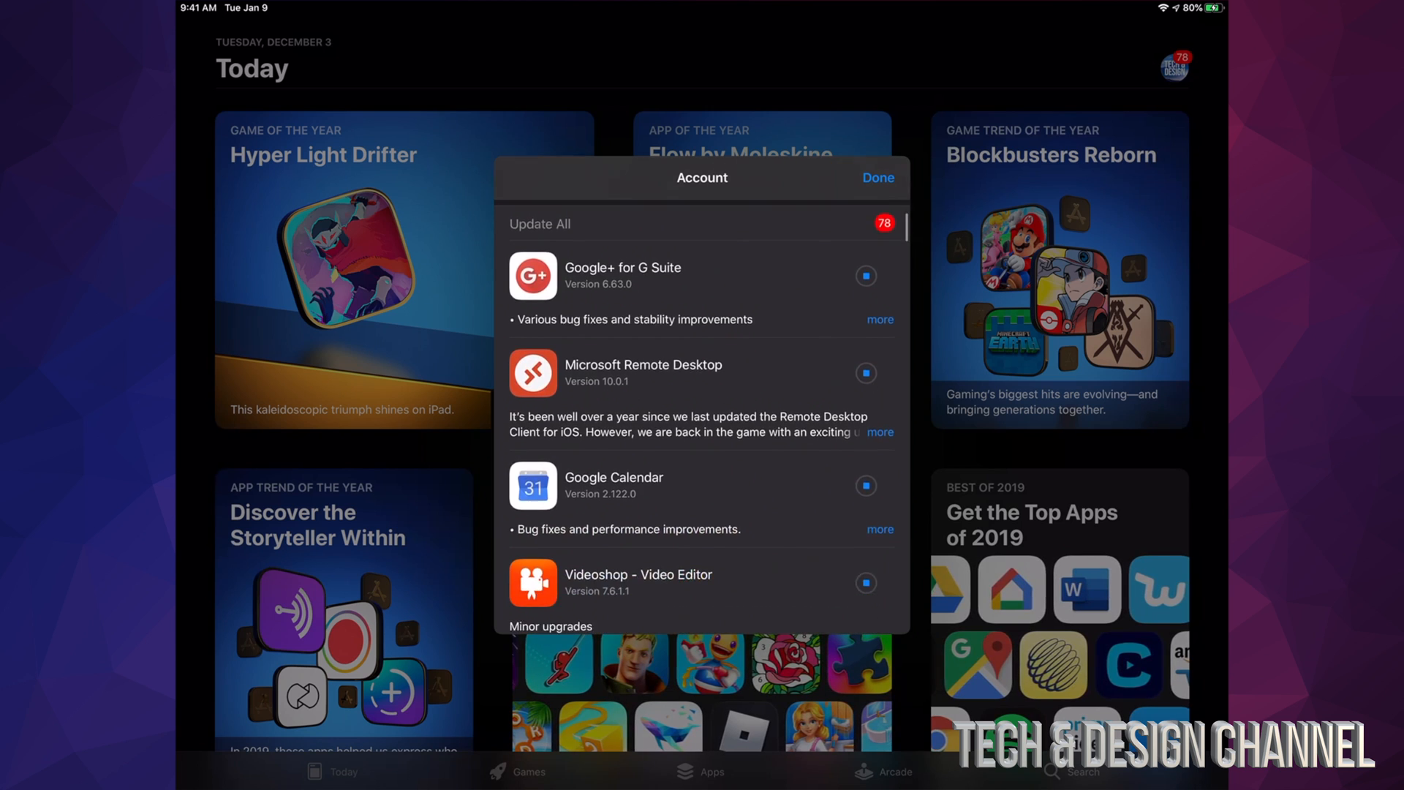
scroll("down", 3)
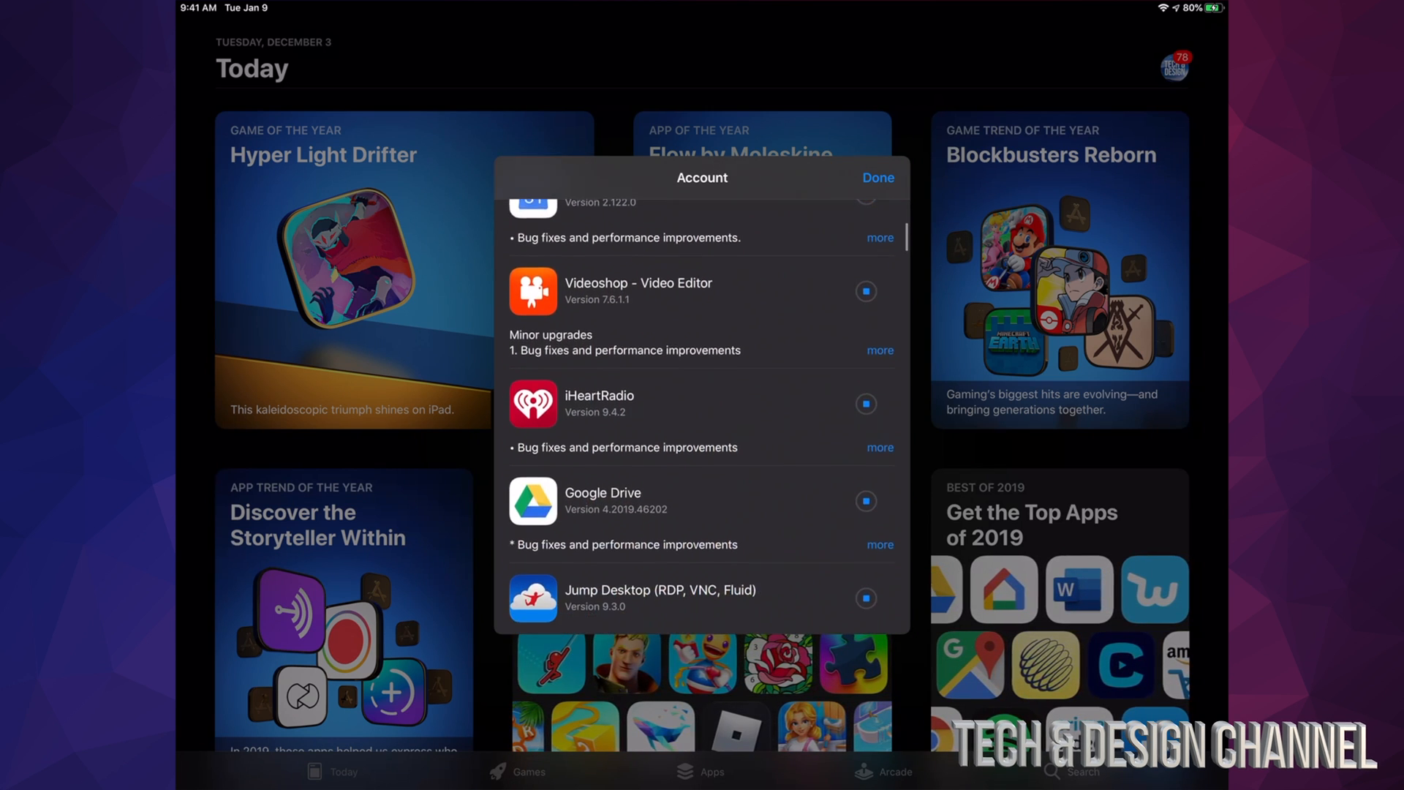
scroll("down", 3)
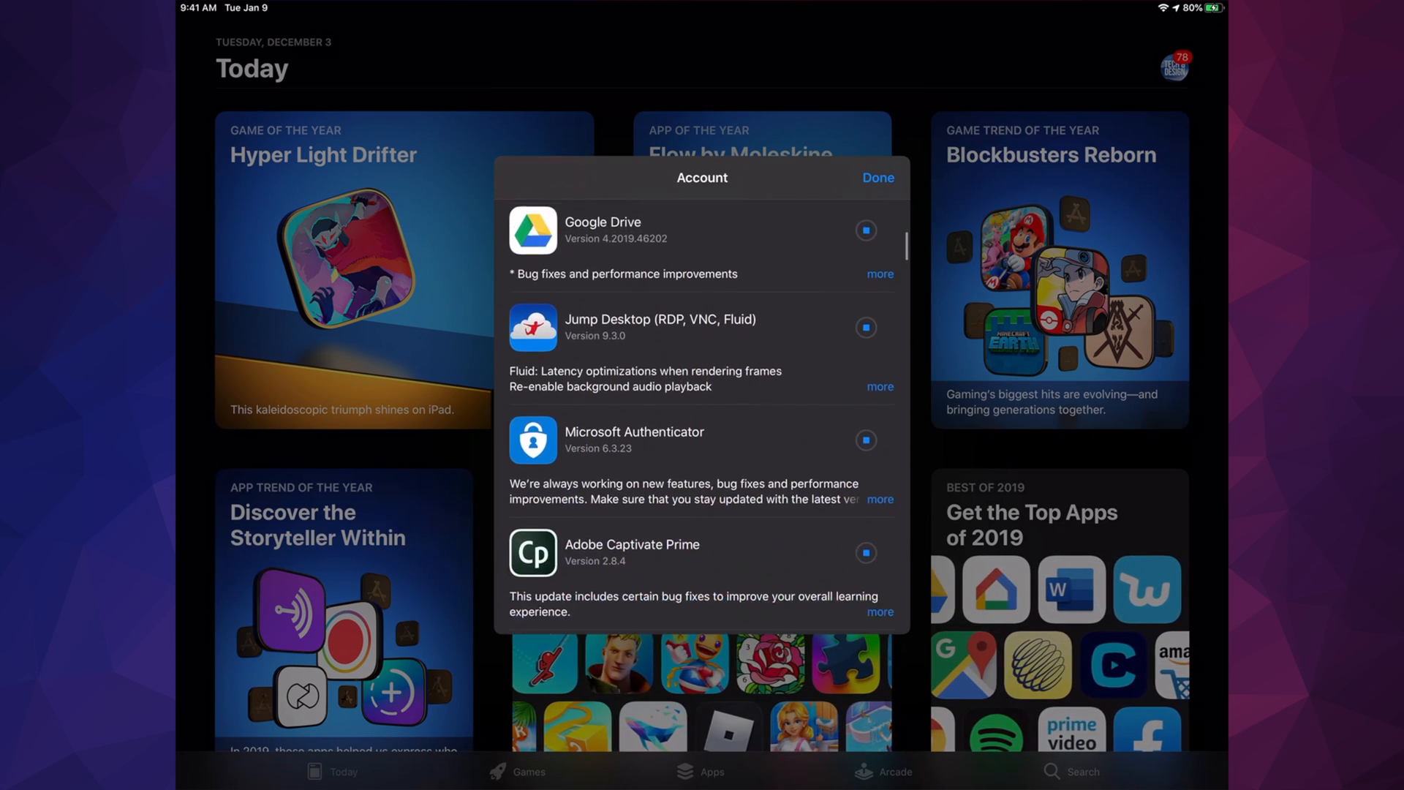